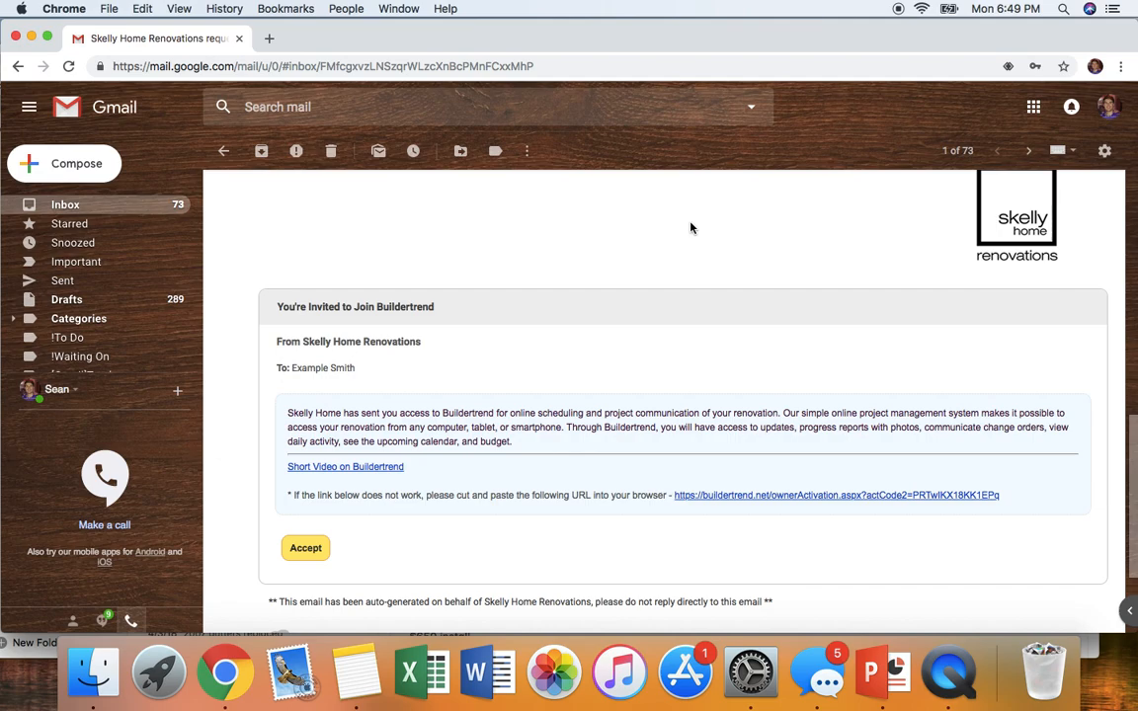
mouse_move(557, 200)
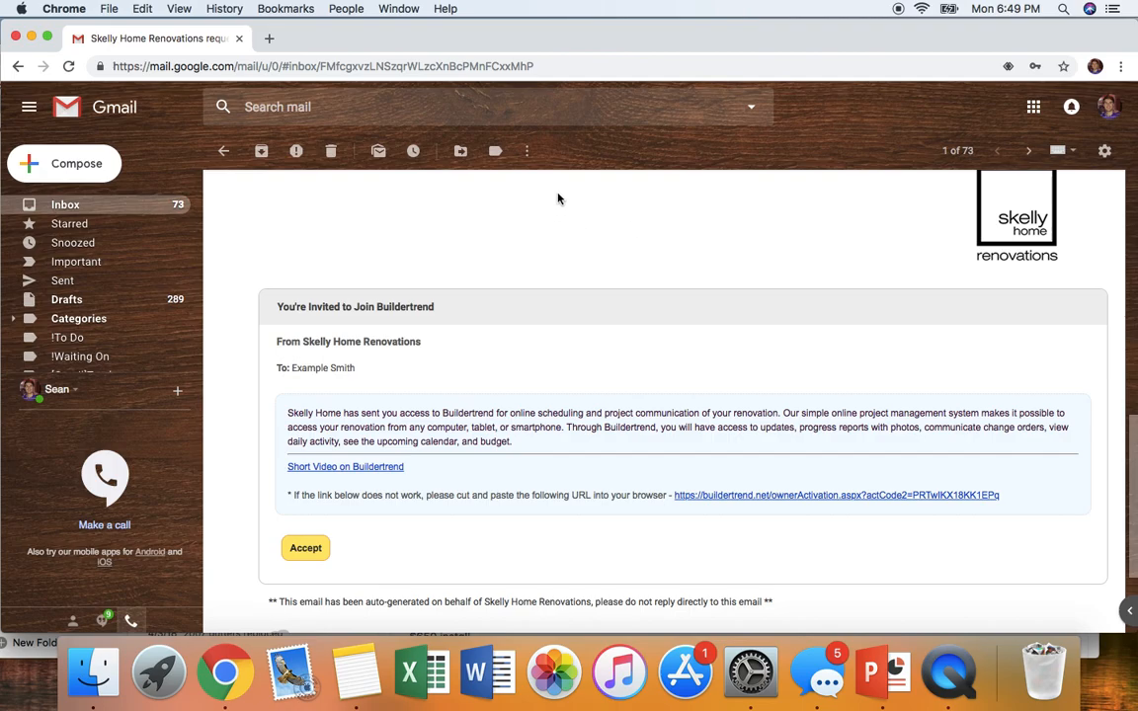
mouse_move(351, 309)
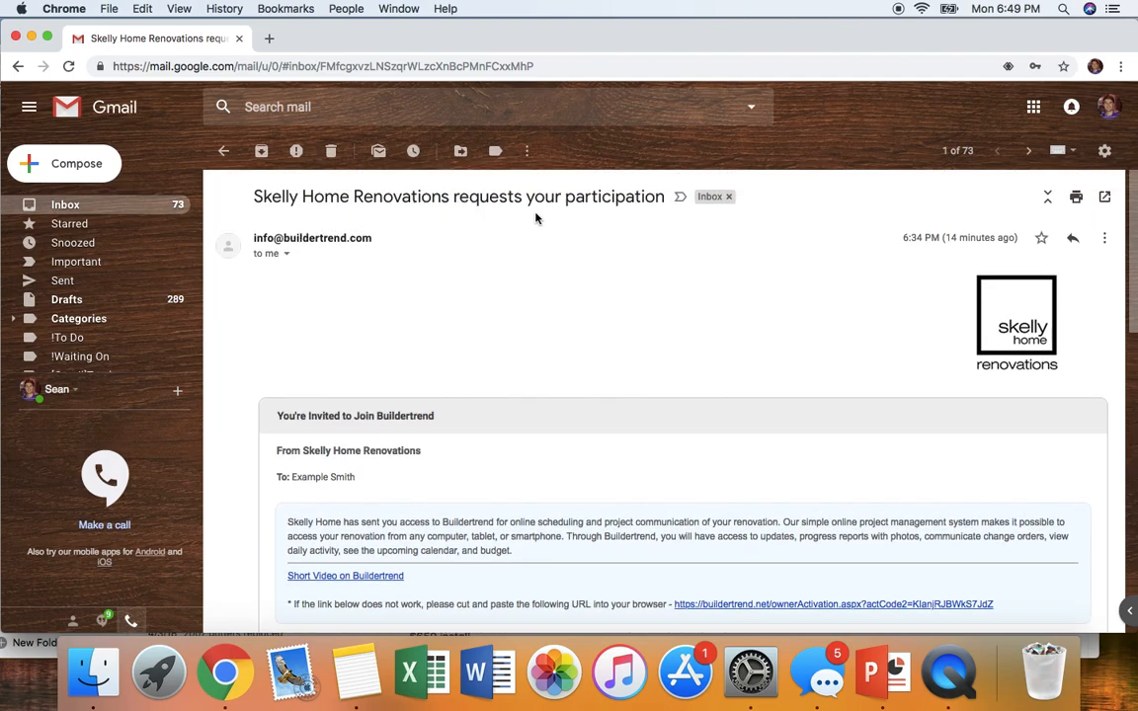
Register username 9123Example with a password and submit the activation form.
scroll(down, 3)
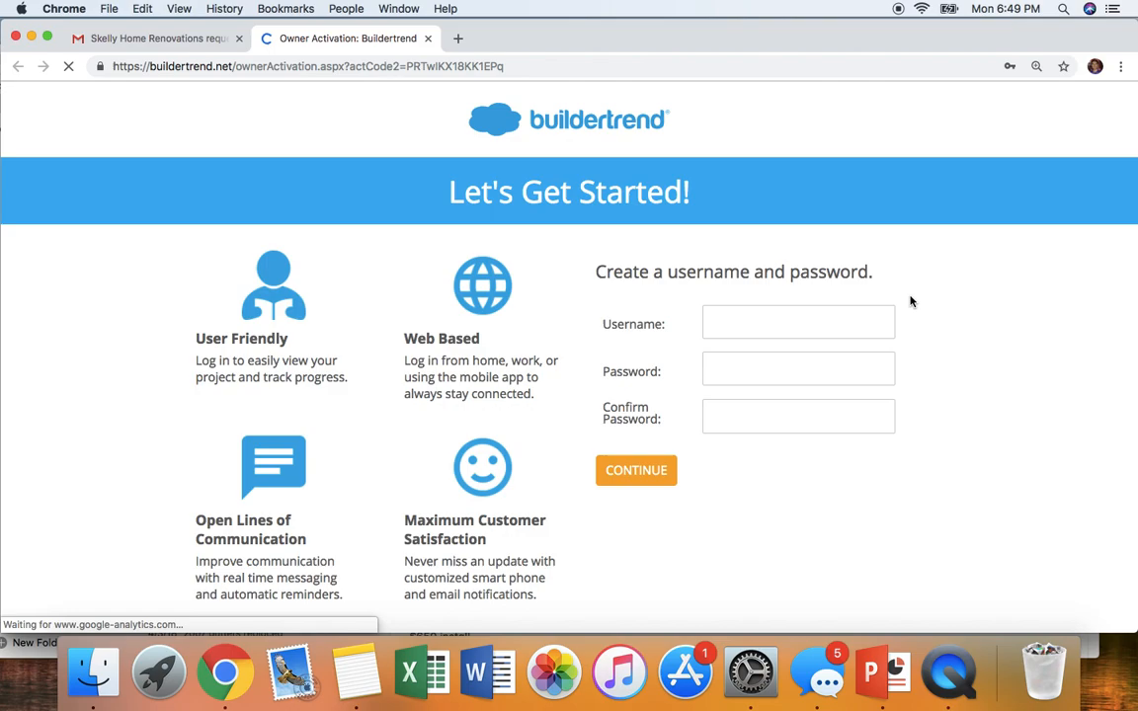
click(798, 322)
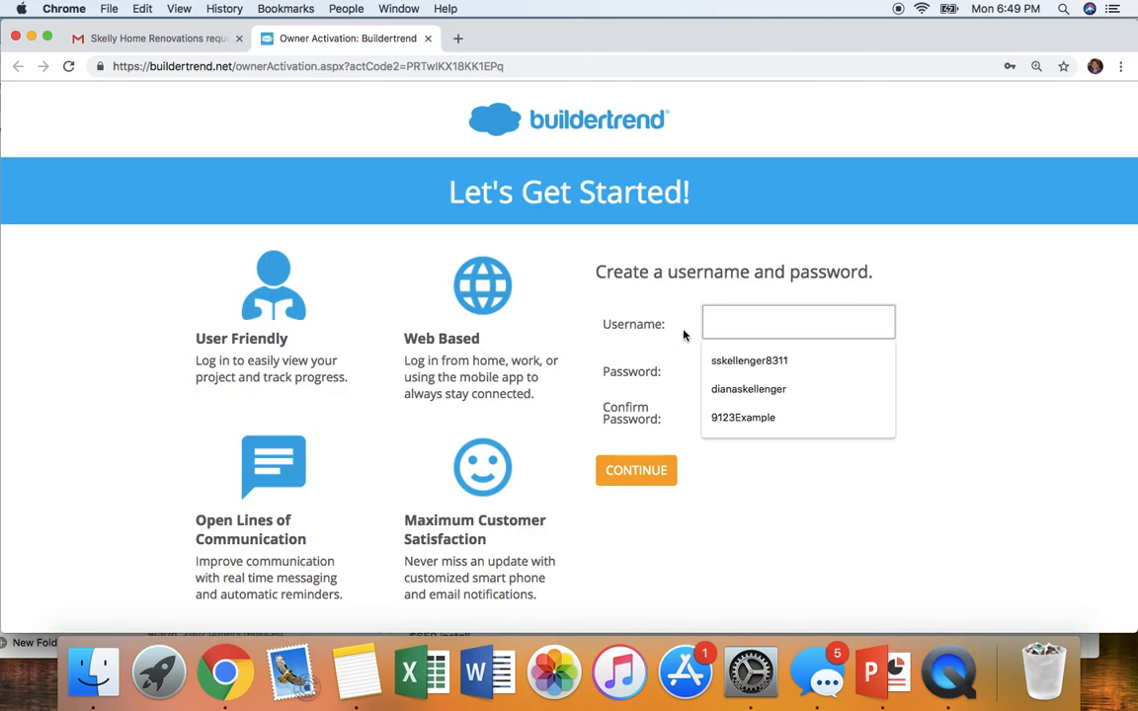
text(911)
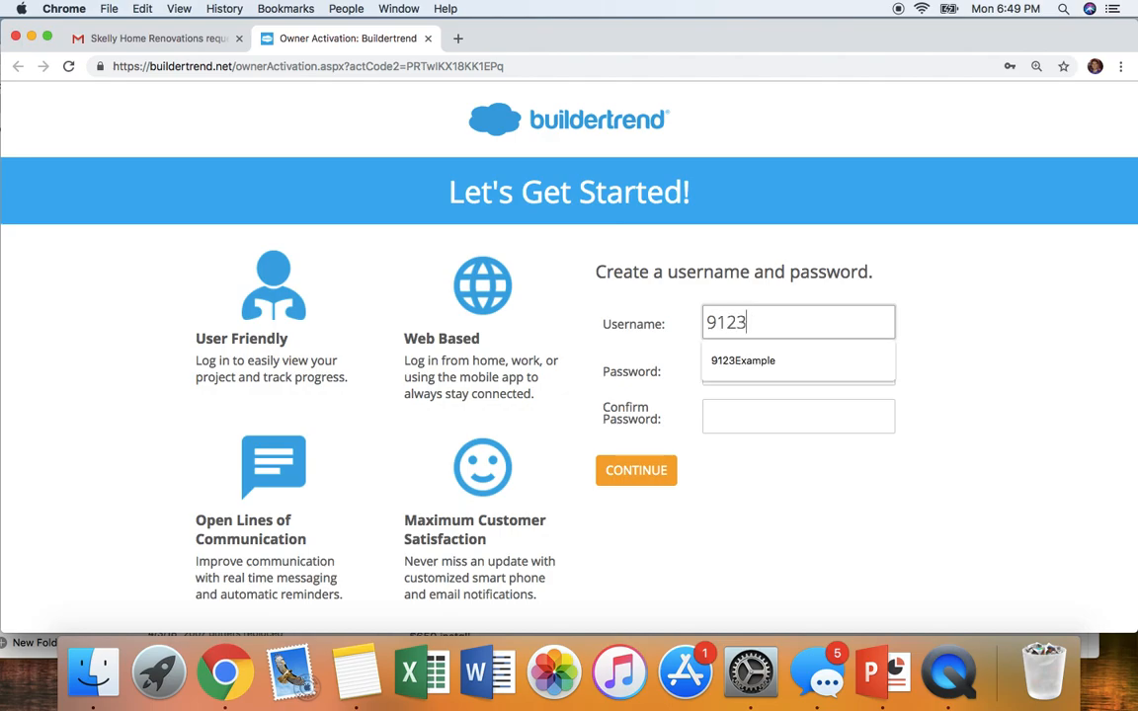
click(798, 359)
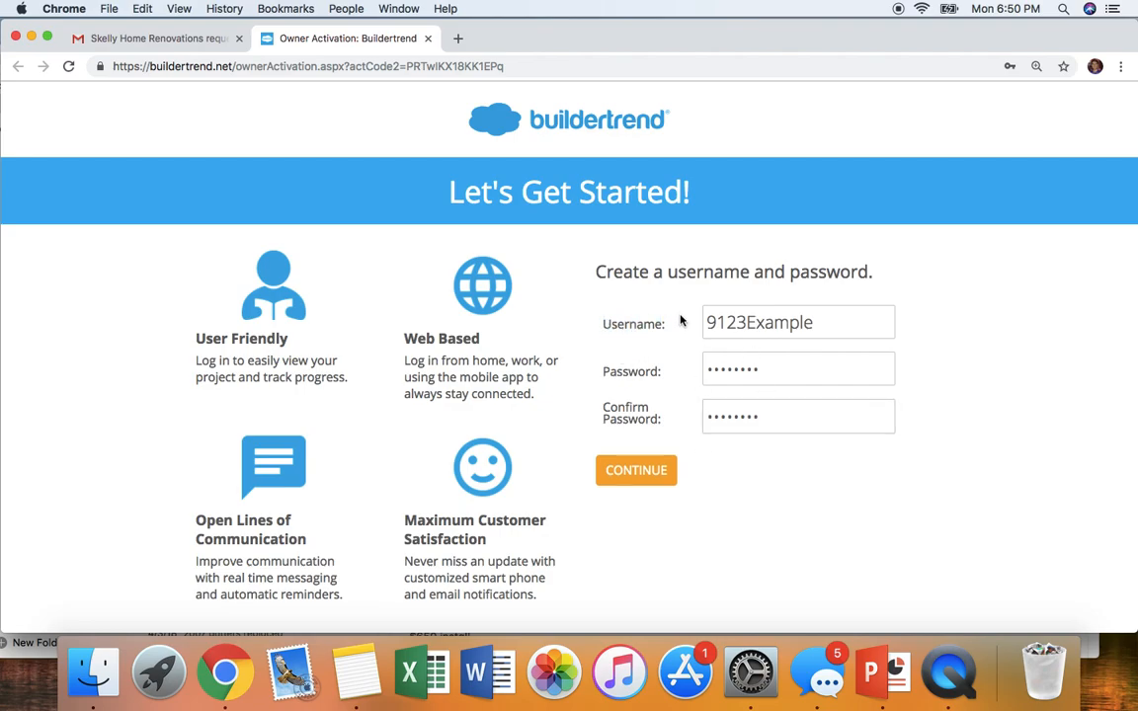
double_click(632, 372)
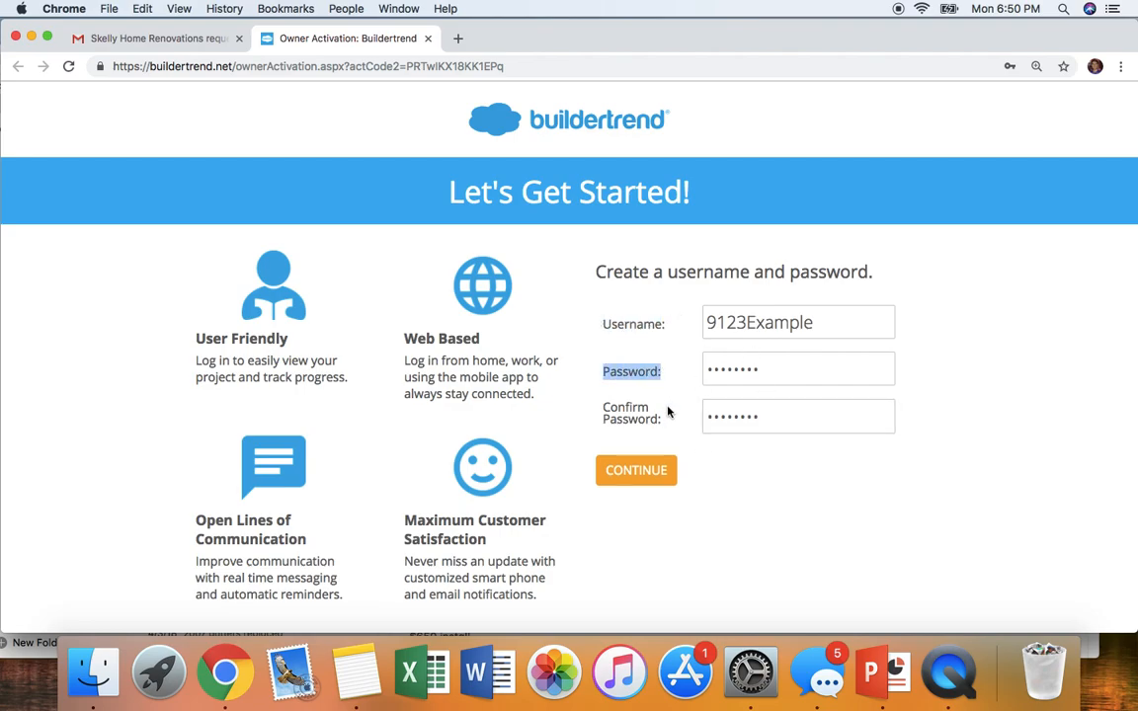
click(636, 470)
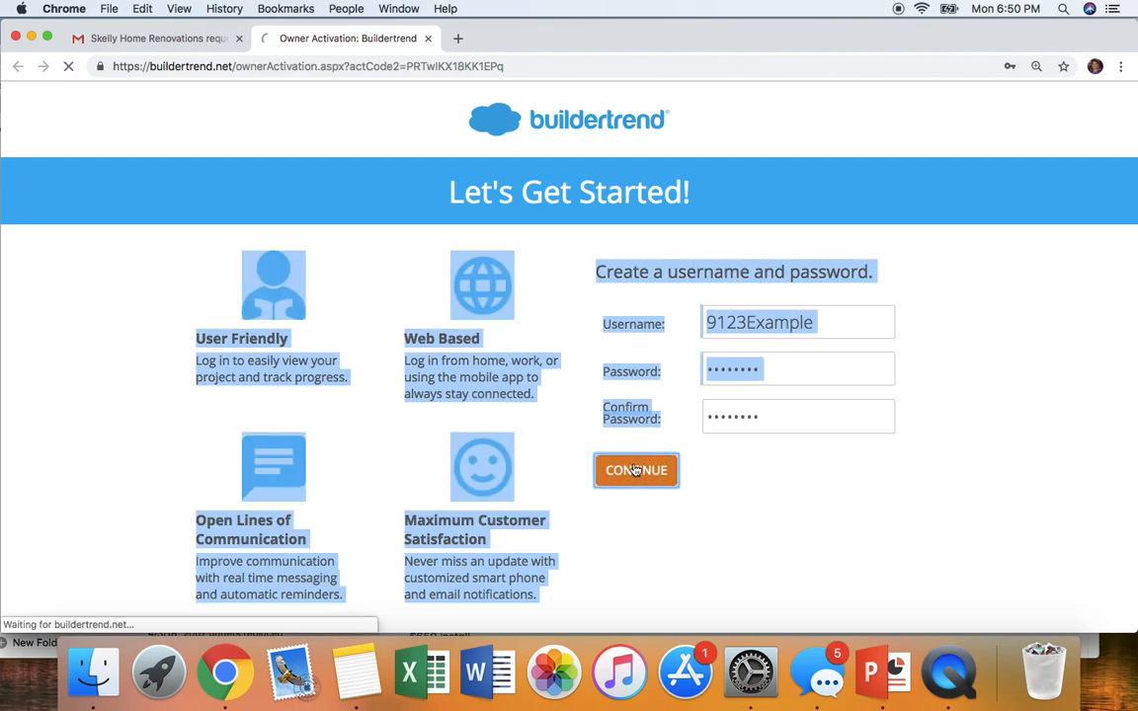
click(636, 470)
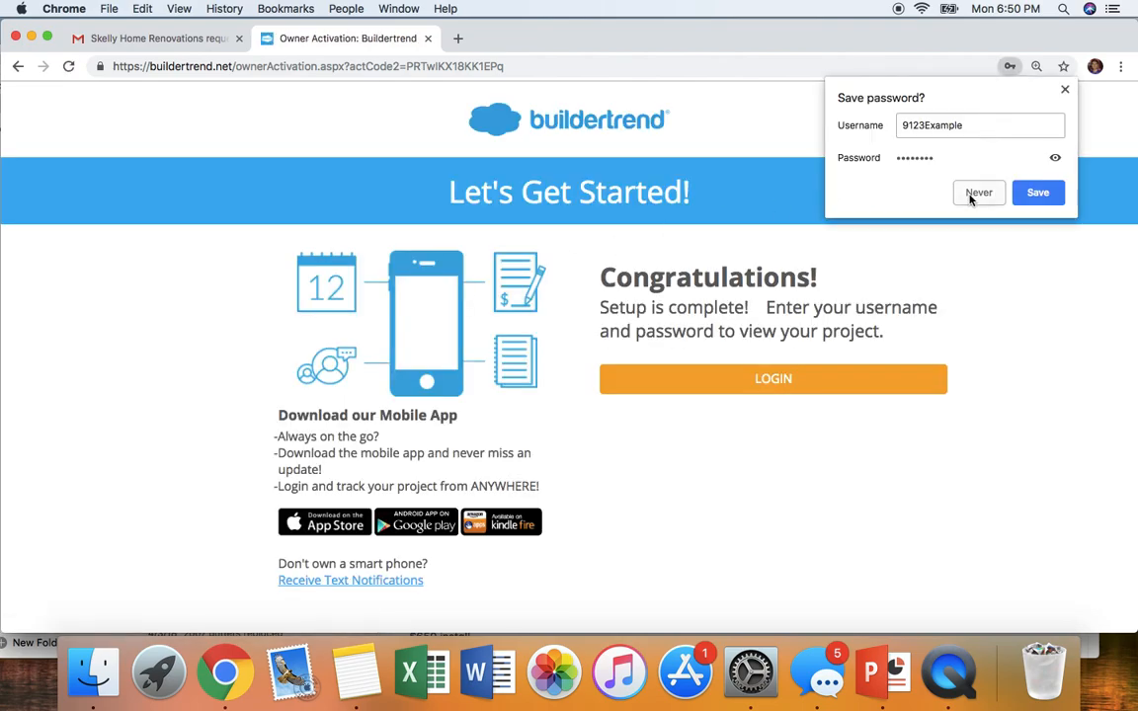
Decline Chrome's save-password prompt and continue to the login page.
click(977, 191)
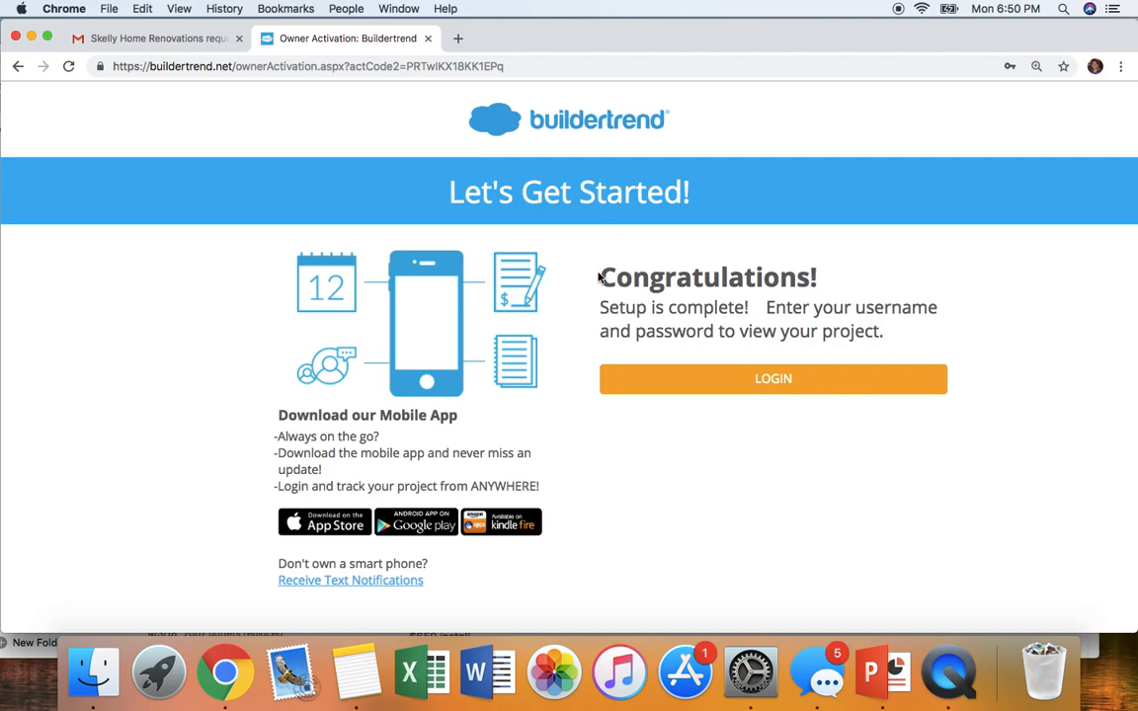
click(772, 379)
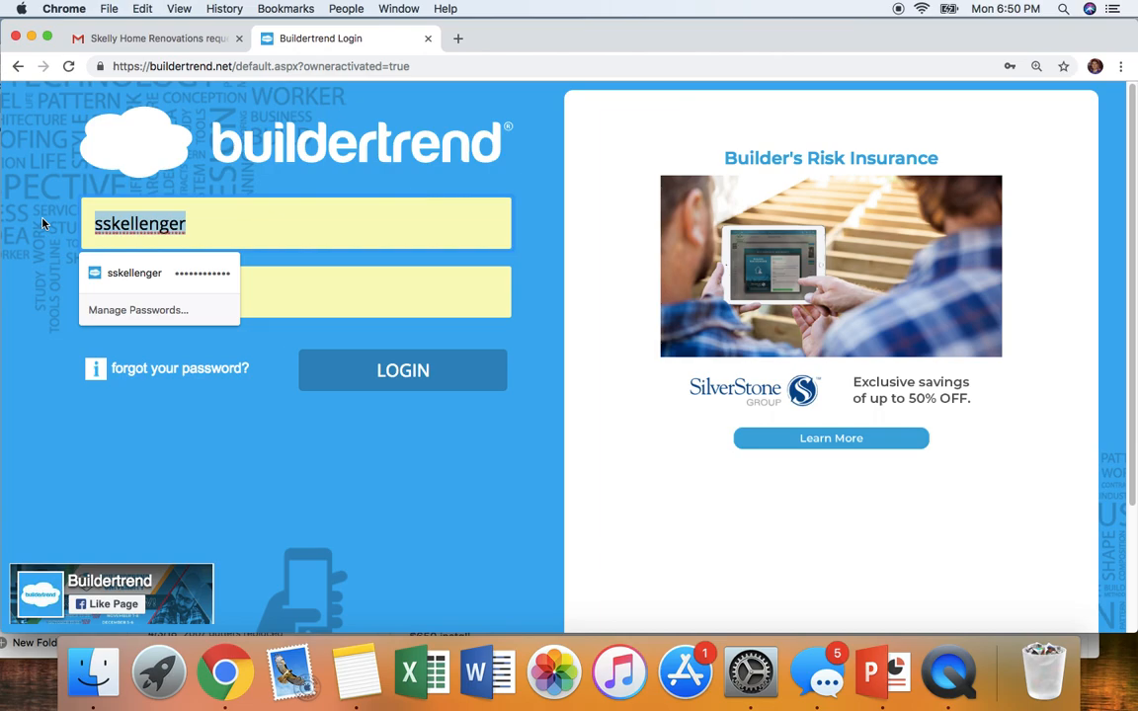
text(99123)
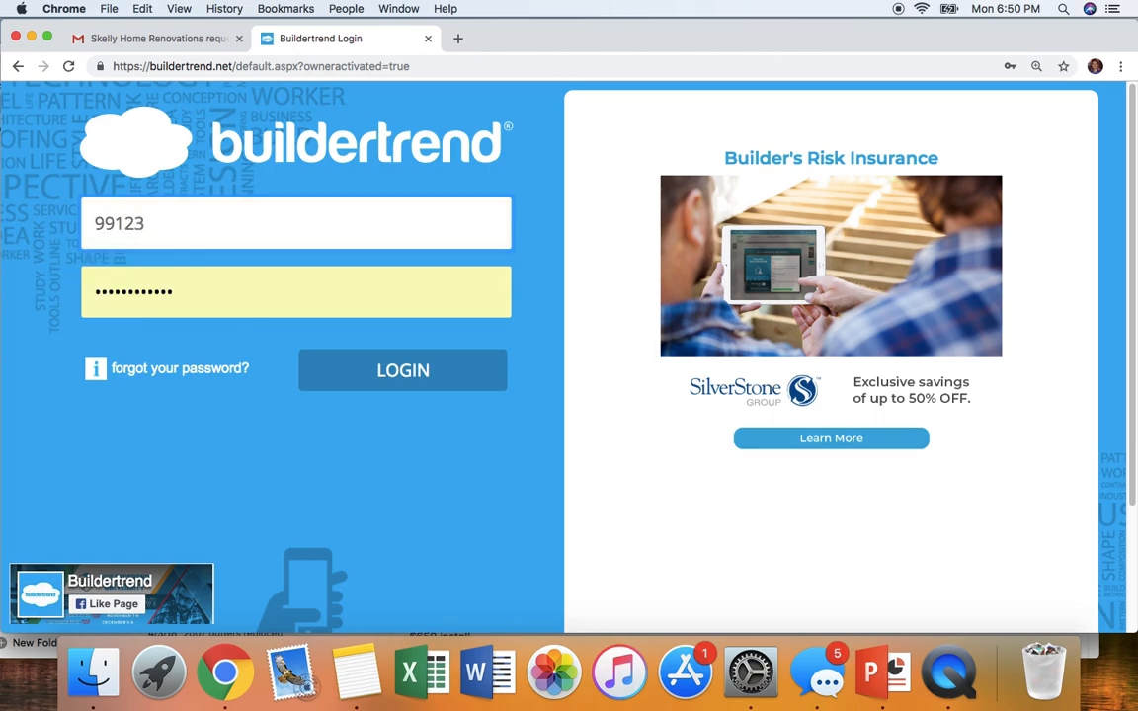
text(E)
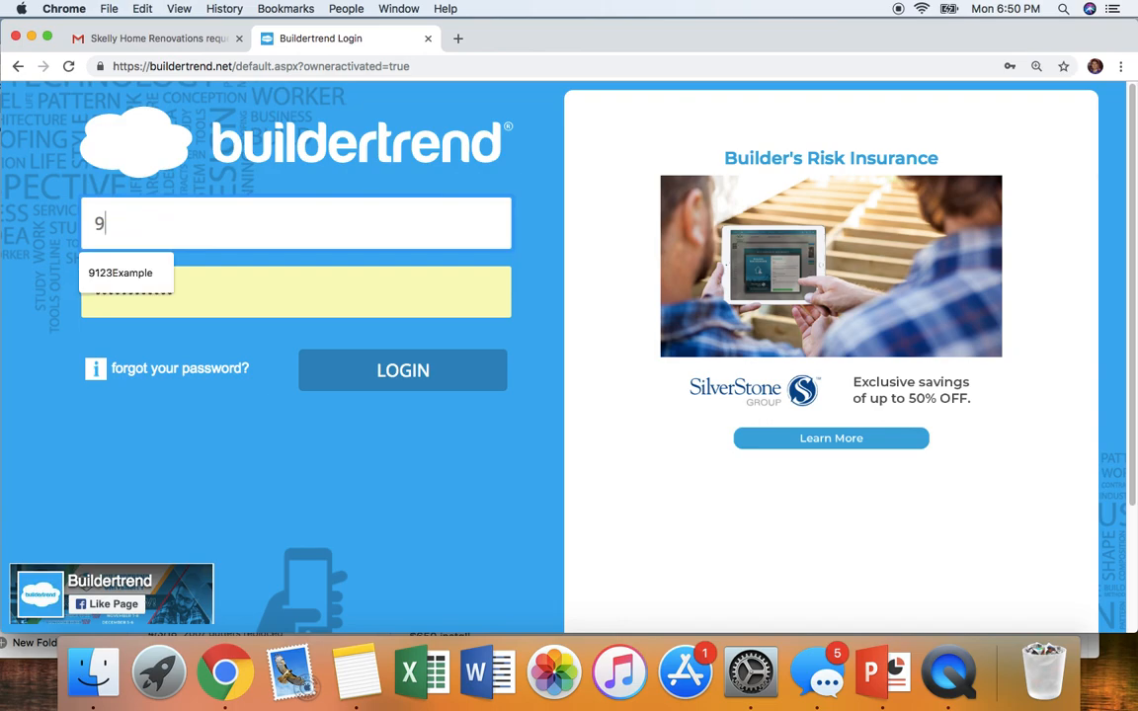
text(123Example)
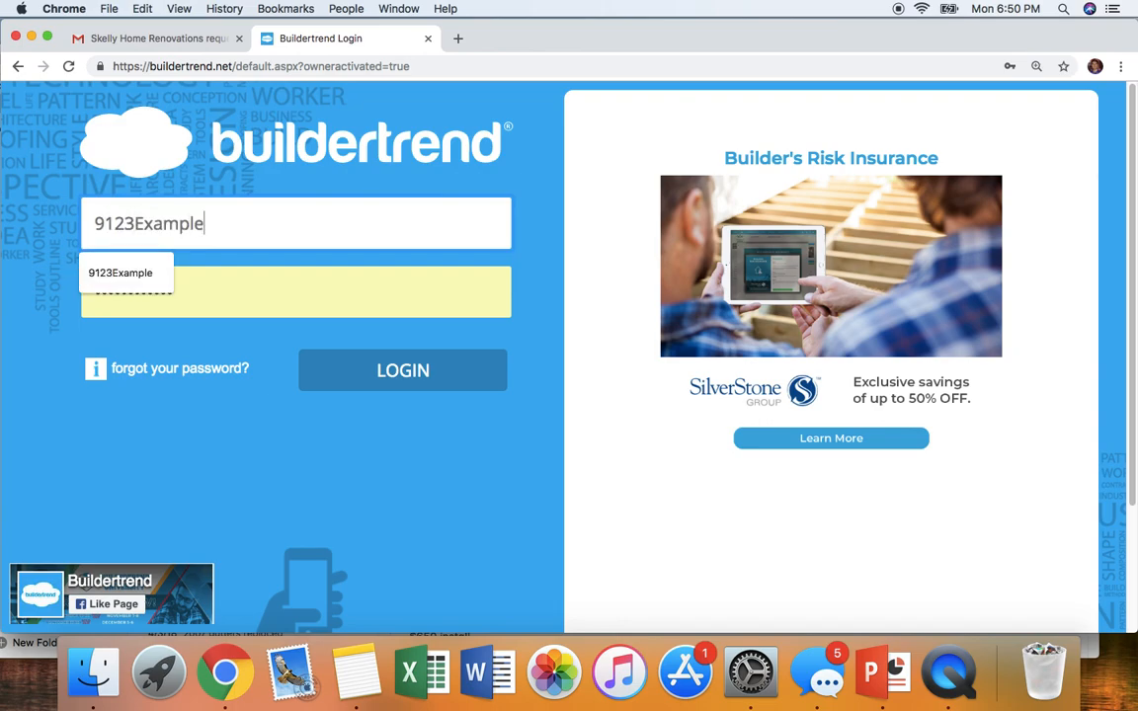
click(296, 292)
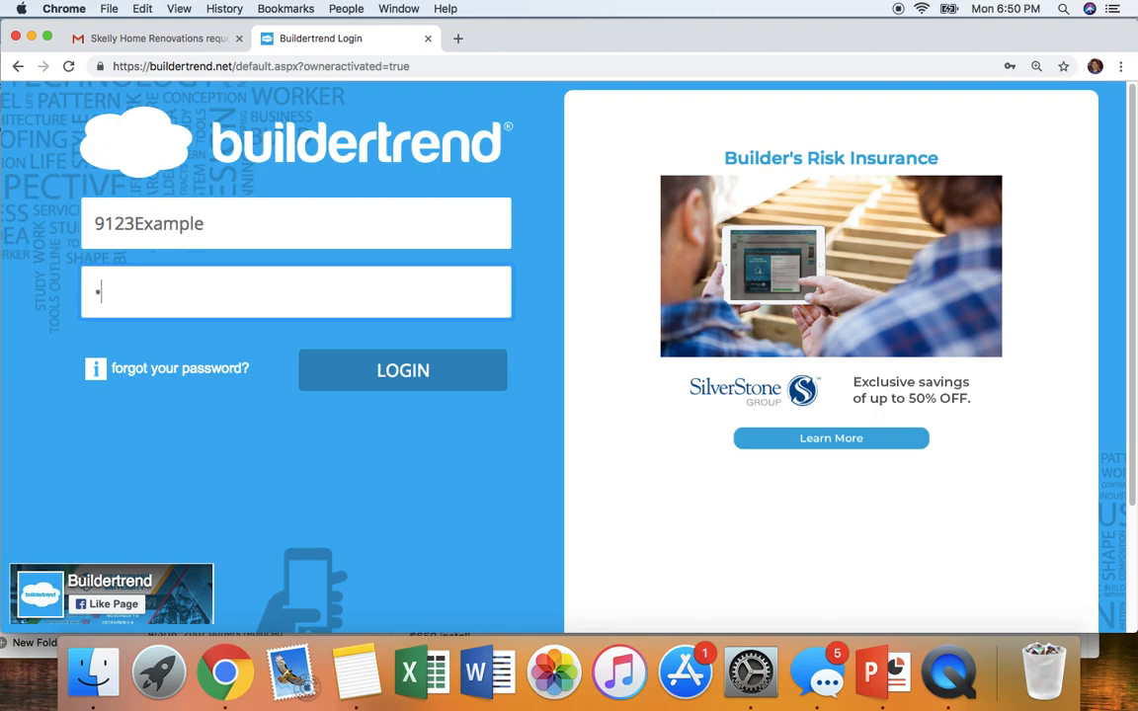
text(password)
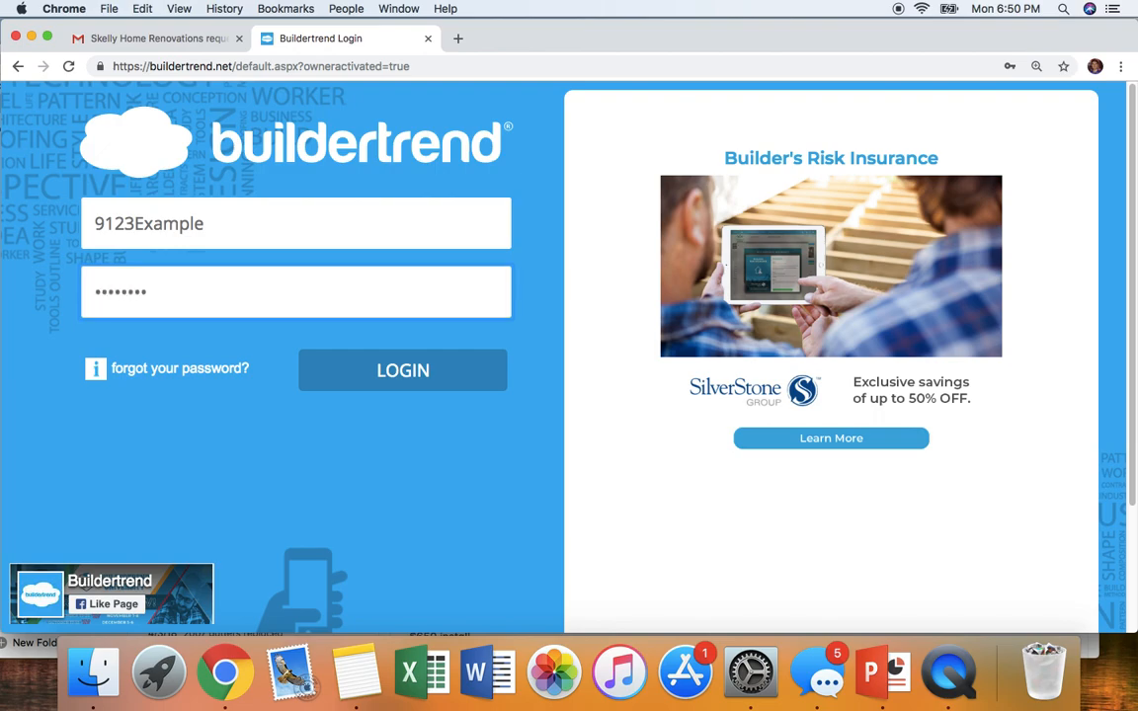
click(403, 369)
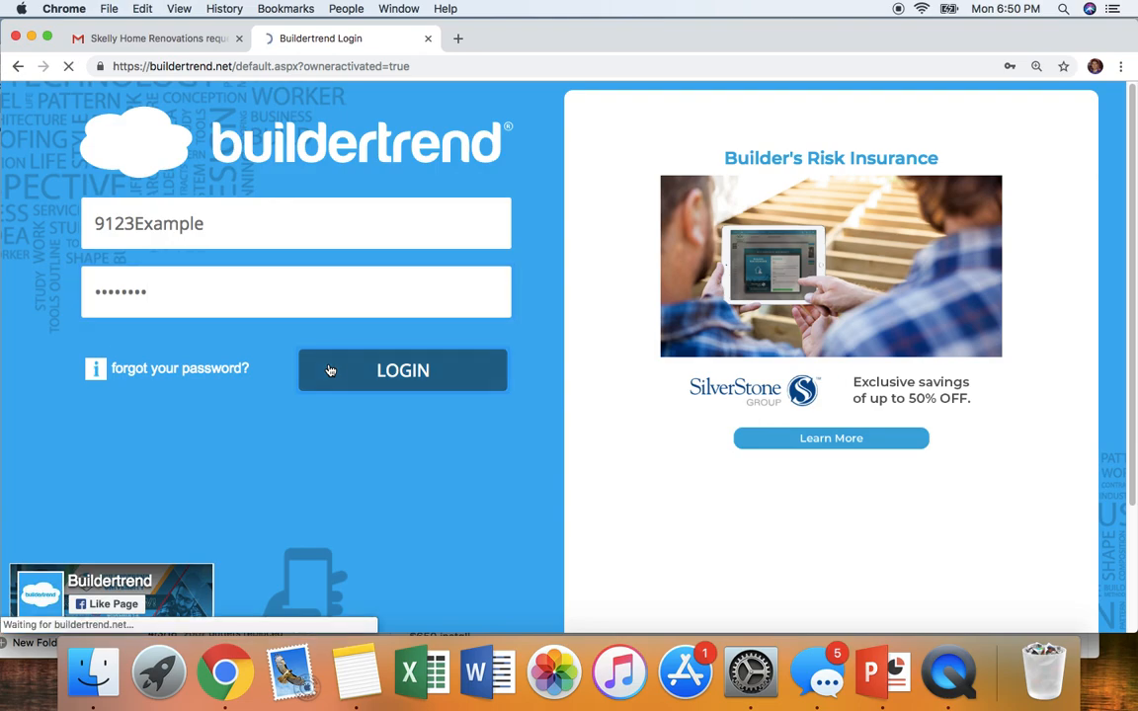
click(403, 369)
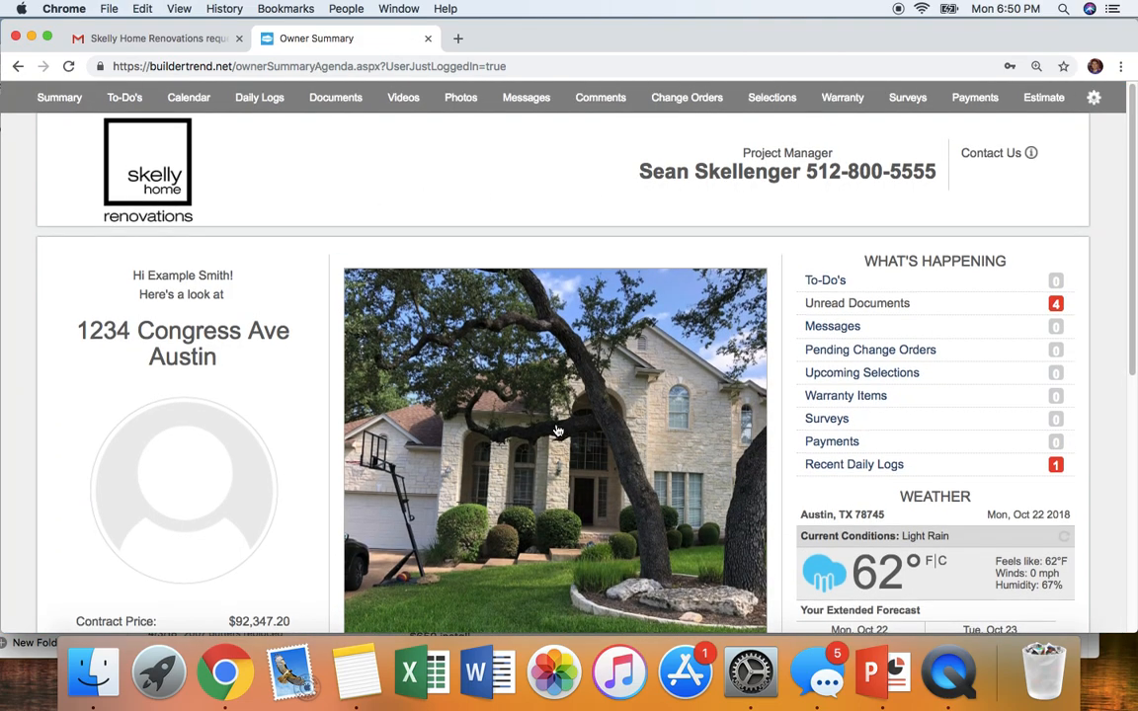
mouse_move(846, 437)
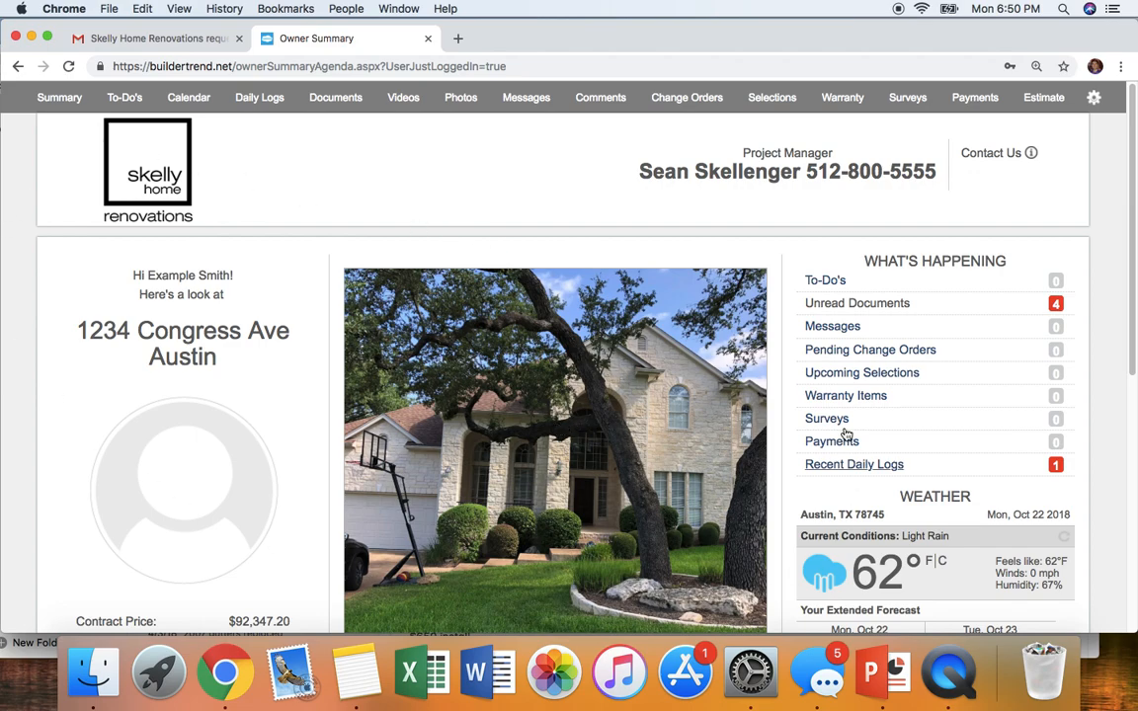
mouse_move(484, 245)
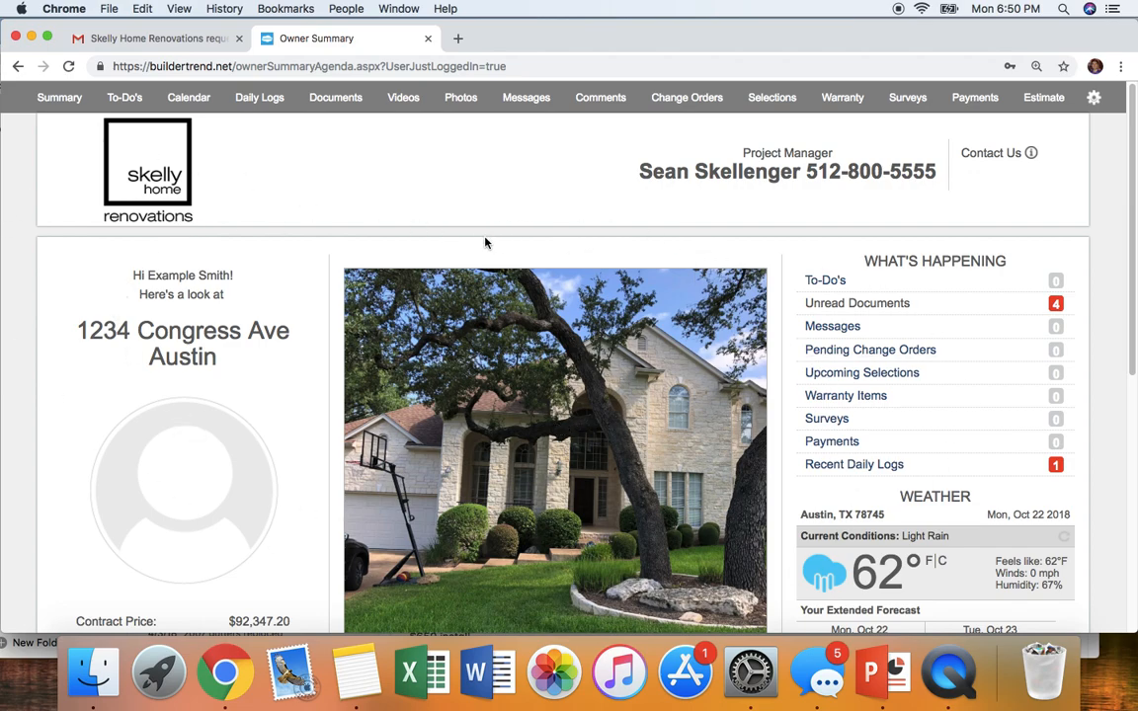
scroll(down, 3)
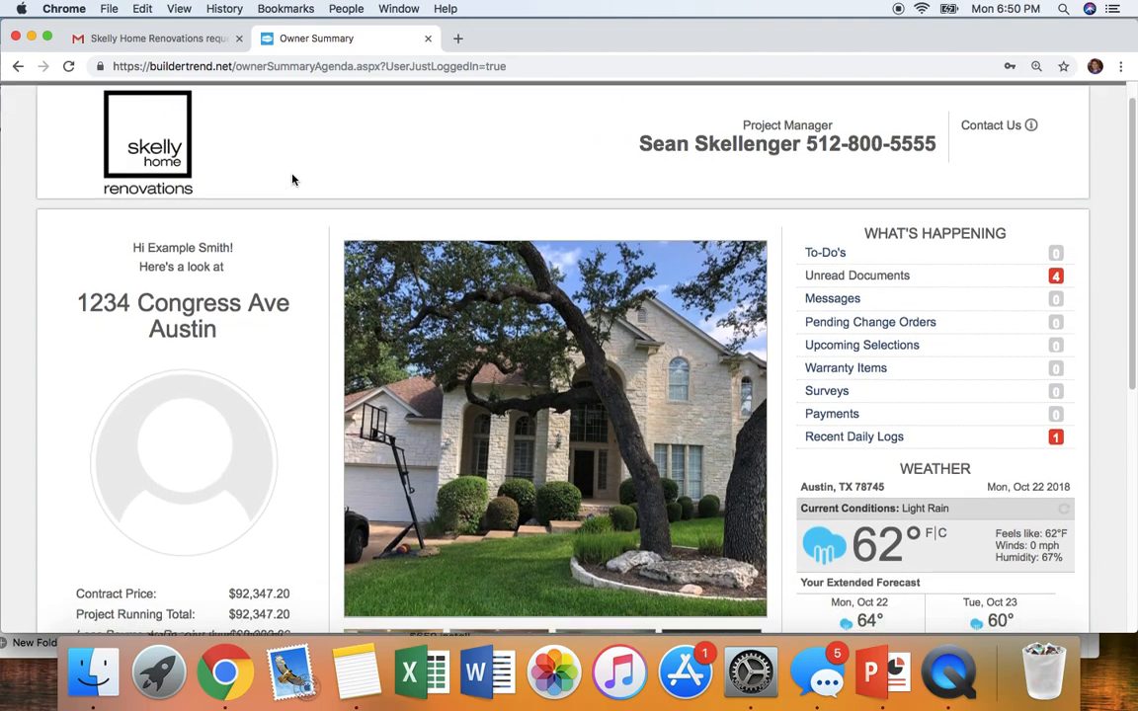
scroll(down, 3)
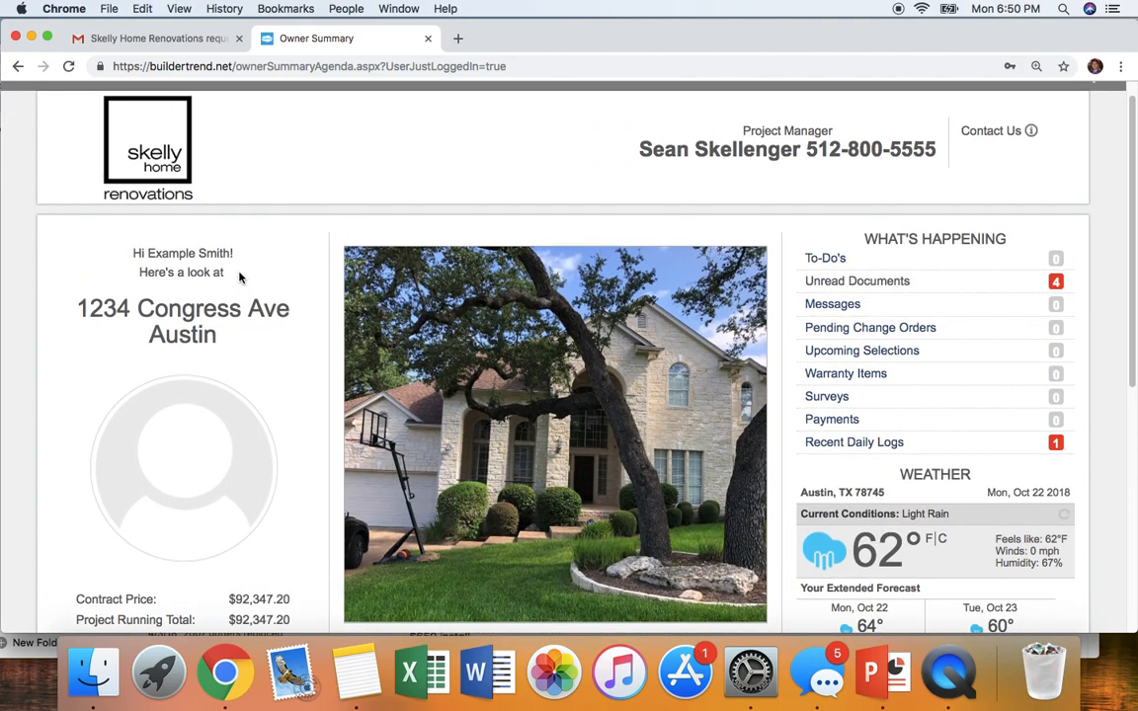
drag(134, 253, 233, 272)
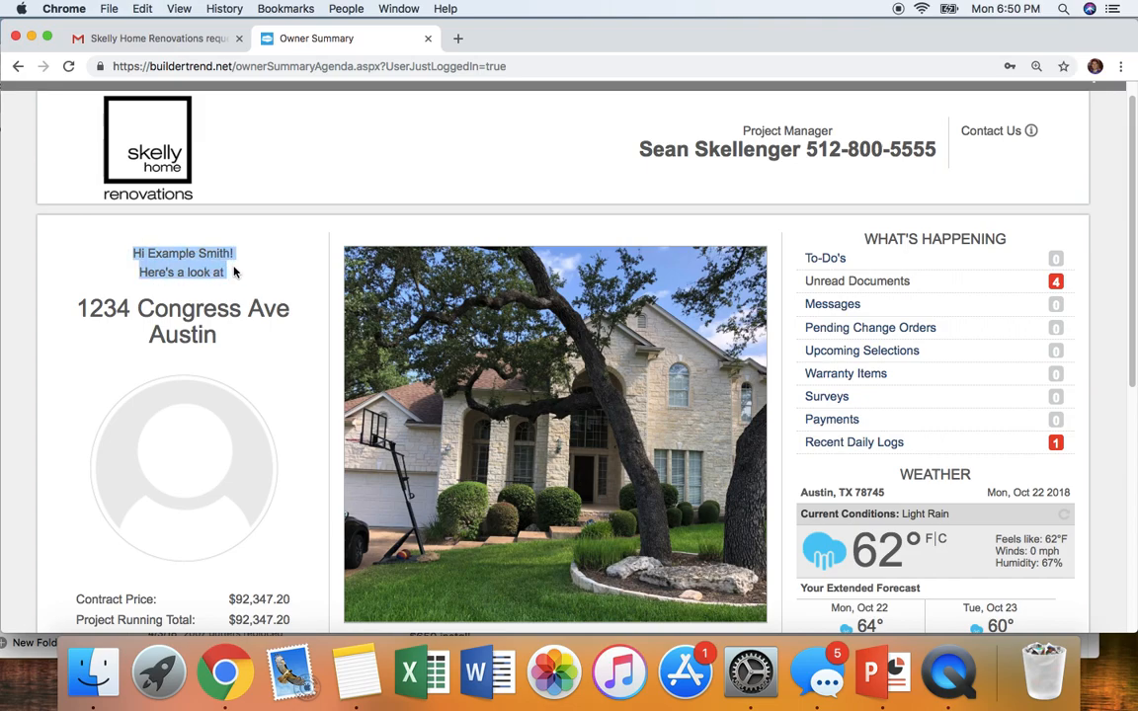
scroll(down, 3)
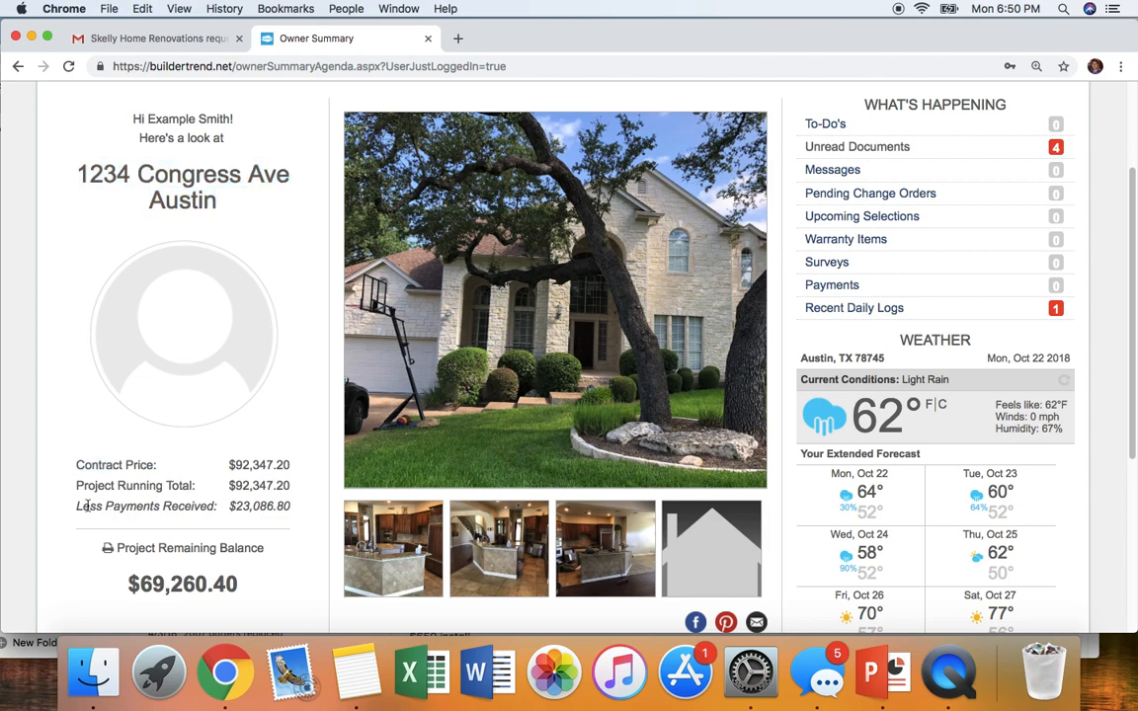
scroll(down, 3)
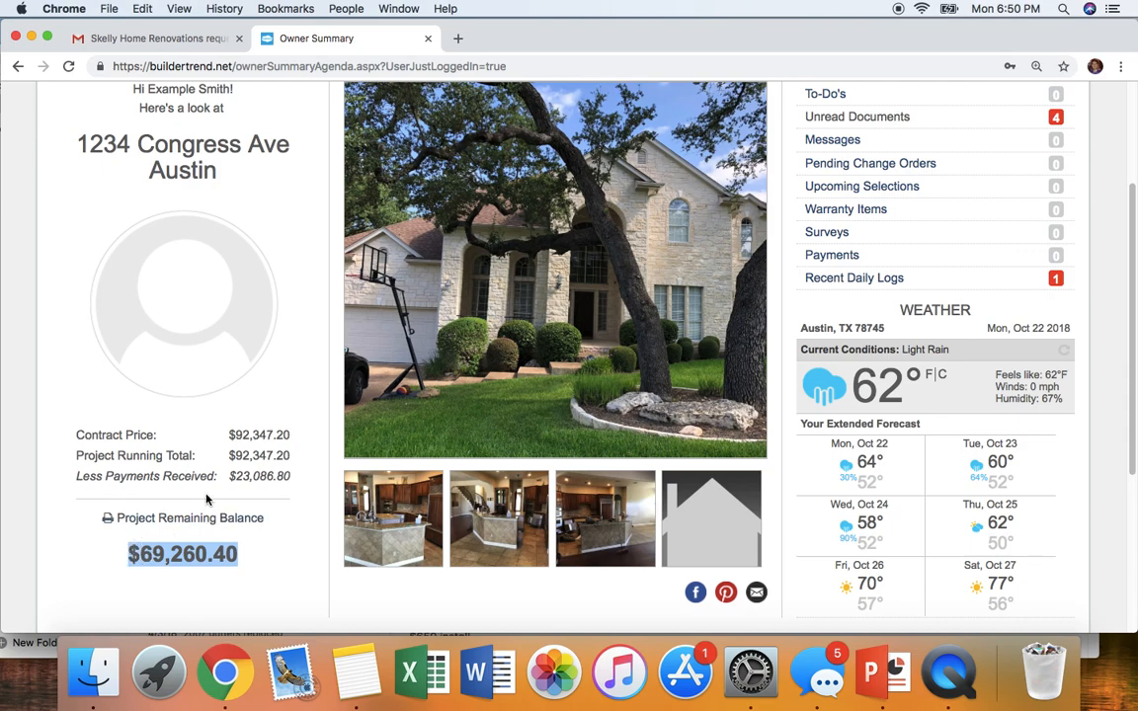
scroll(down, 3)
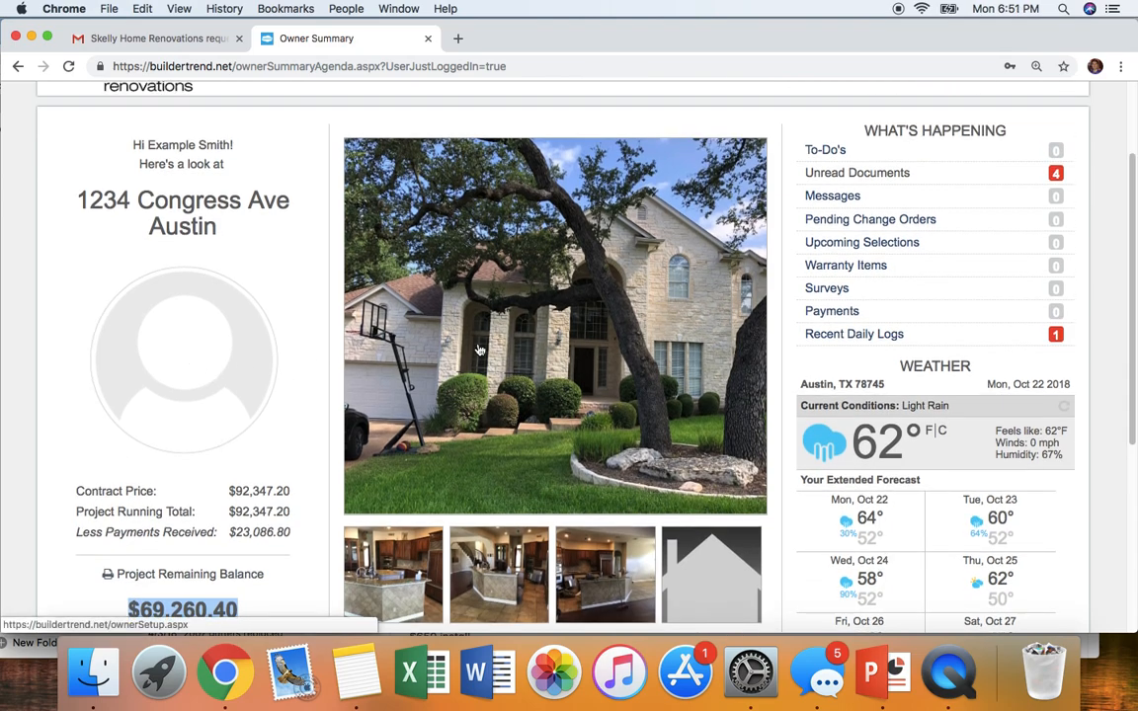
mouse_move(691, 451)
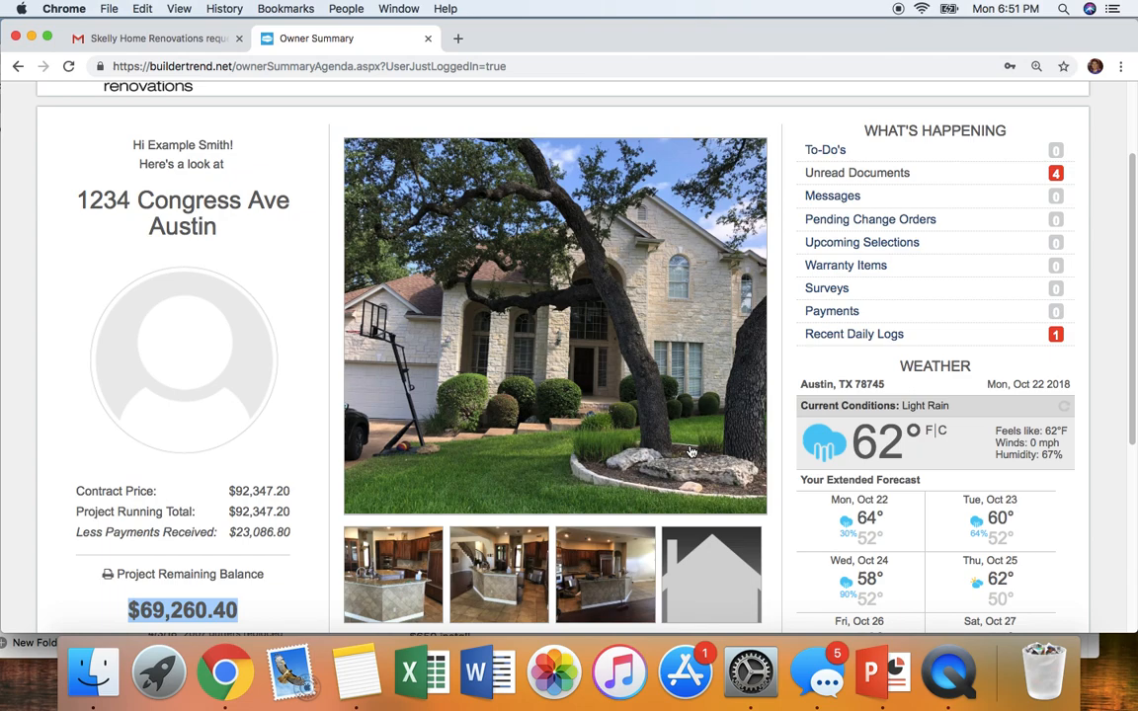
scroll(down, 3)
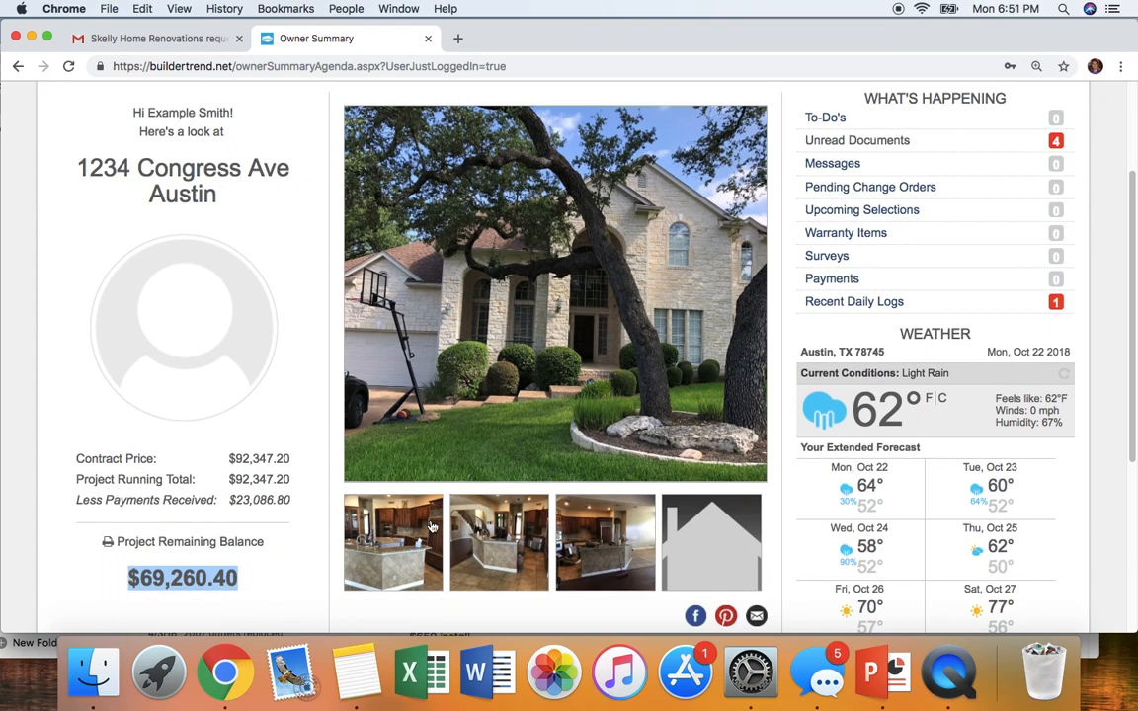
mouse_move(581, 537)
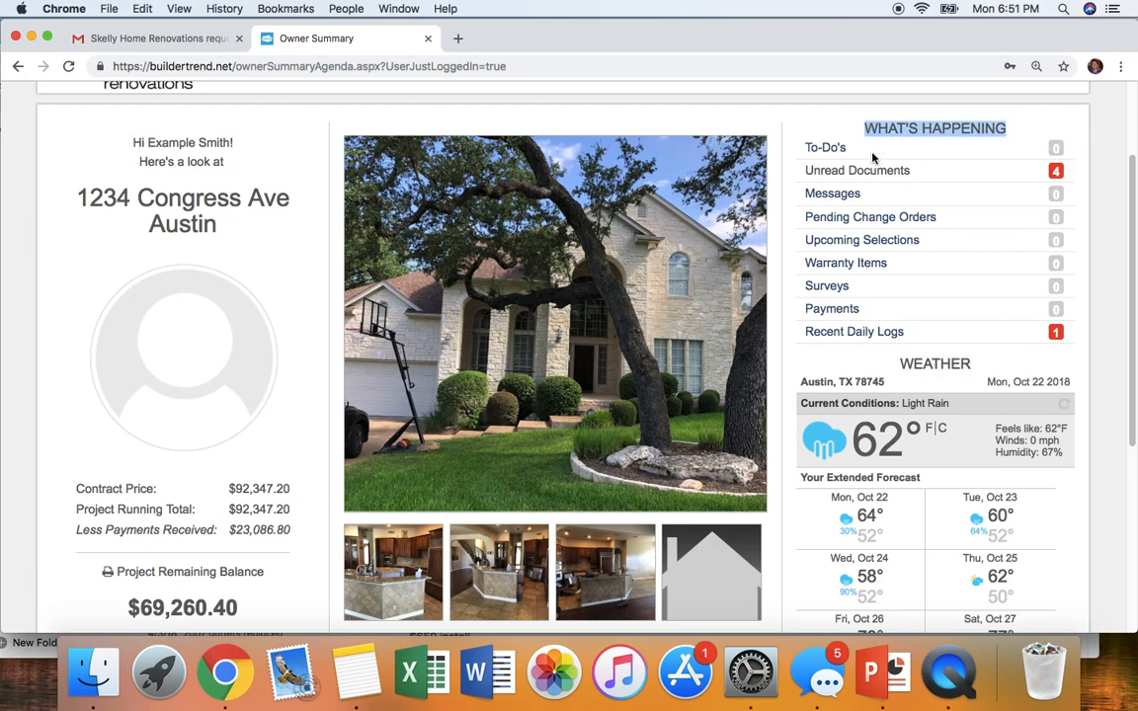
mouse_move(806, 225)
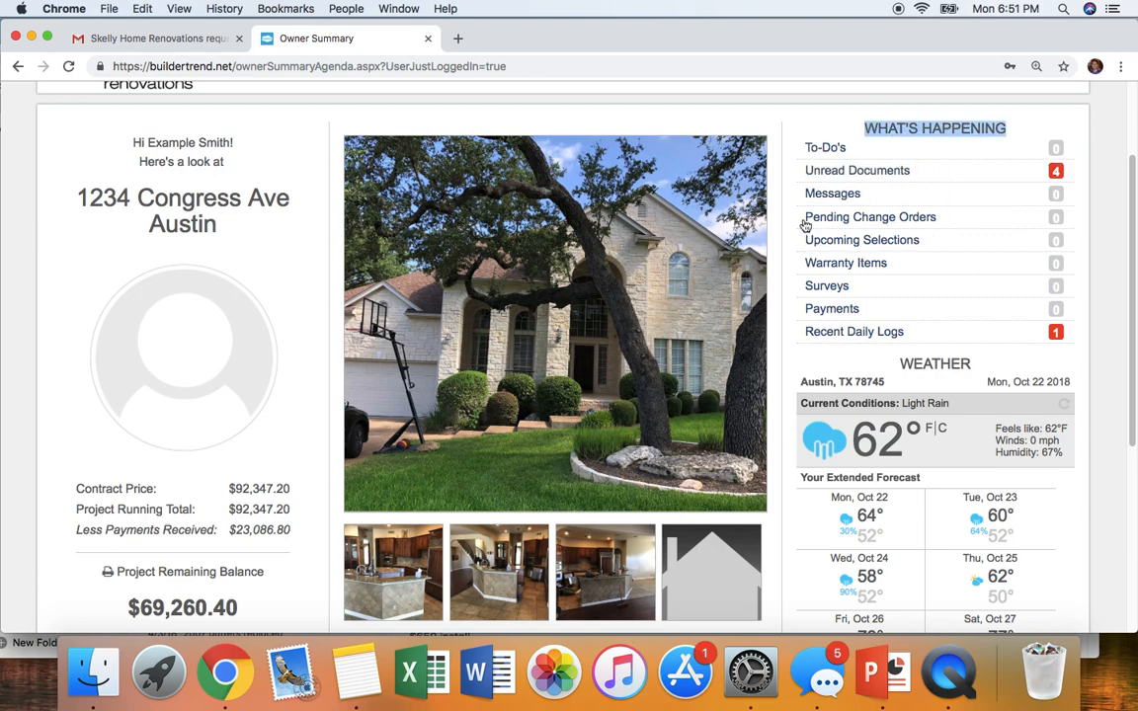
mouse_move(933, 188)
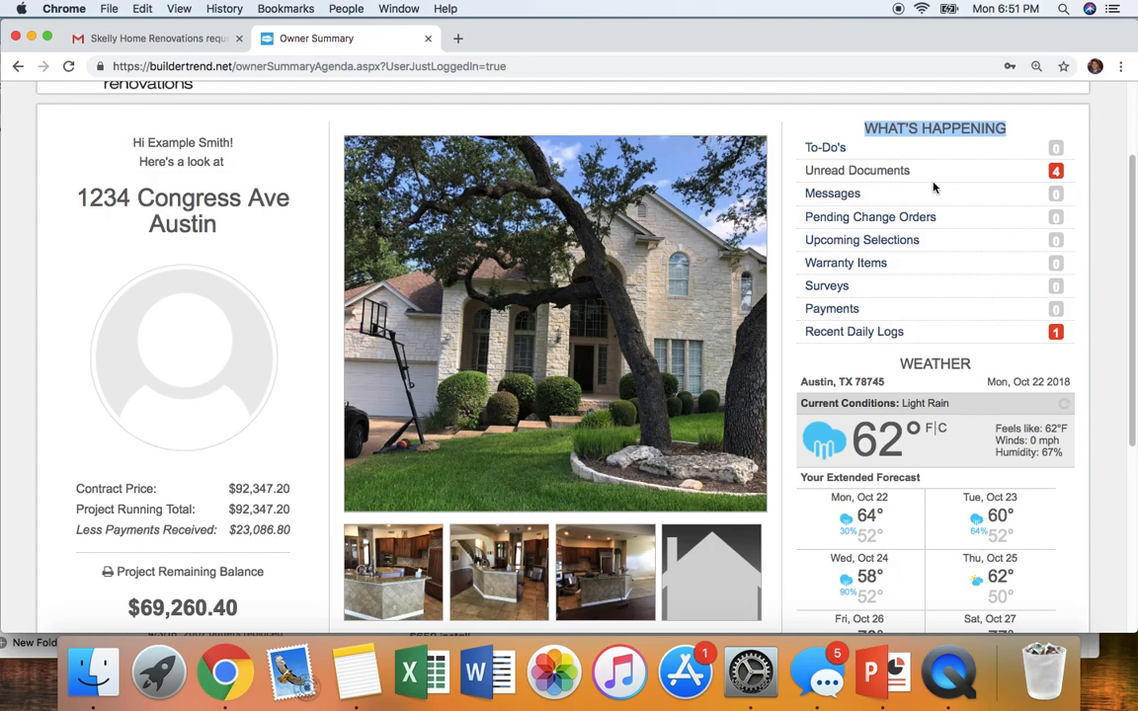
scroll(down, 3)
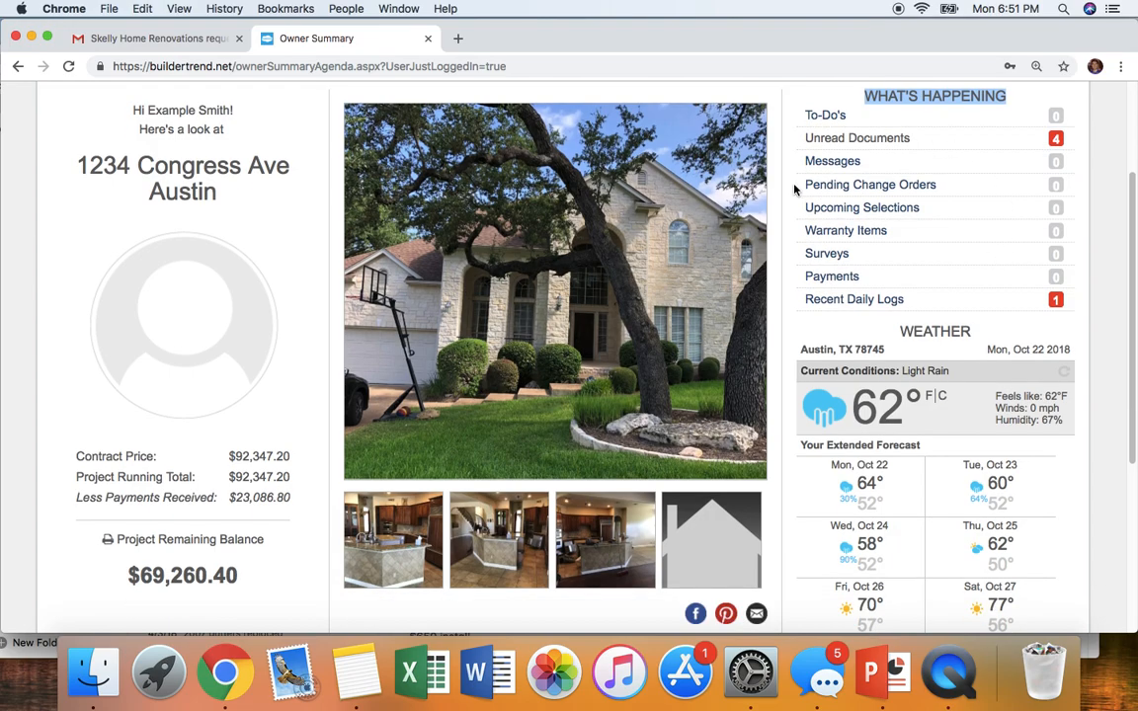
scroll(down, 3)
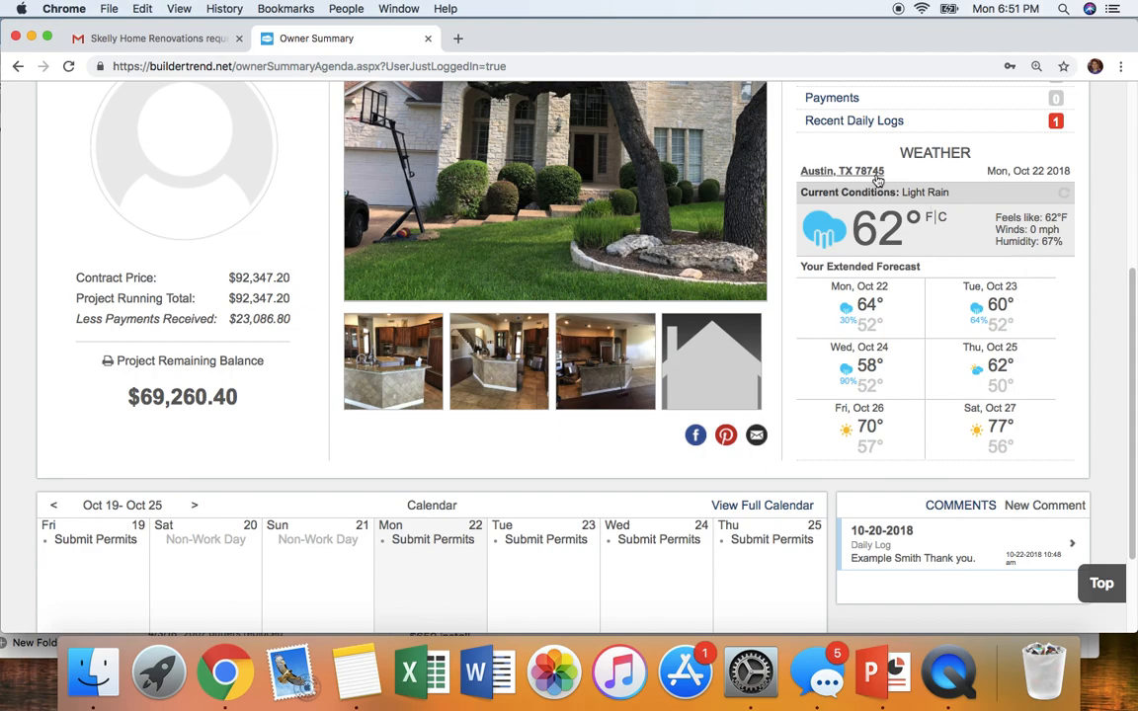
scroll(down, 3)
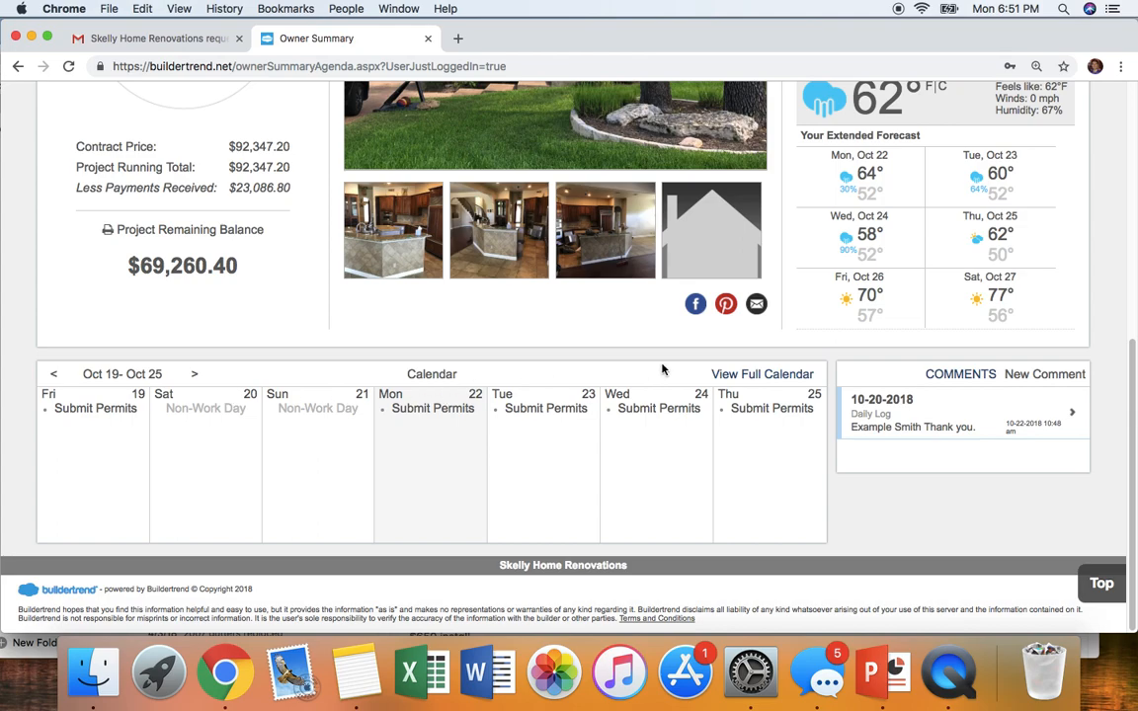
mouse_move(91, 409)
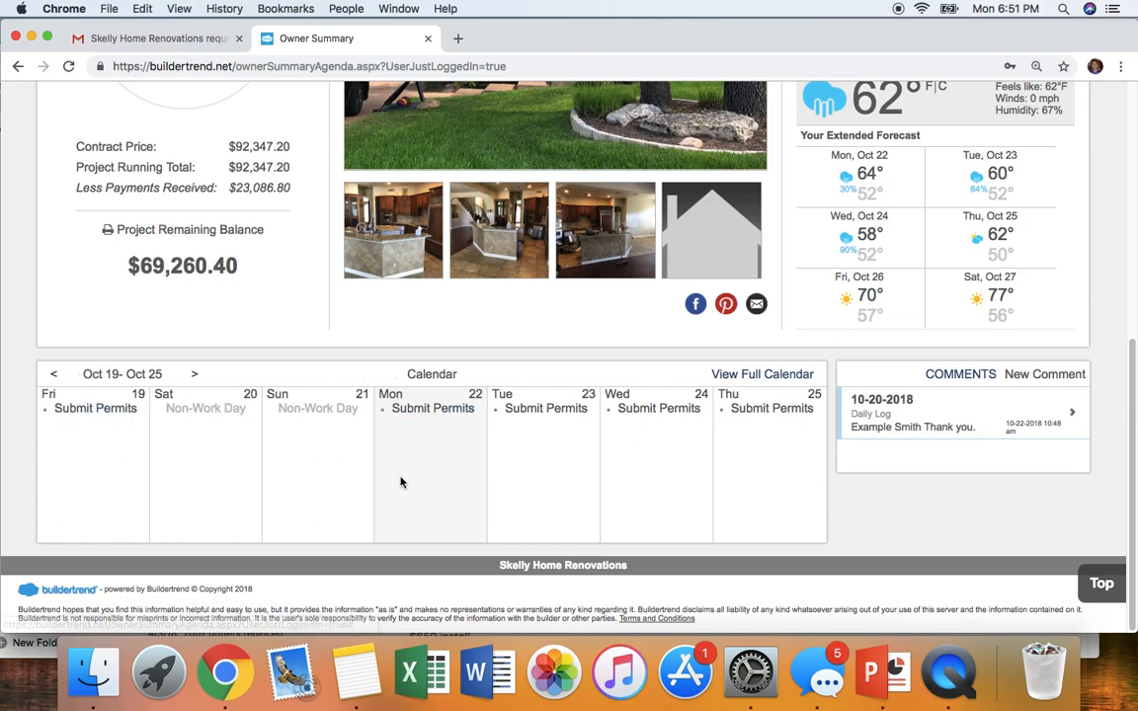
mouse_move(49, 470)
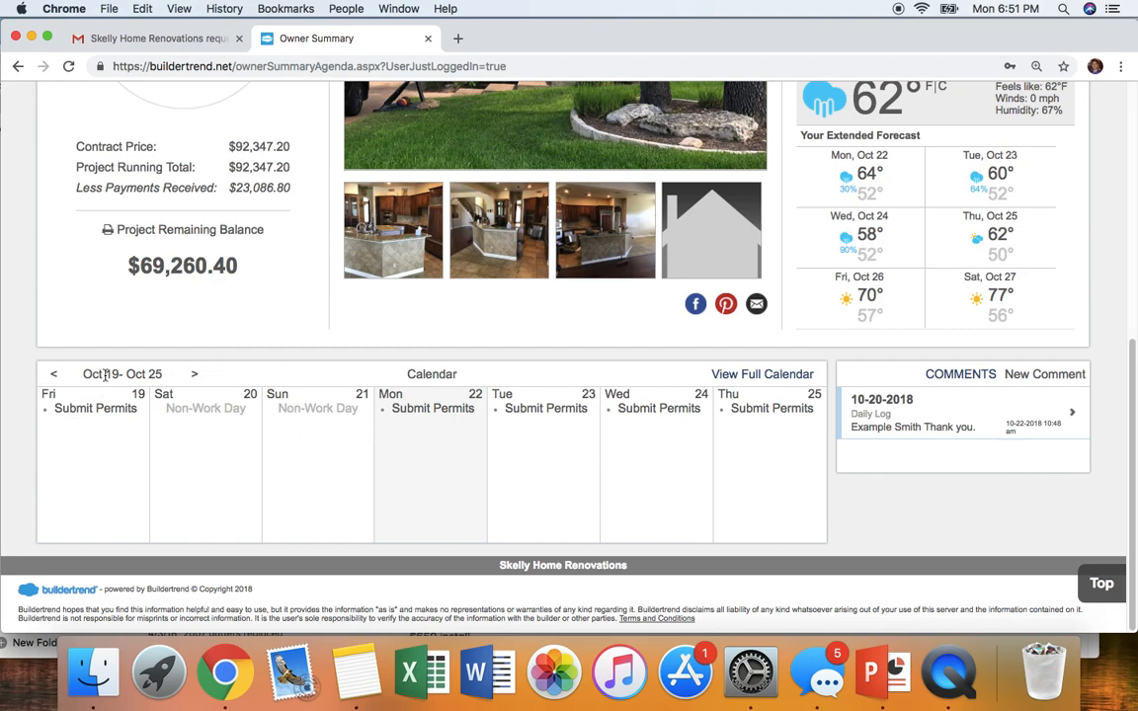
mouse_move(137, 385)
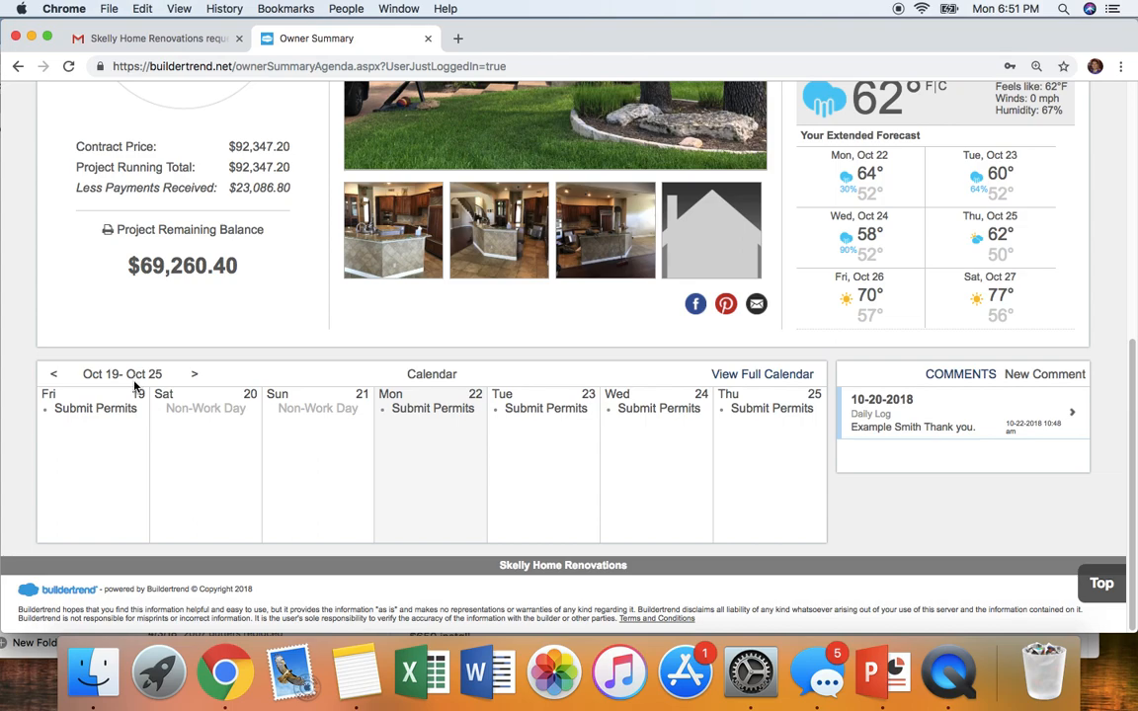
mouse_move(907, 482)
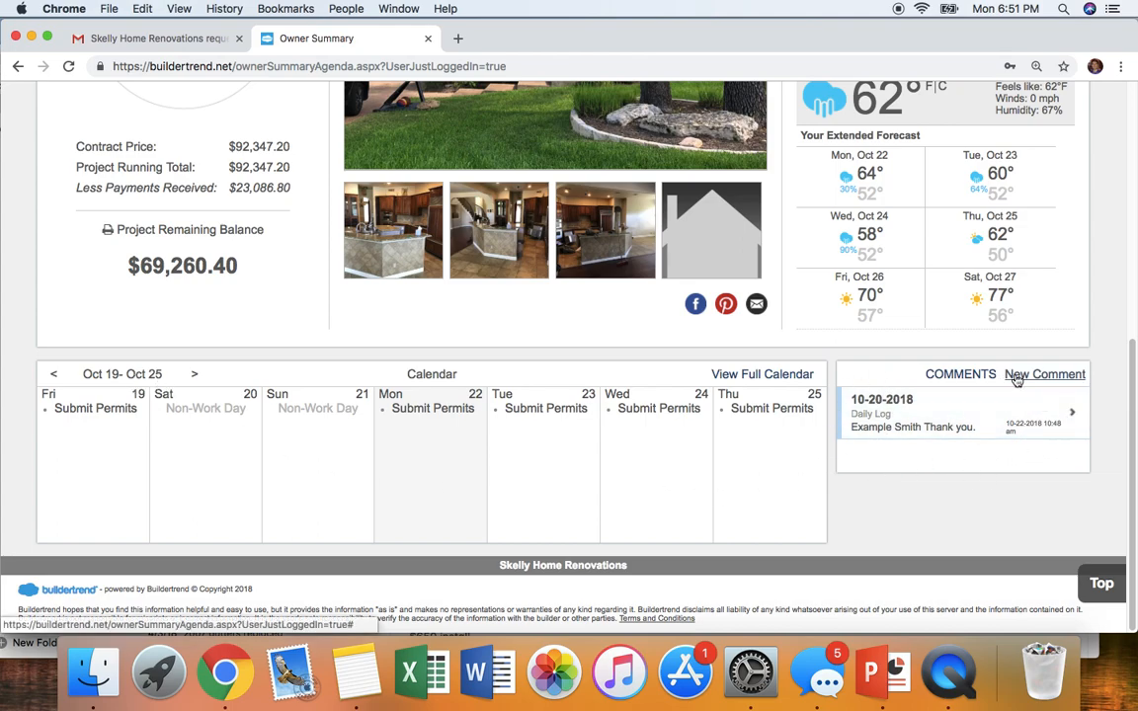
mouse_move(1039, 383)
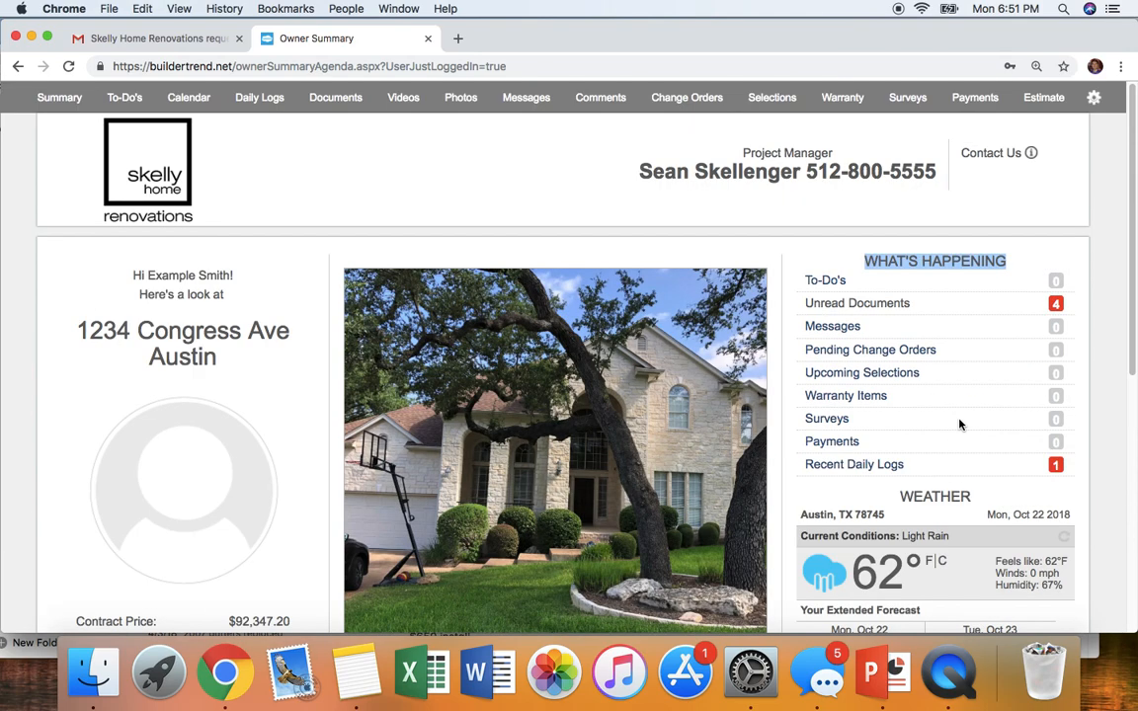
mouse_move(605, 215)
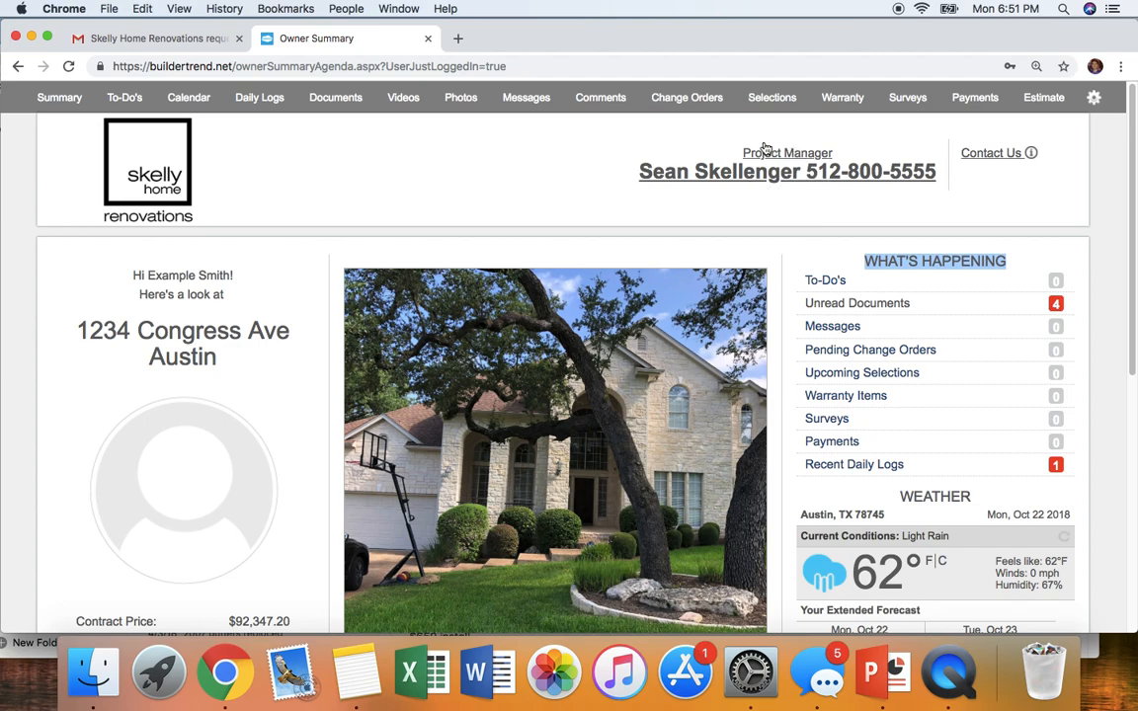
mouse_move(707, 210)
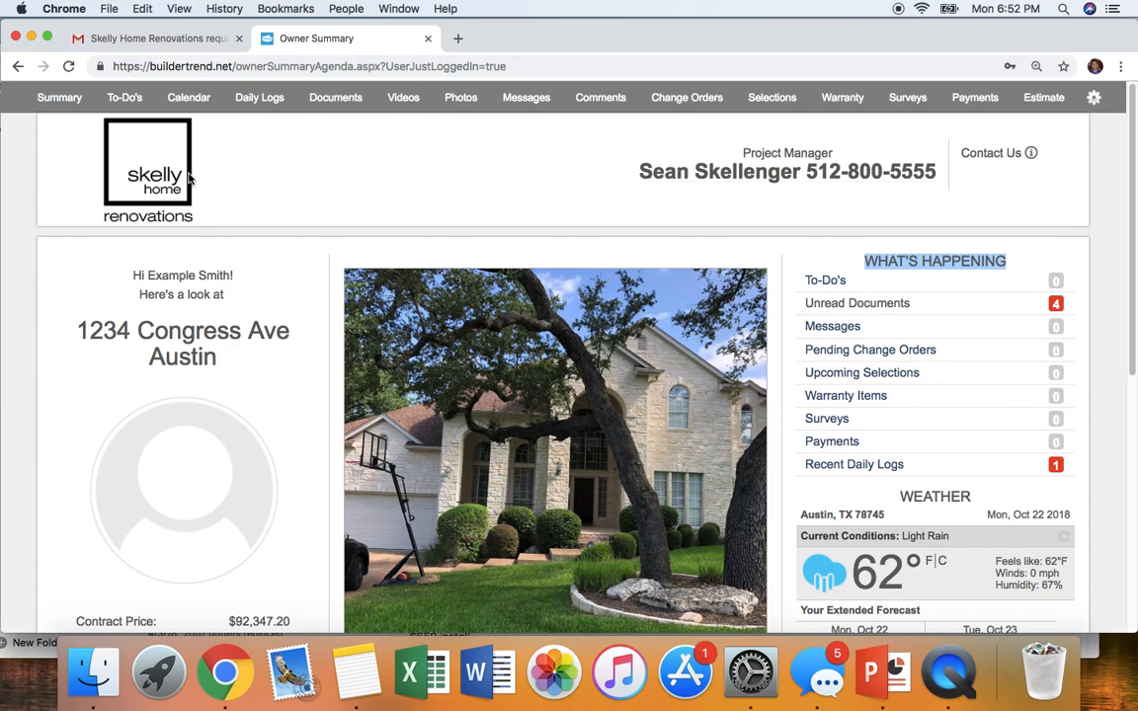
mouse_move(8, 103)
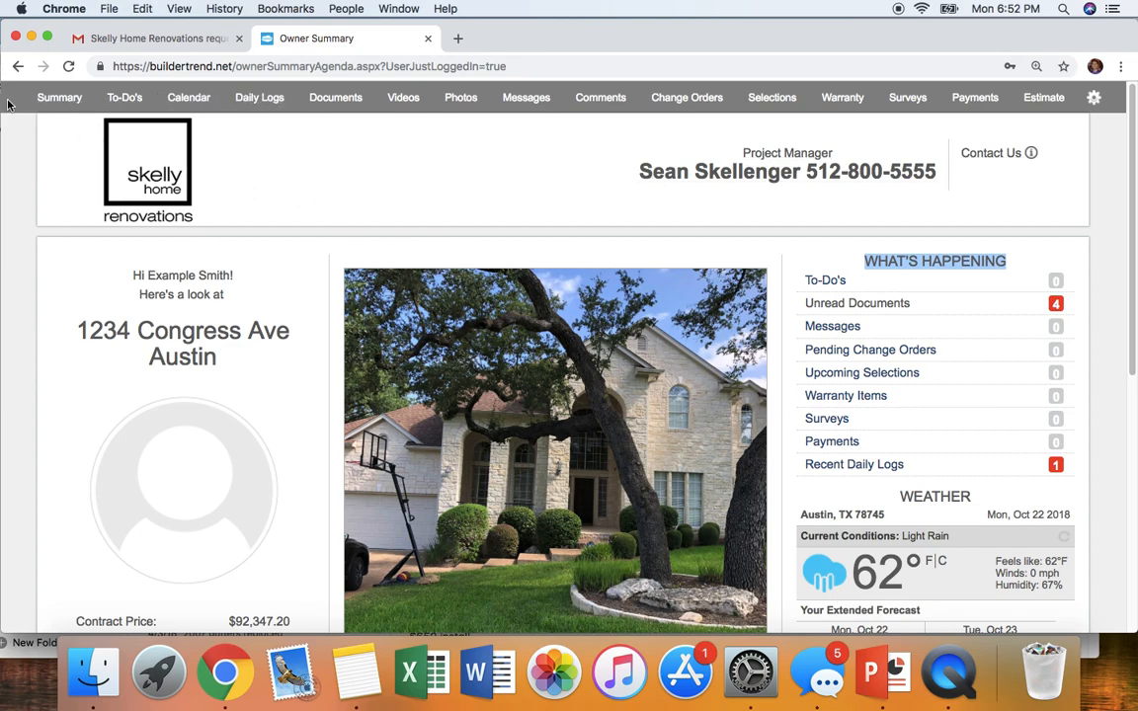
mouse_move(403, 97)
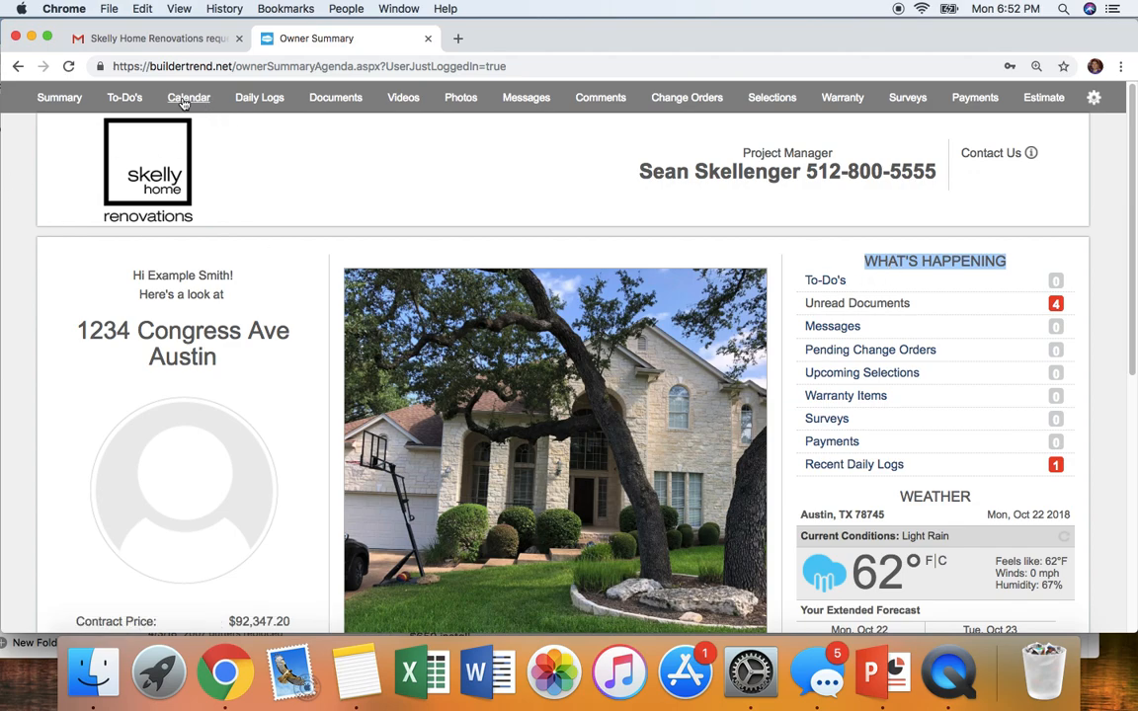
mouse_move(125, 97)
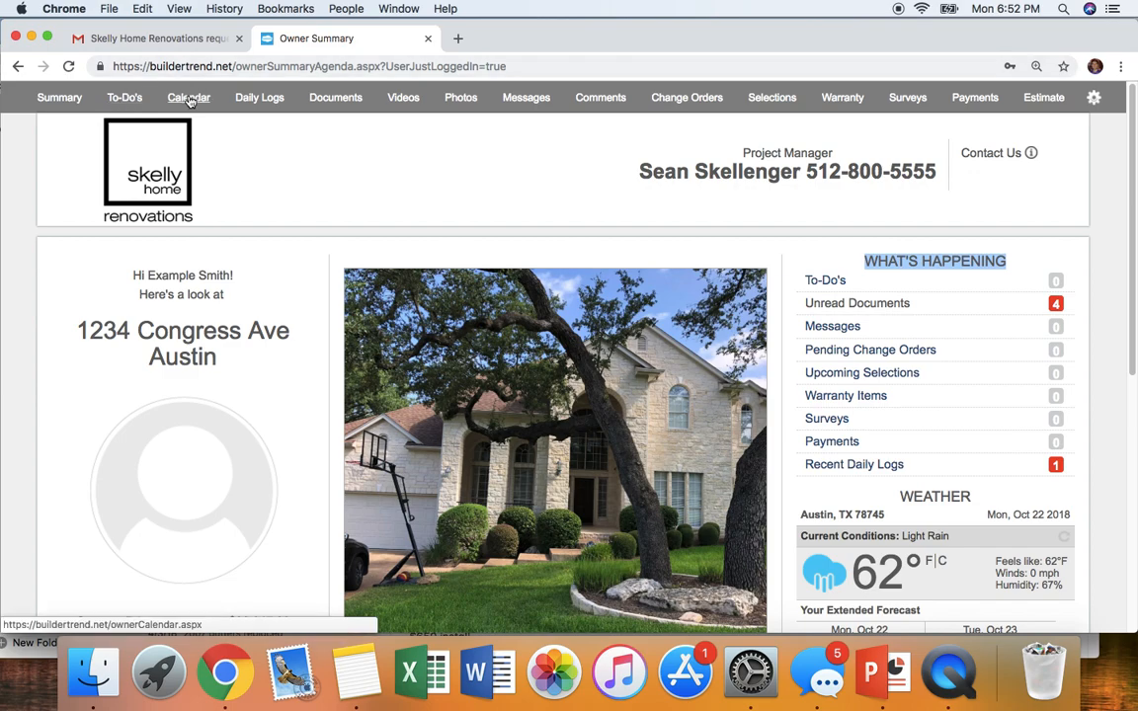
mouse_move(188, 97)
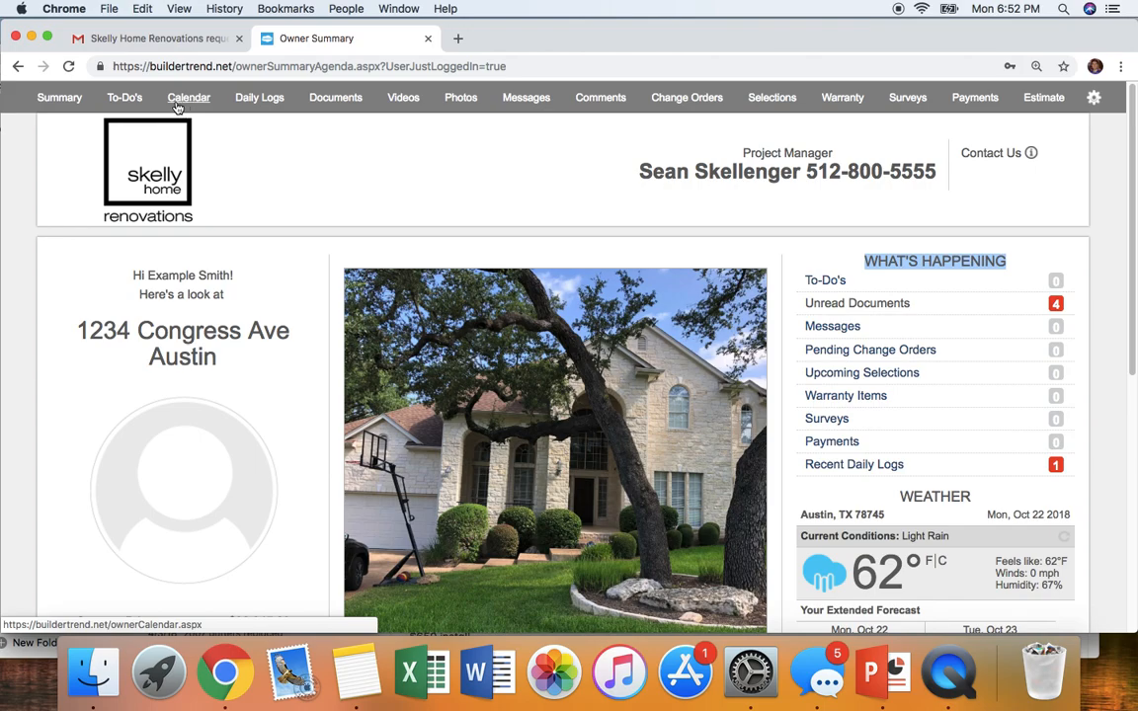
scroll(down, 3)
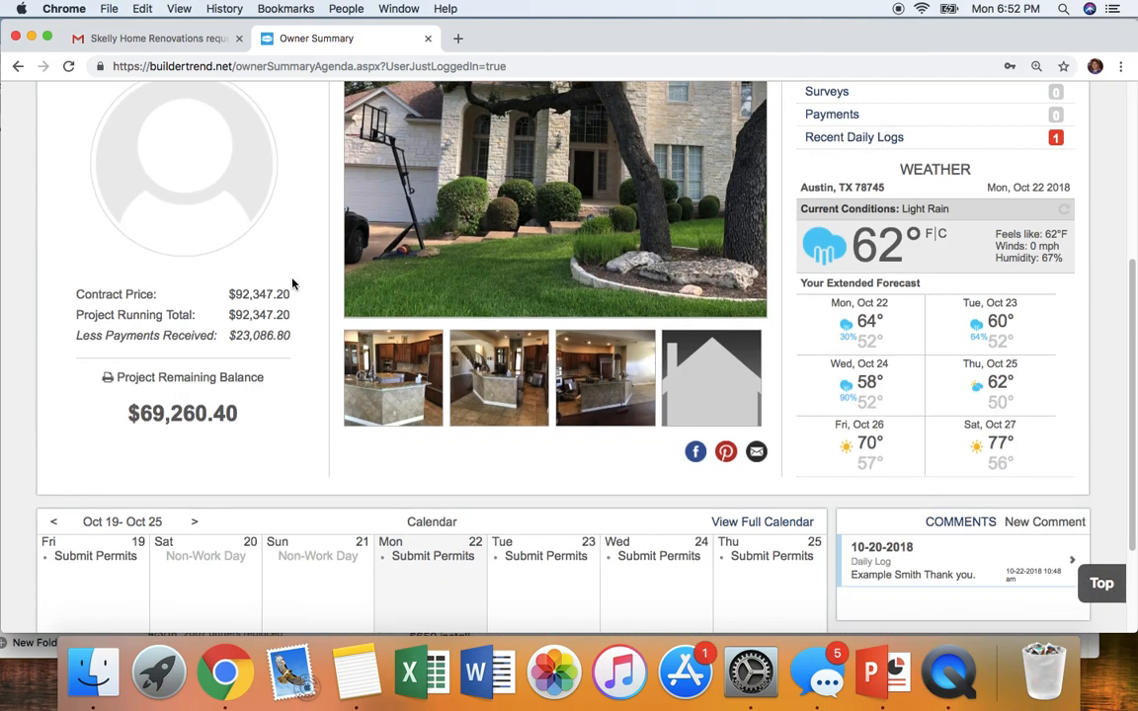
scroll(down, 3)
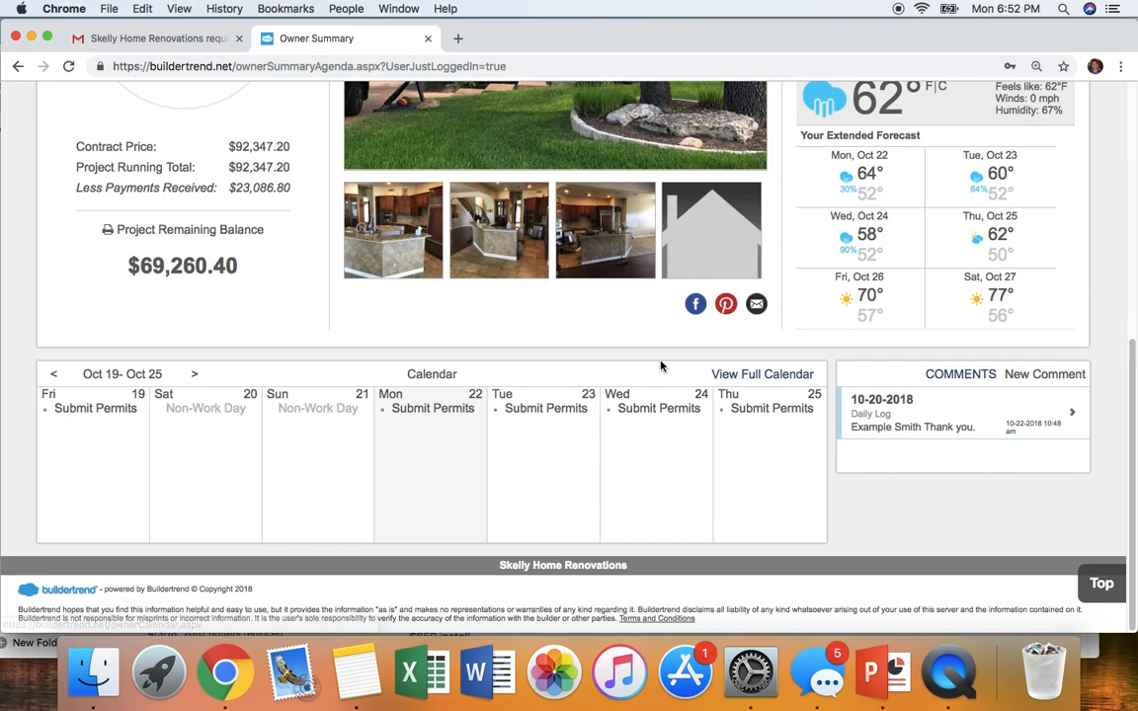
View the full October 2018 calendar with Submit Permits, Plumbing Disconnect and Demo, then head to Daily Logs.
click(763, 373)
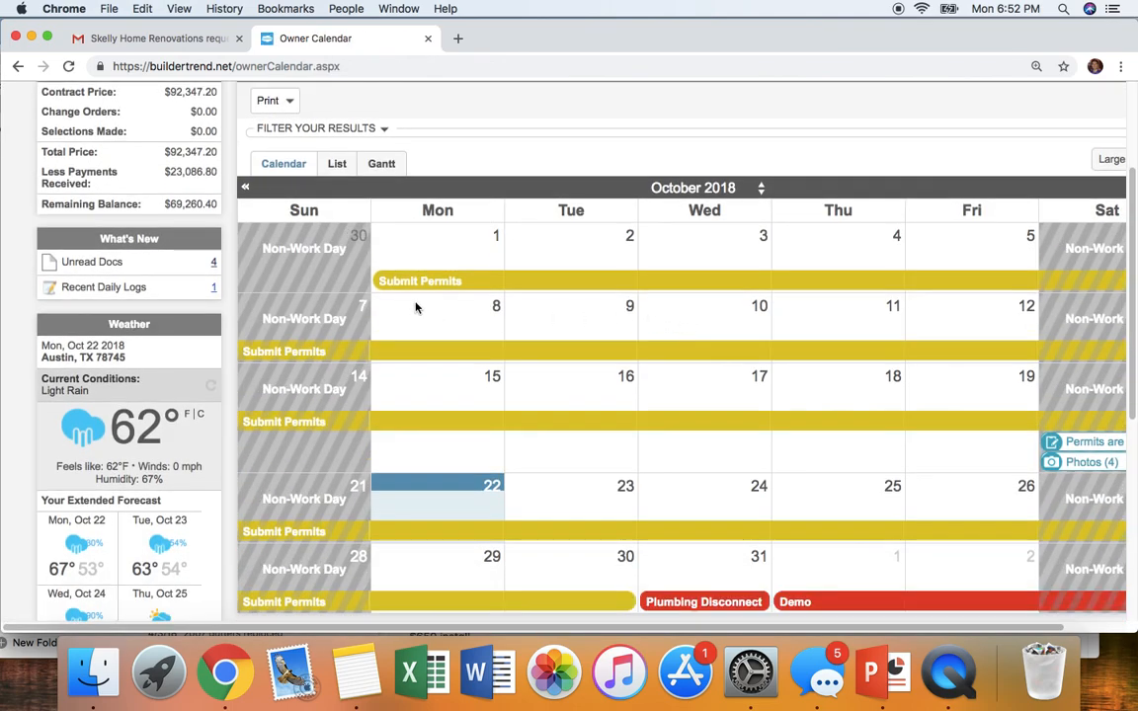
mouse_move(707, 543)
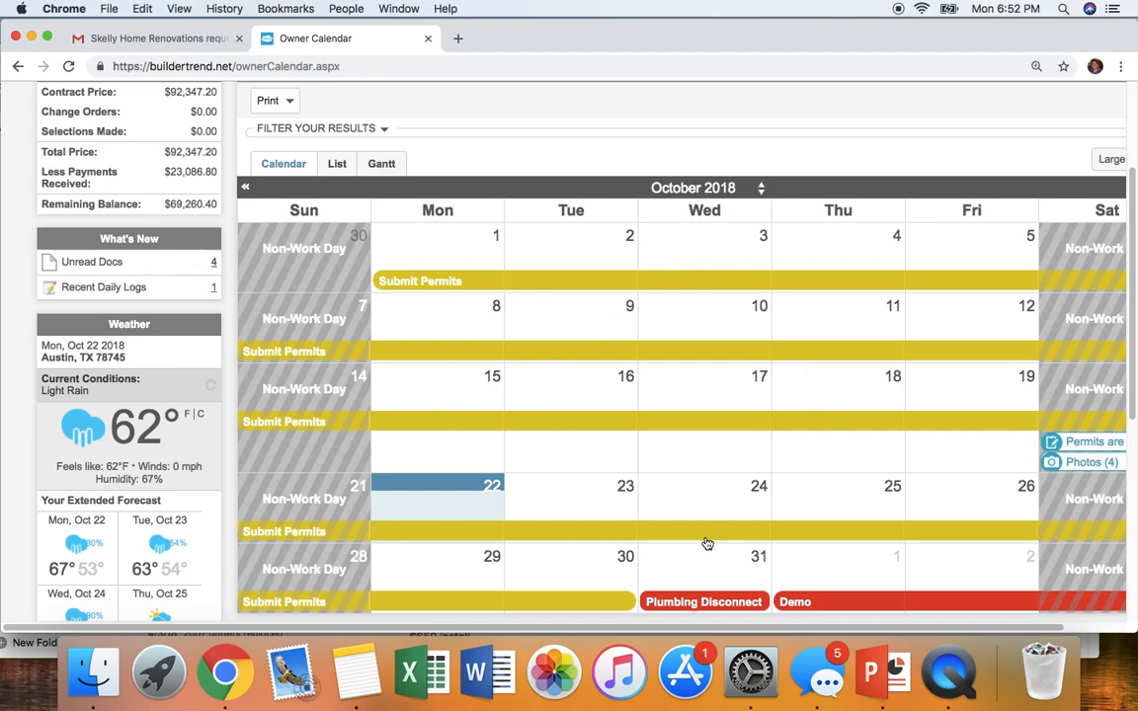
mouse_move(387, 288)
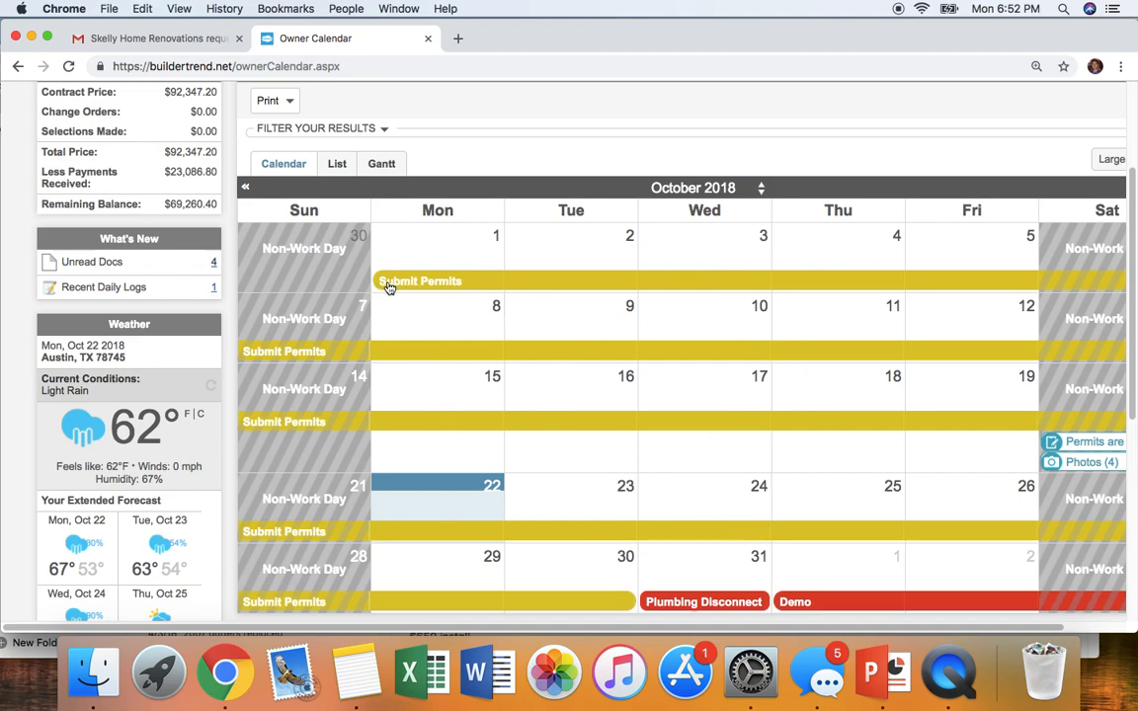
mouse_move(448, 296)
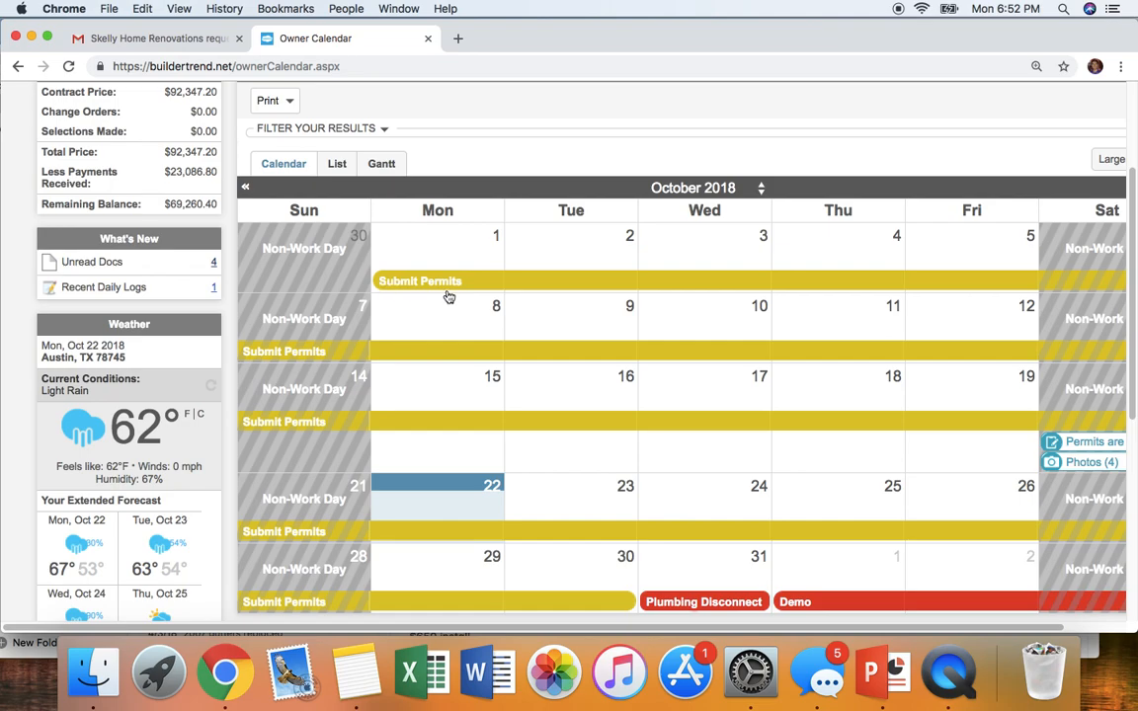
mouse_move(510, 450)
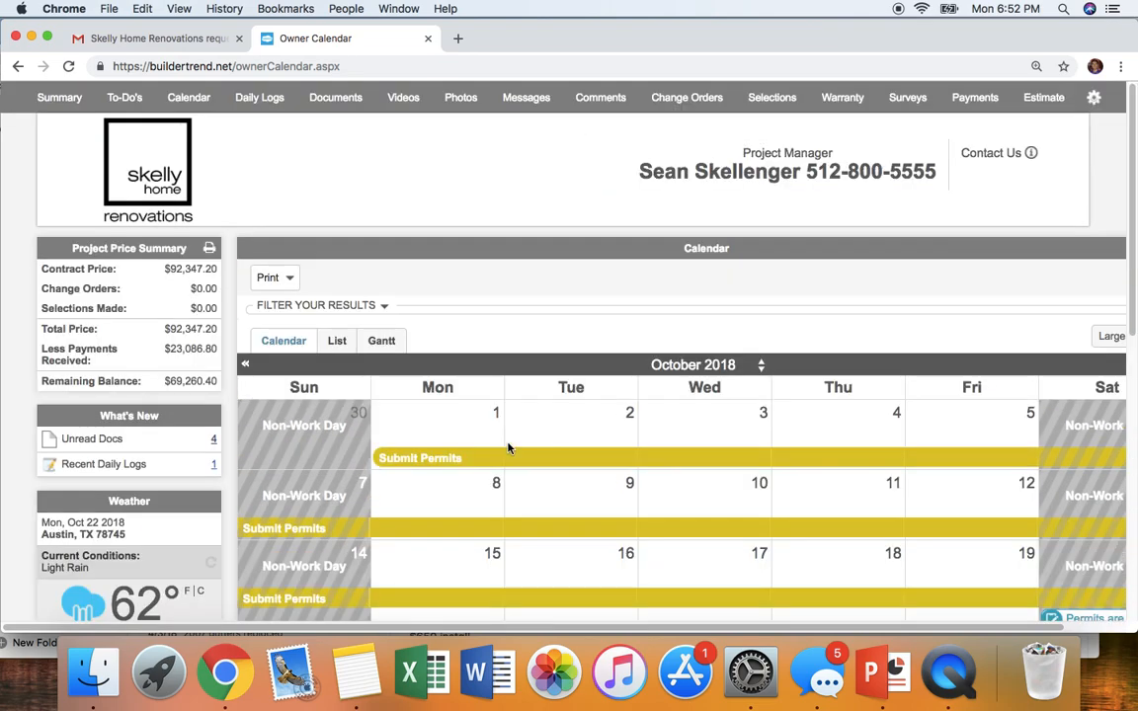
mouse_move(502, 446)
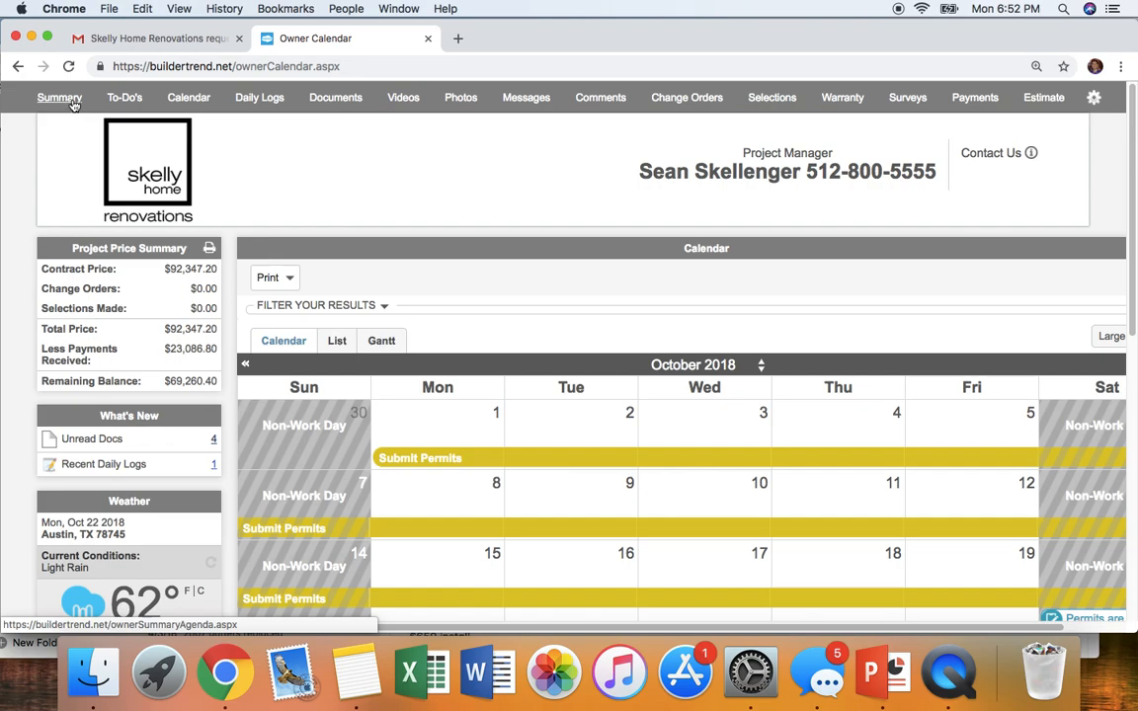
click(259, 97)
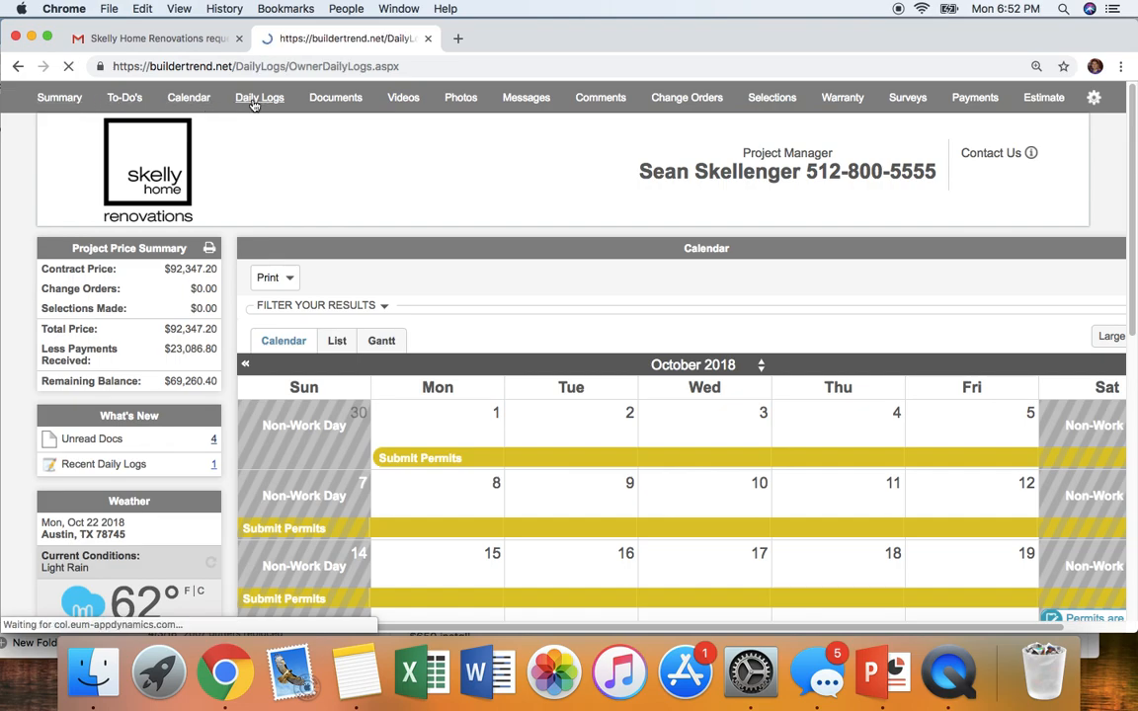
Load the Daily Logs page and open the comment conversation on the 10-20-2018 log.
click(259, 96)
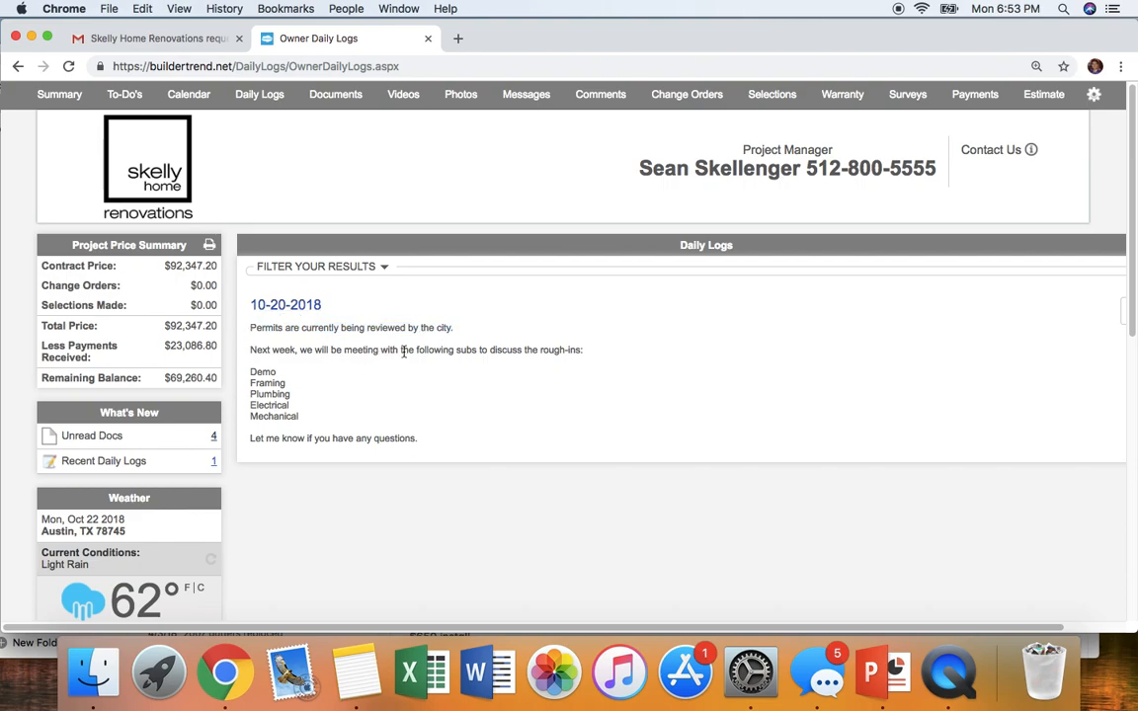
mouse_move(326, 381)
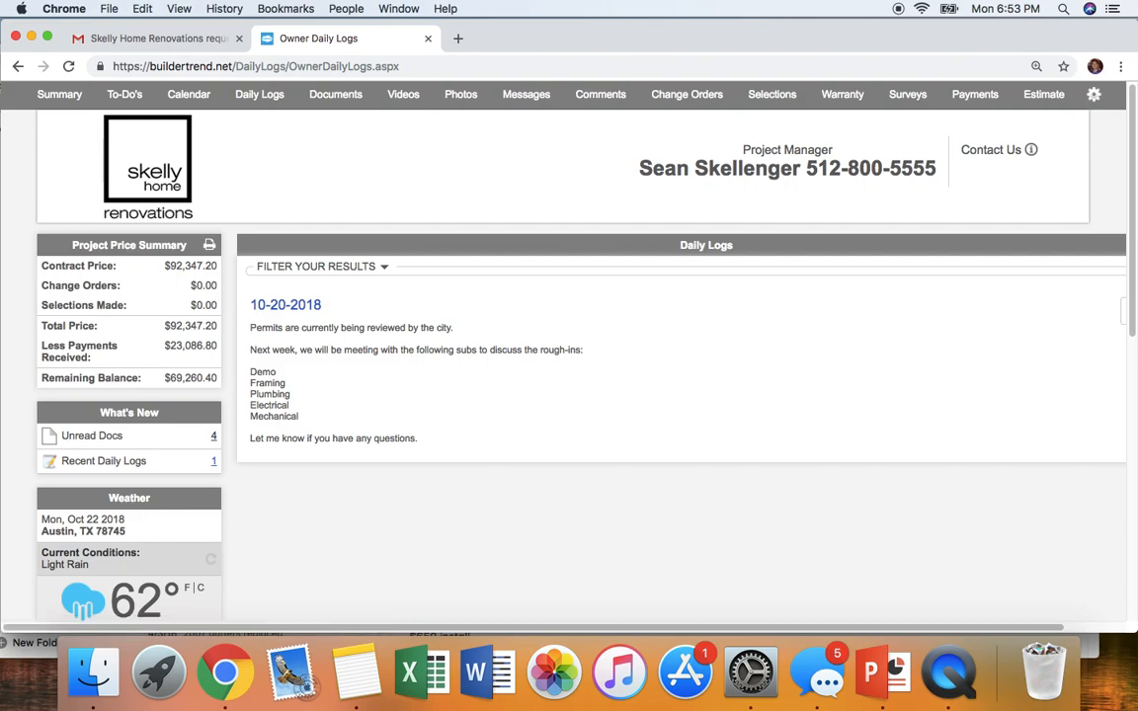
scroll(right, 3)
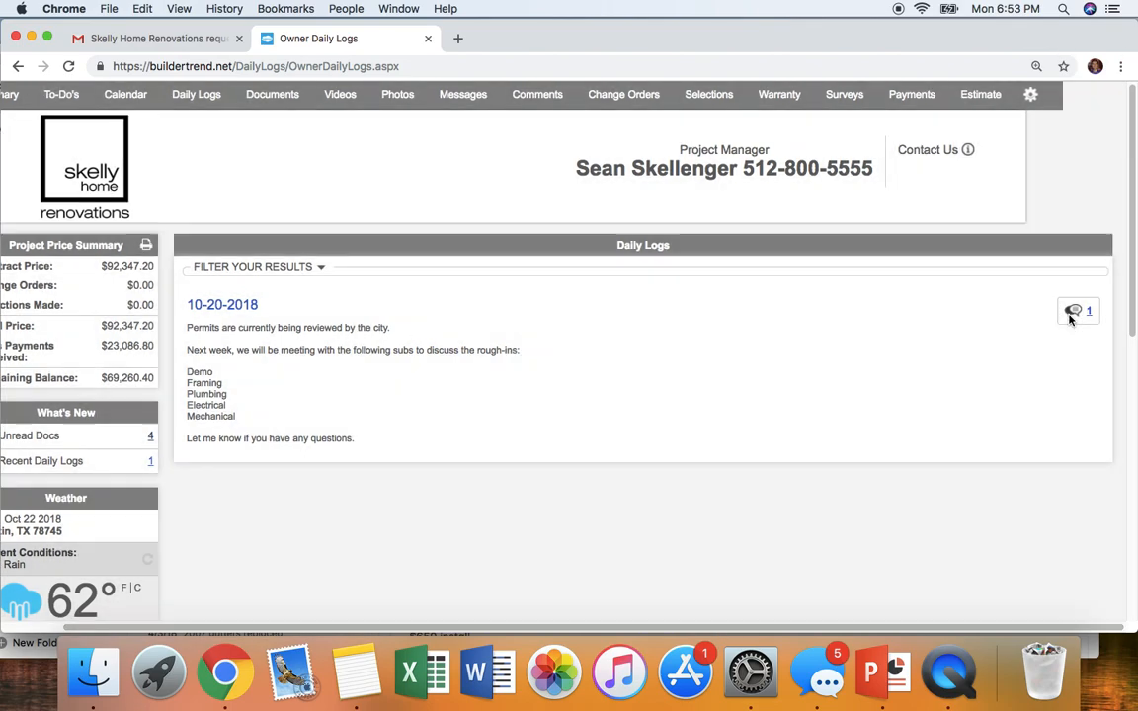
click(1074, 310)
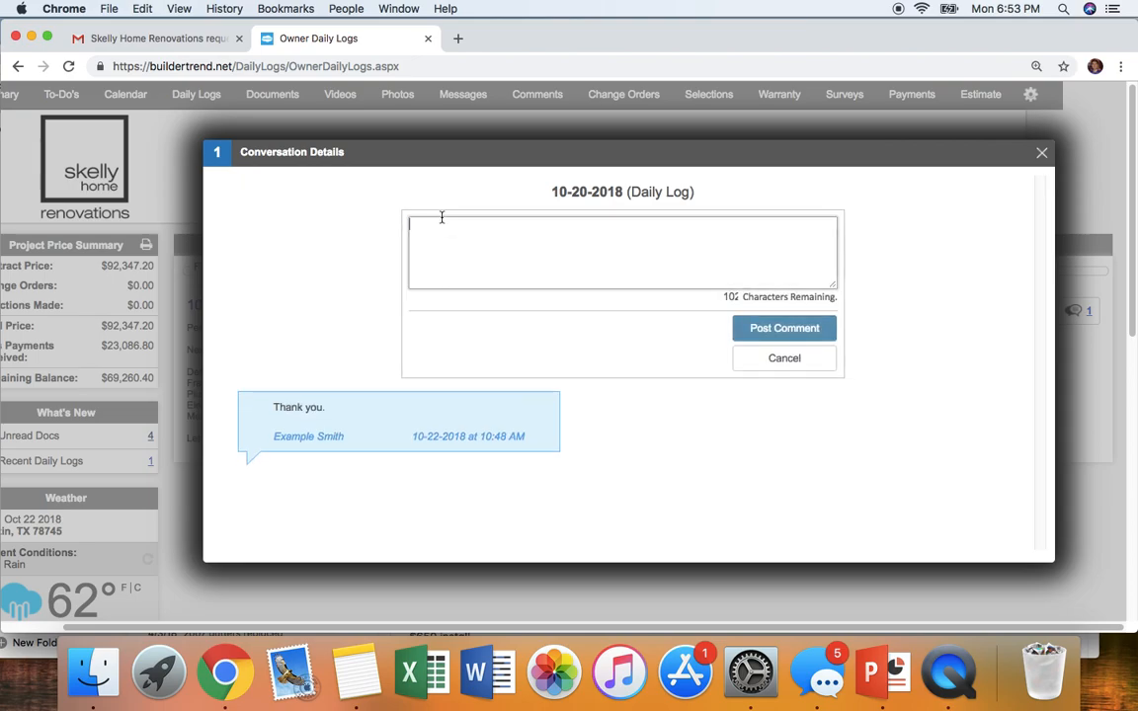
Post the comment 'Great. What day ... by with the subs?' and close the conversation.
text(Great.)
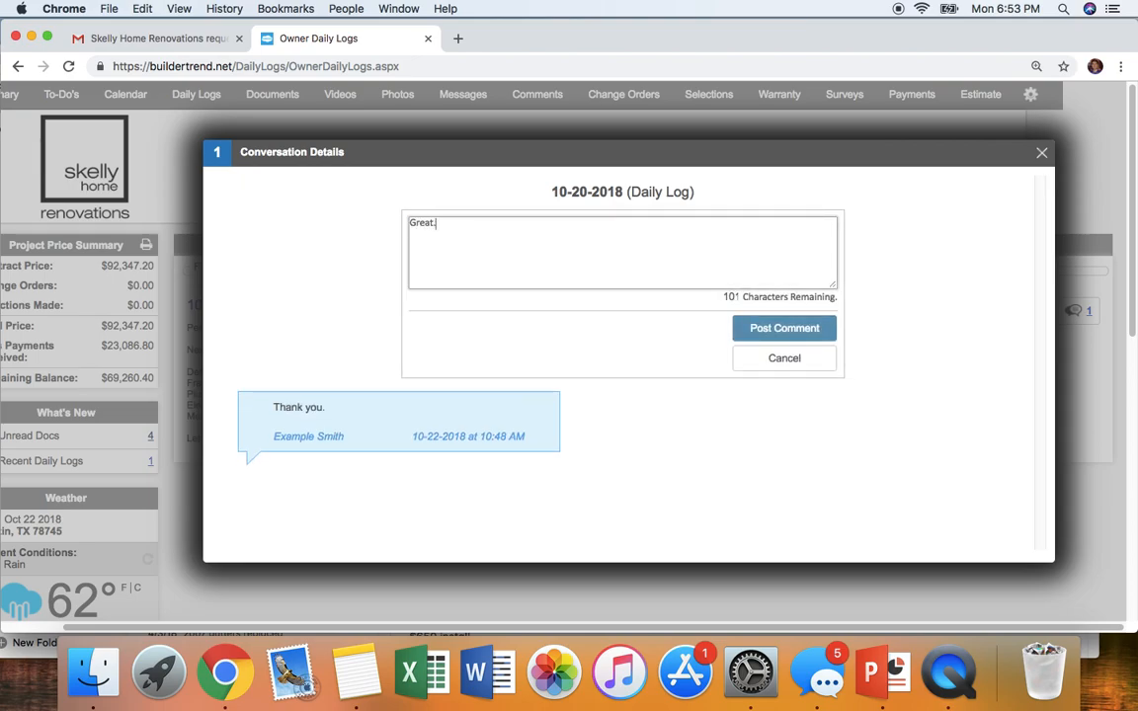
text(What day do you expect to stop y wi)
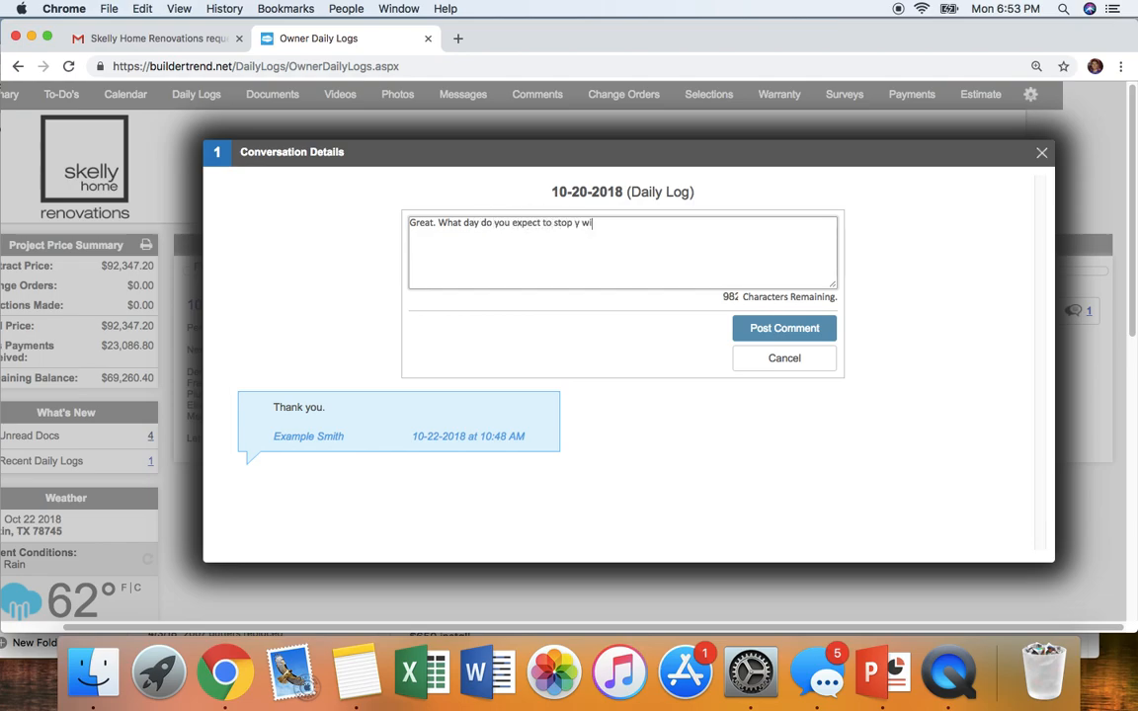
key(Backspace)
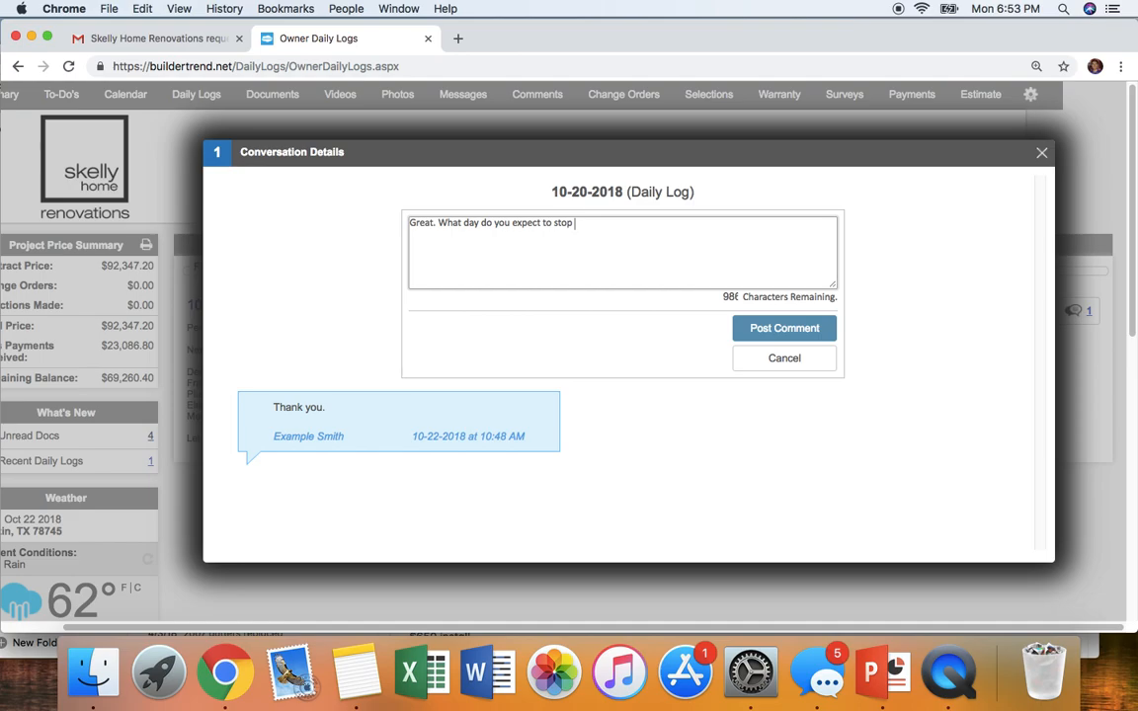
text(by with)
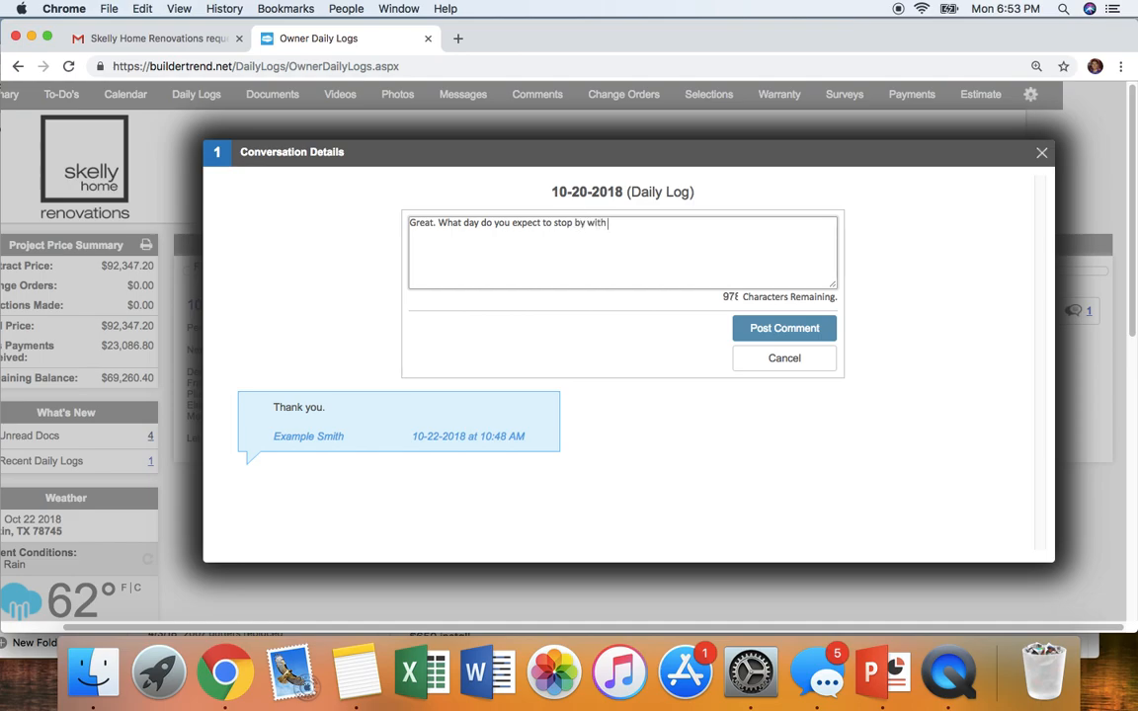
text(the subs?)
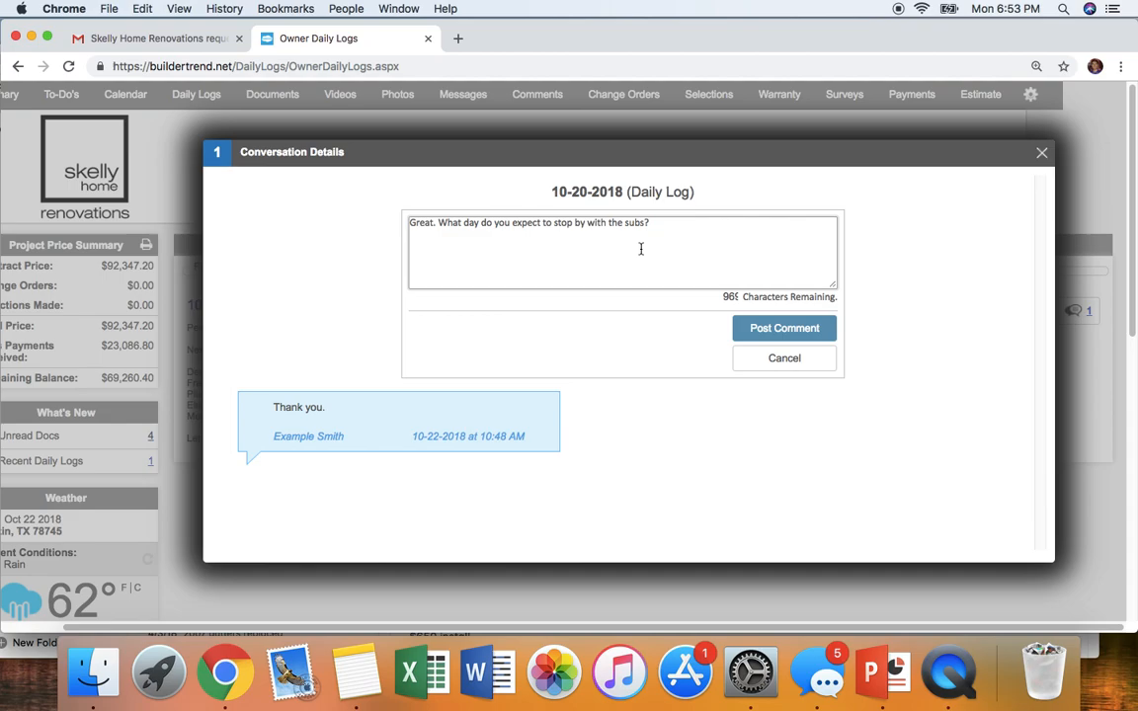
click(782, 328)
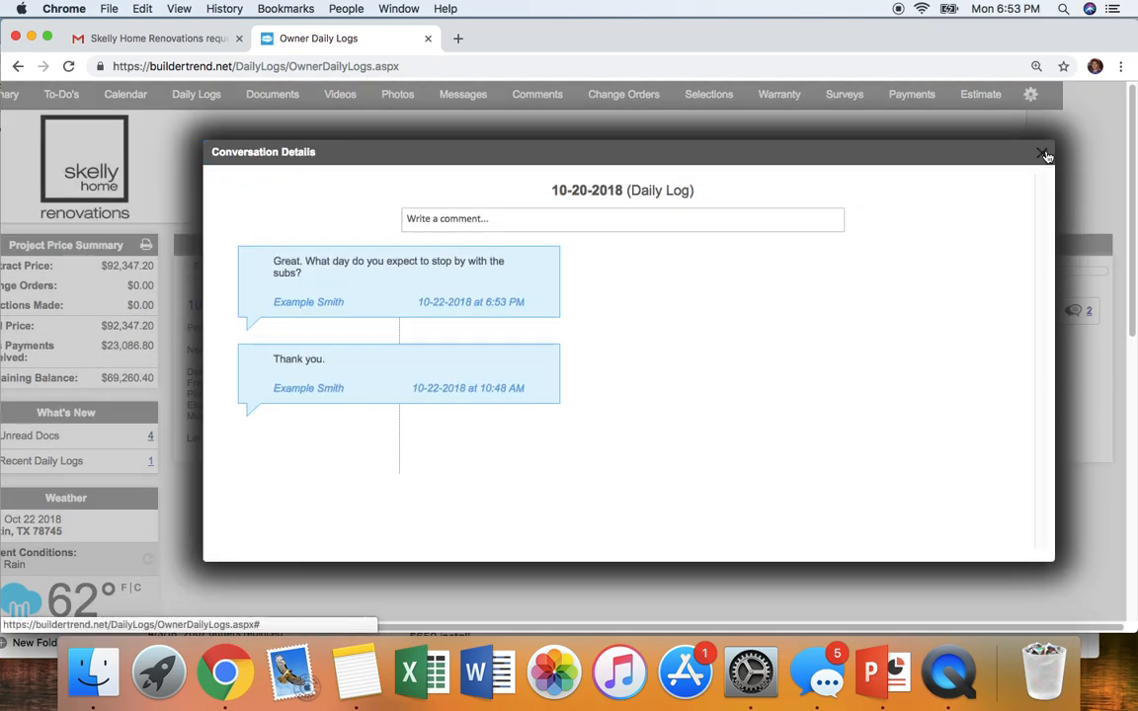
click(1043, 154)
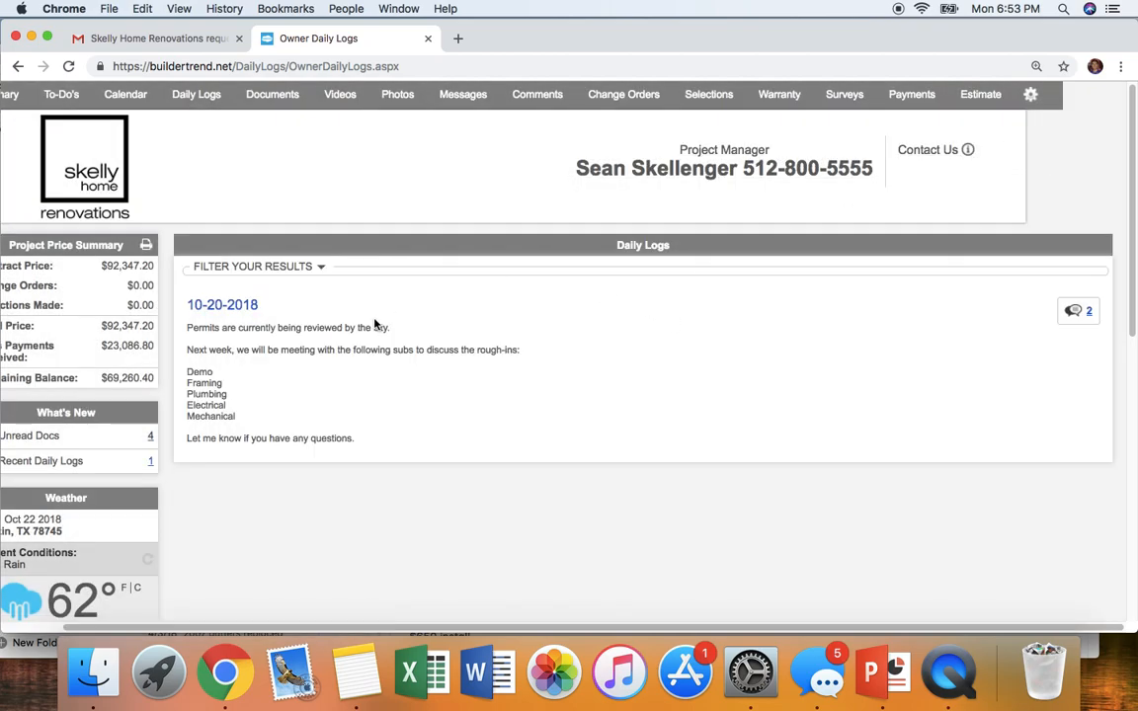
mouse_move(371, 138)
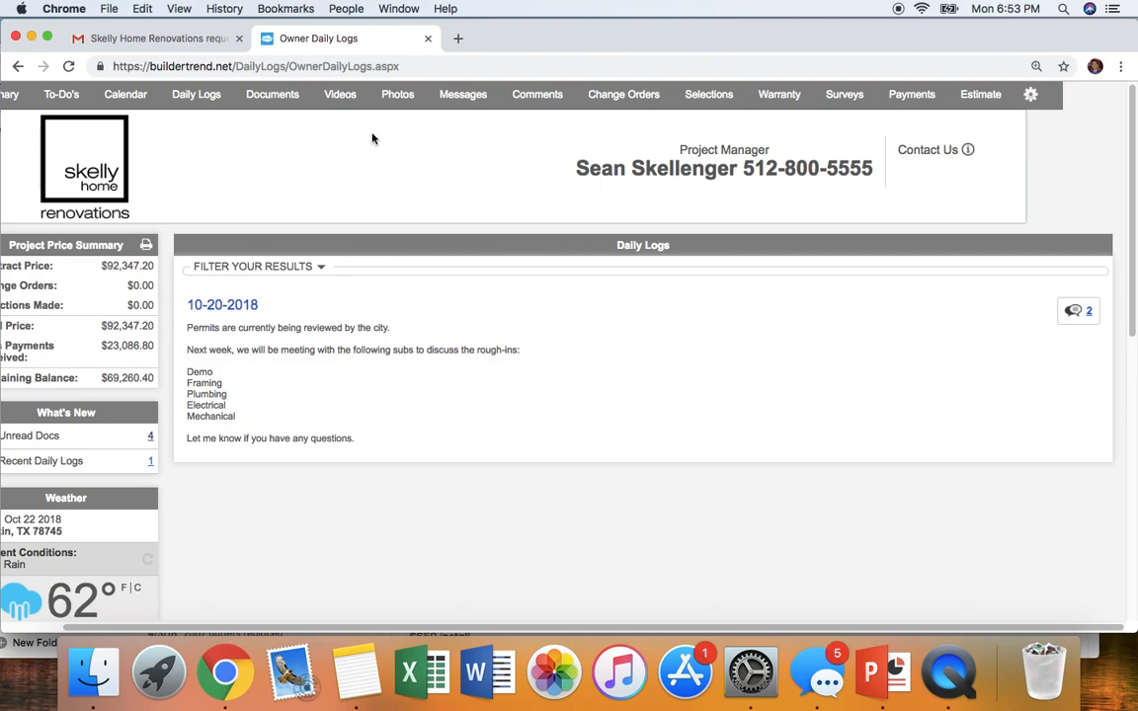
mouse_move(24, 201)
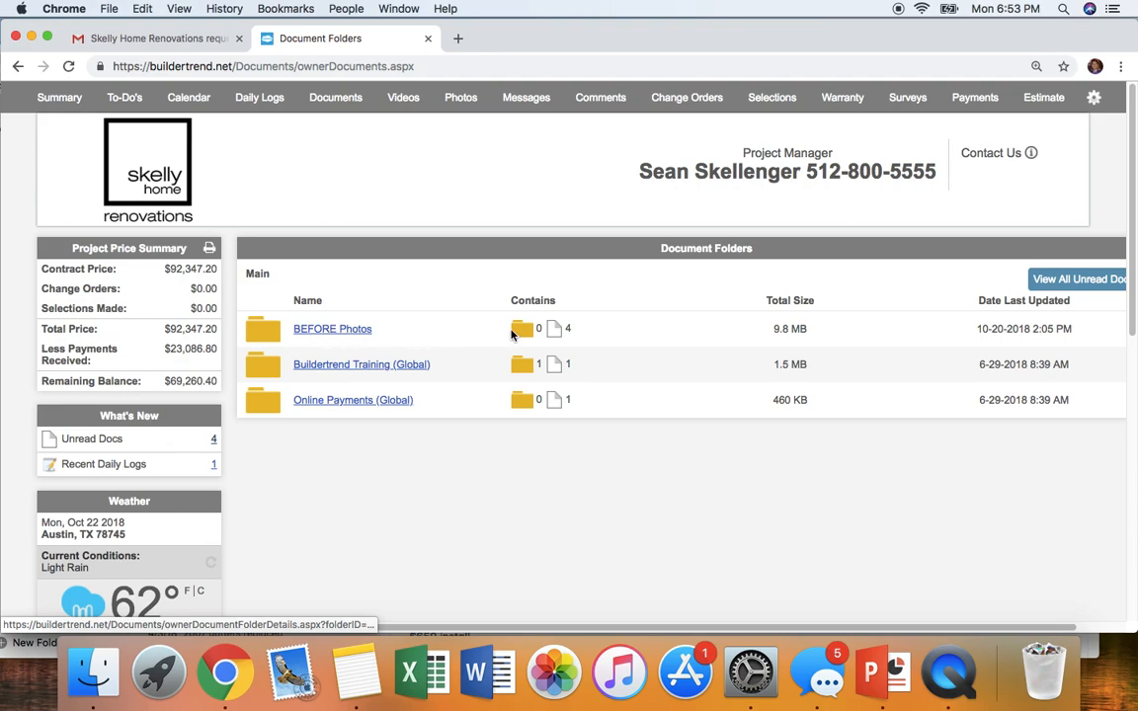
mouse_move(403, 96)
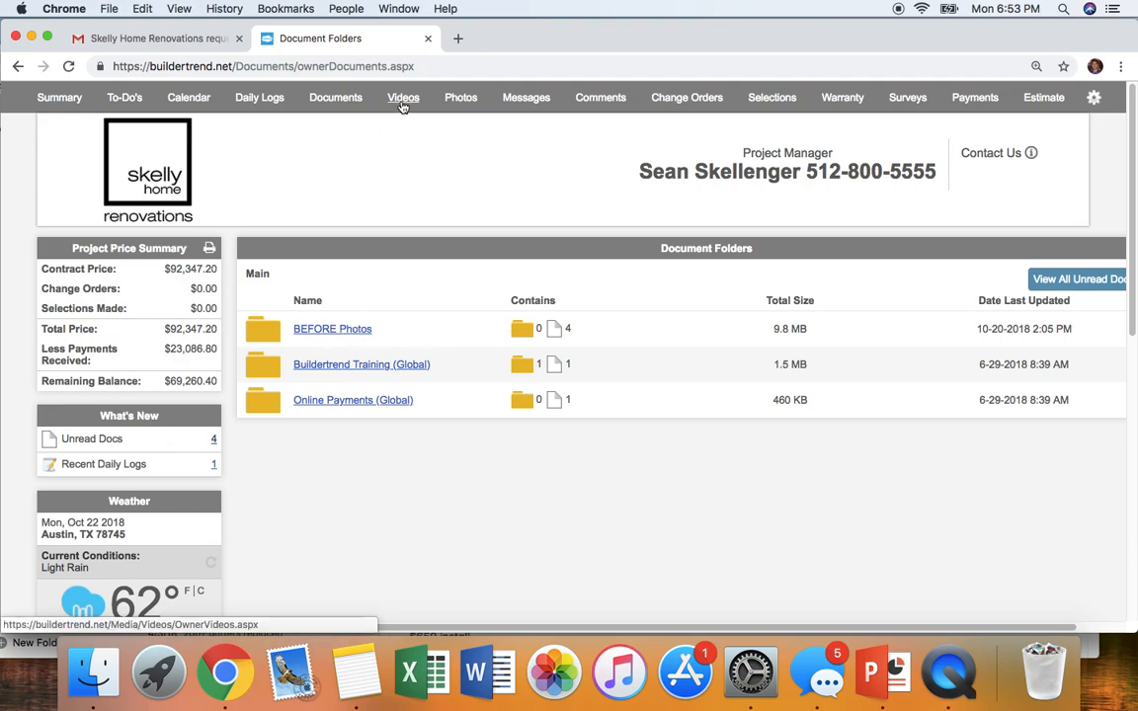
Browse the BEFORE photos album, then move to the empty Messages inbox.
click(460, 97)
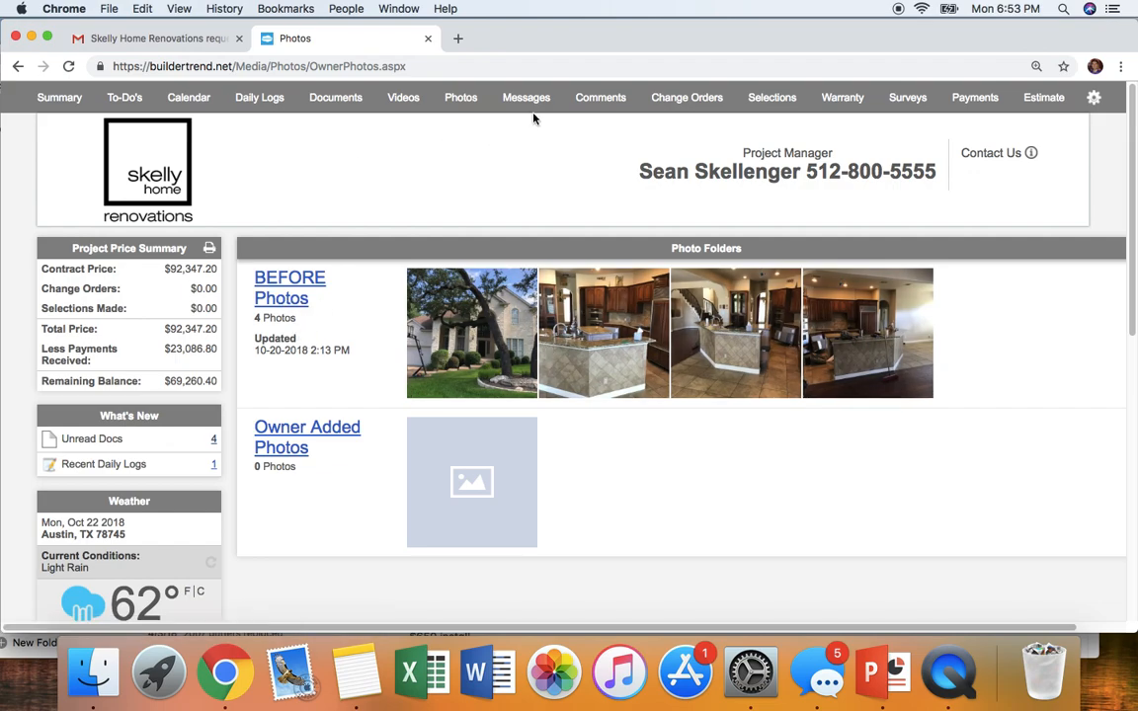
click(526, 97)
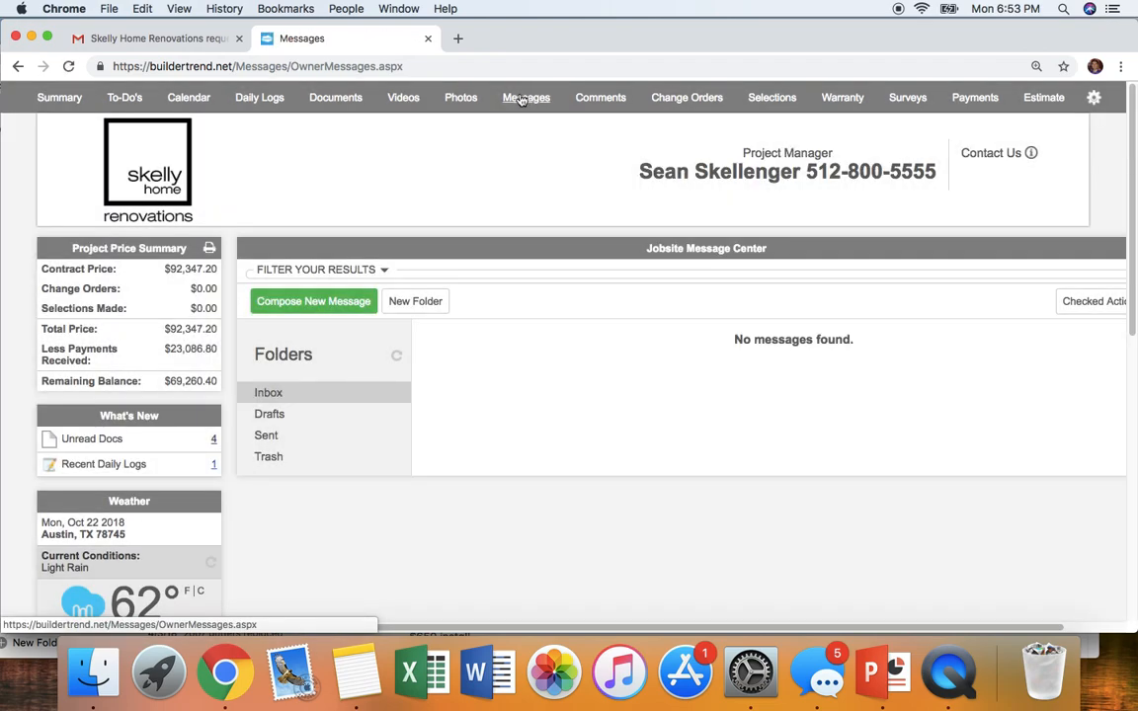
click(312, 300)
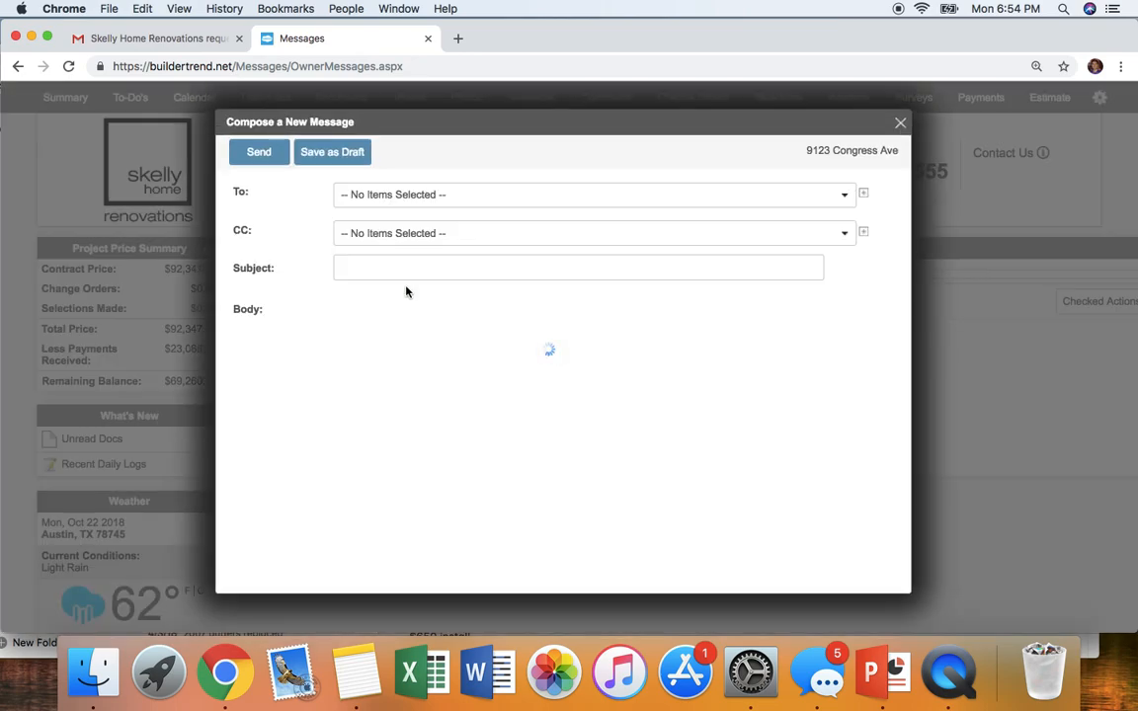
click(592, 194)
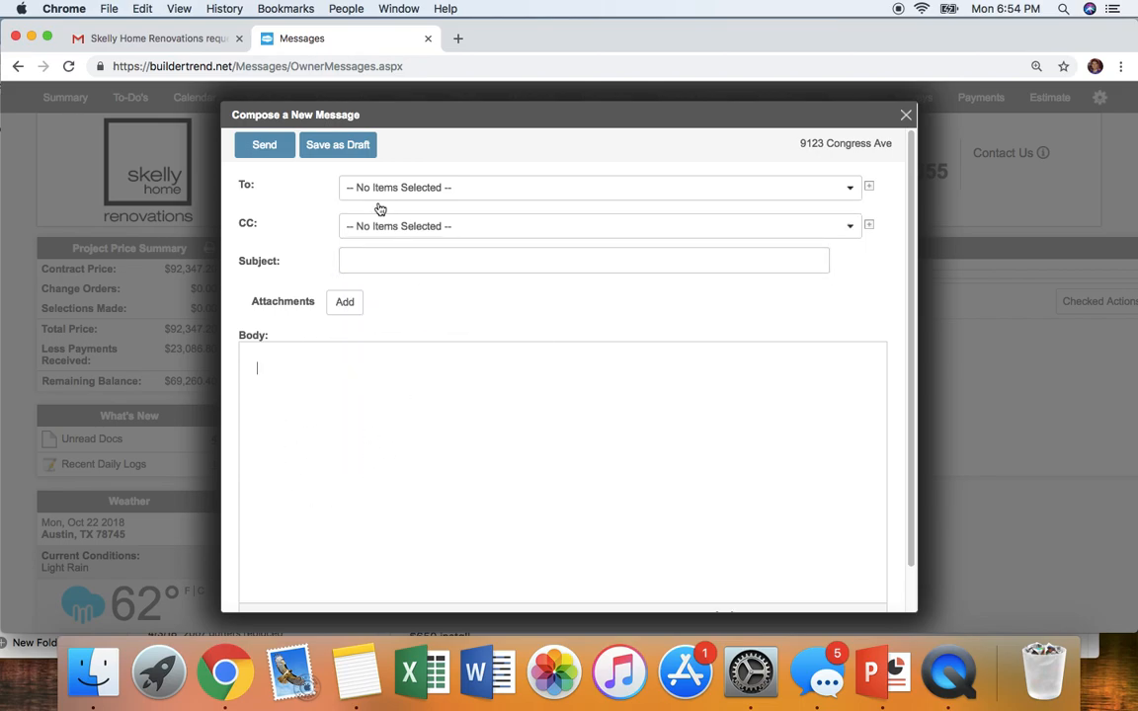
mouse_move(905, 118)
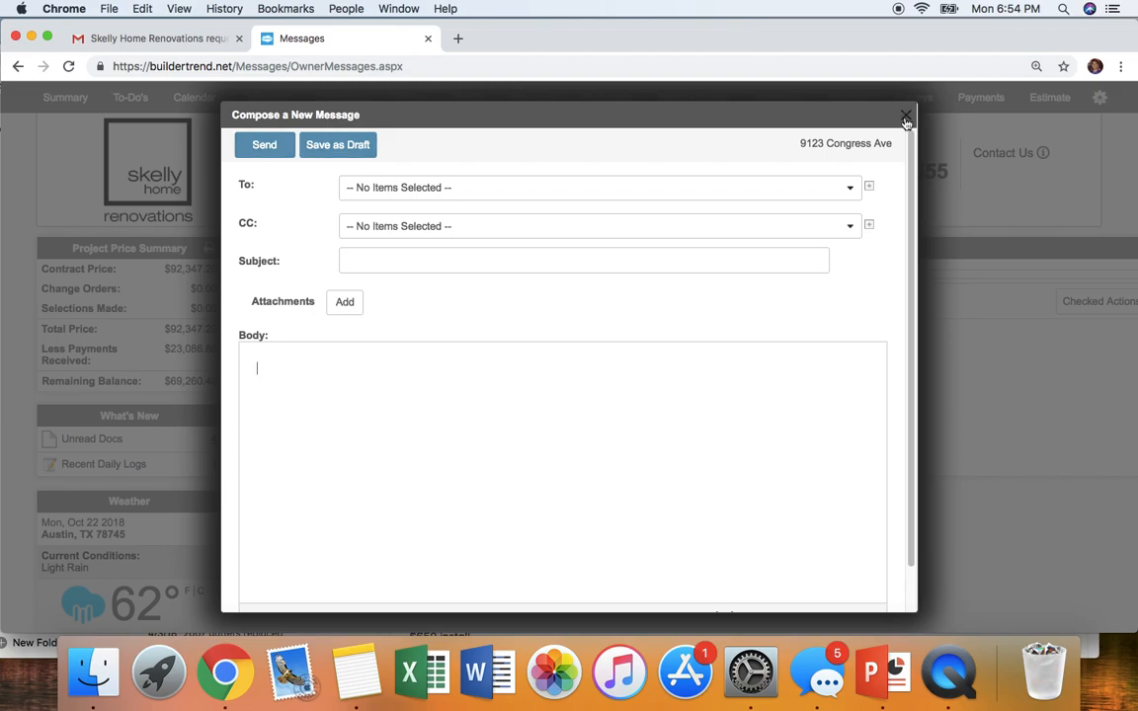
click(905, 117)
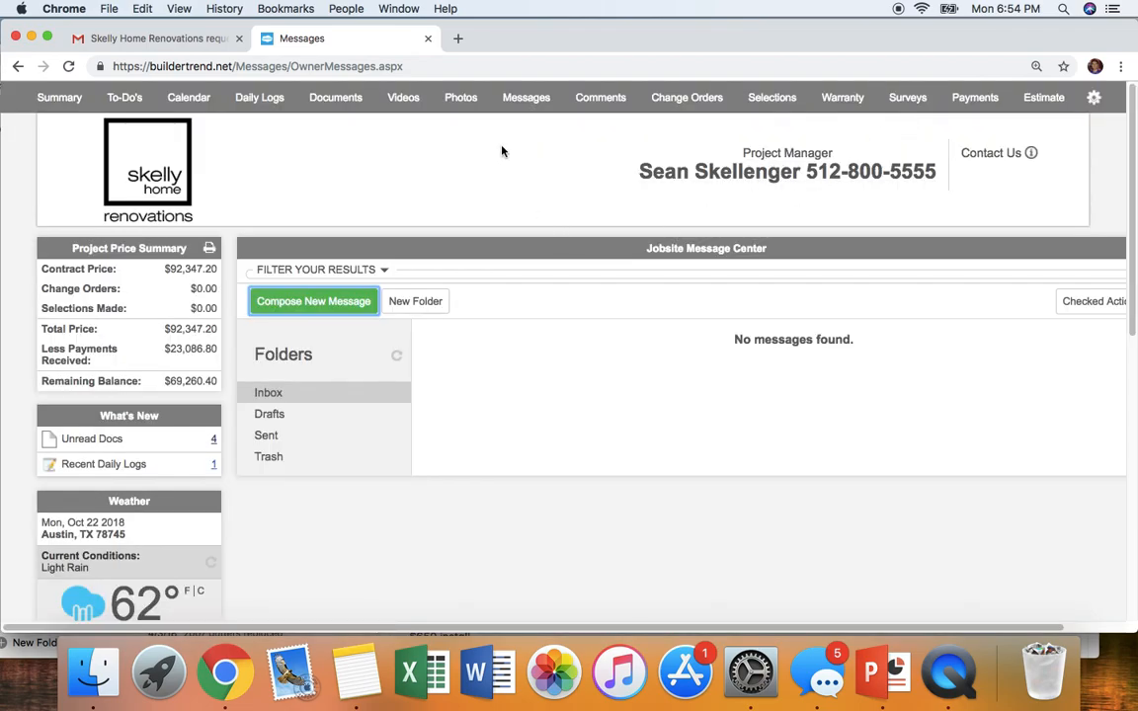
click(601, 97)
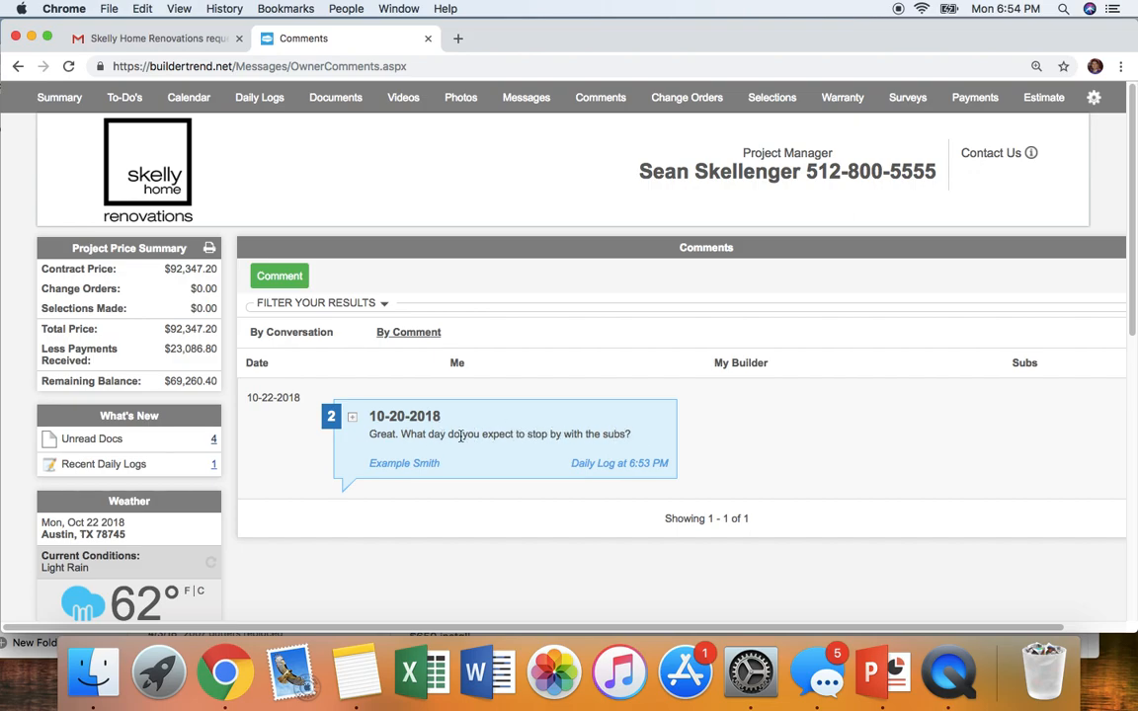
mouse_move(553, 452)
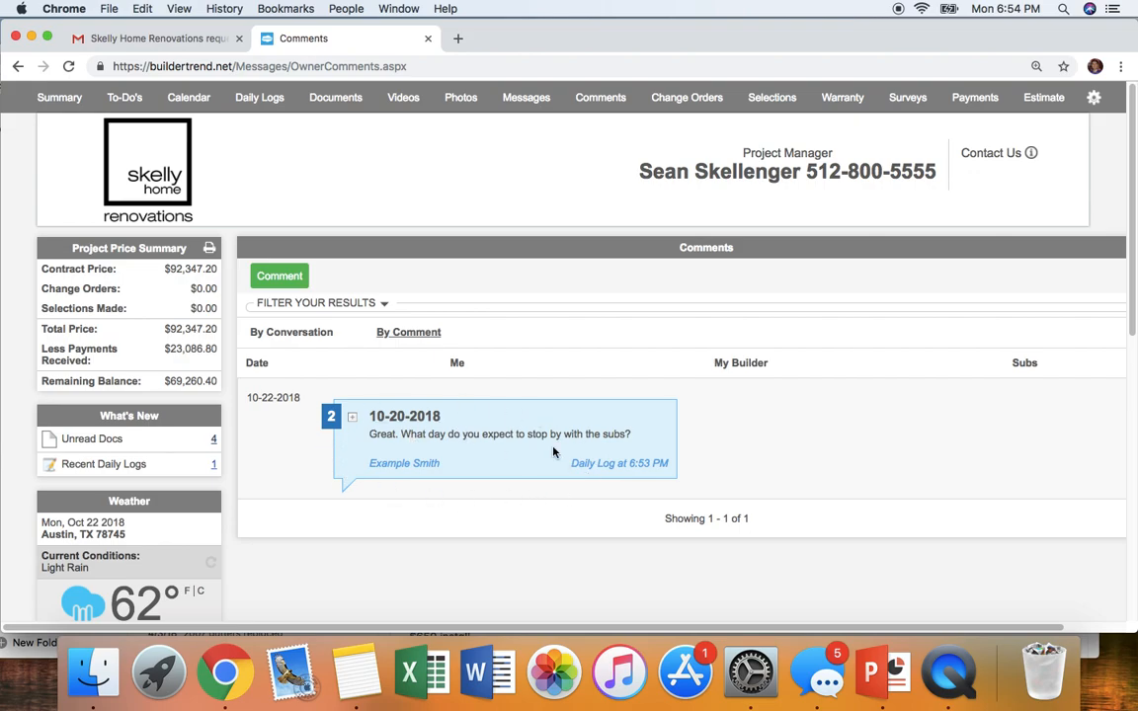
mouse_move(687, 97)
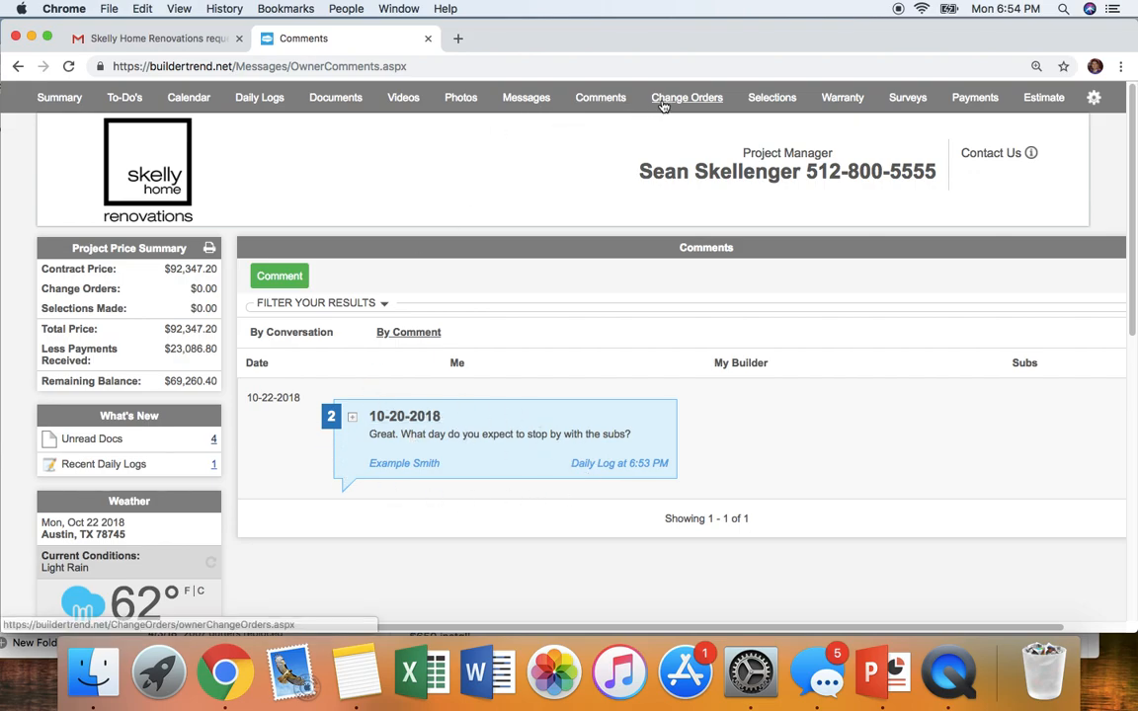
Review the empty Change Orders page, then return to the owner Summary.
click(687, 97)
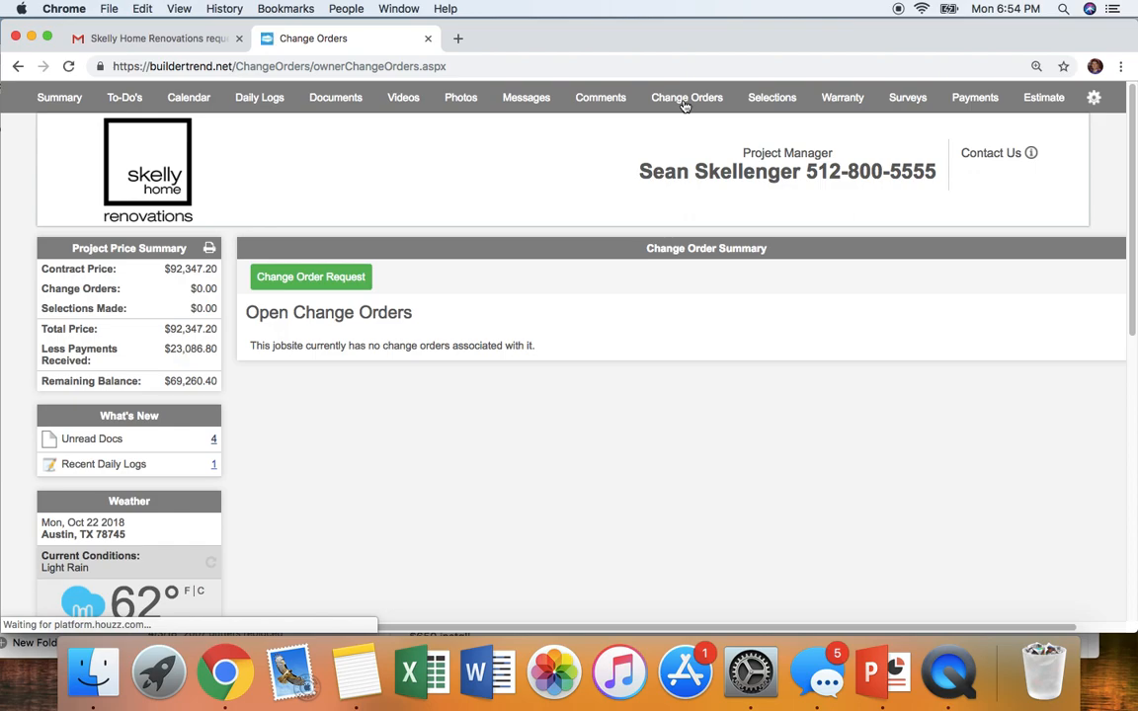
mouse_move(545, 190)
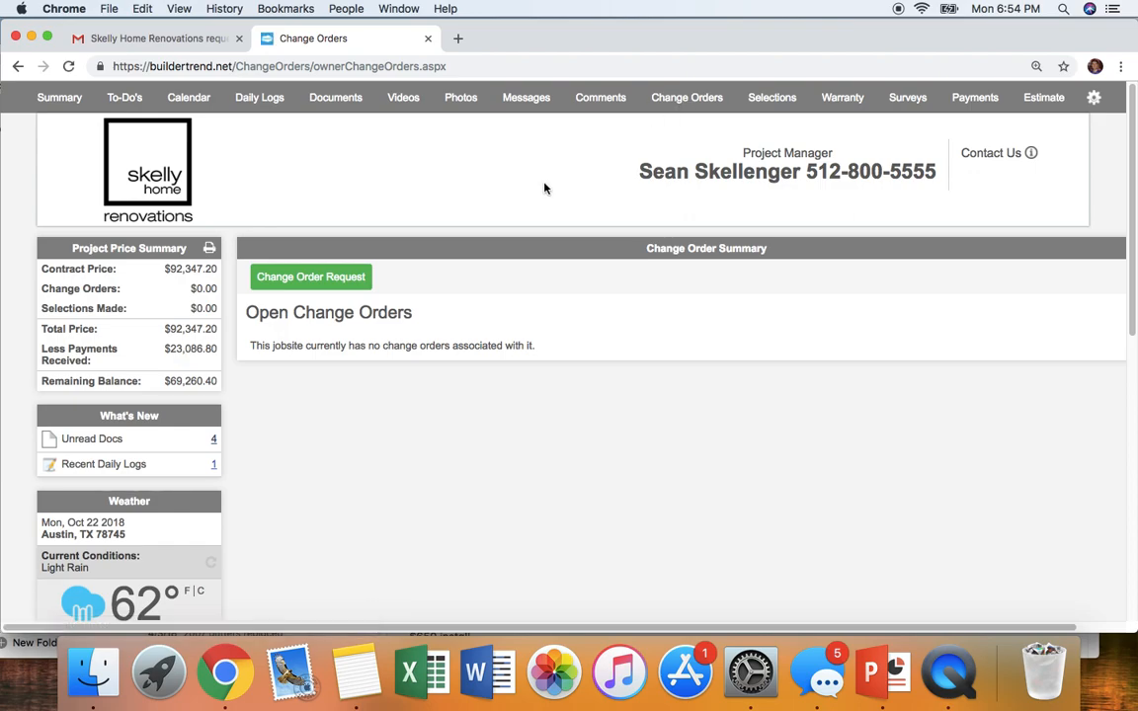
mouse_move(343, 201)
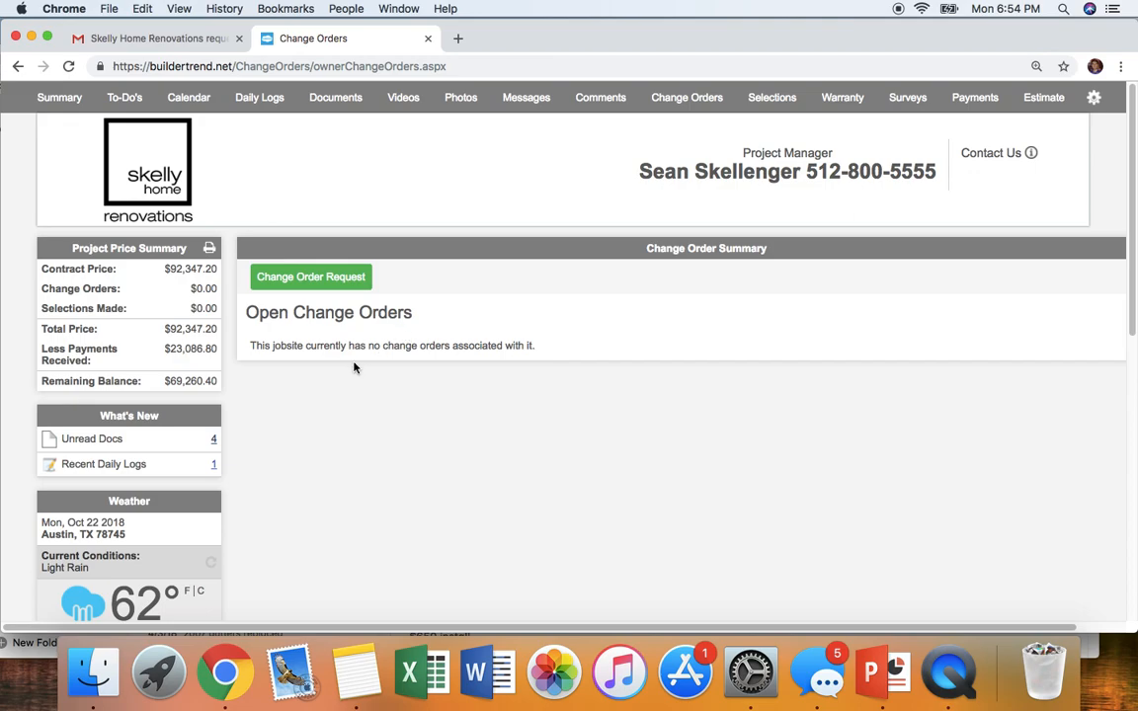
mouse_move(452, 407)
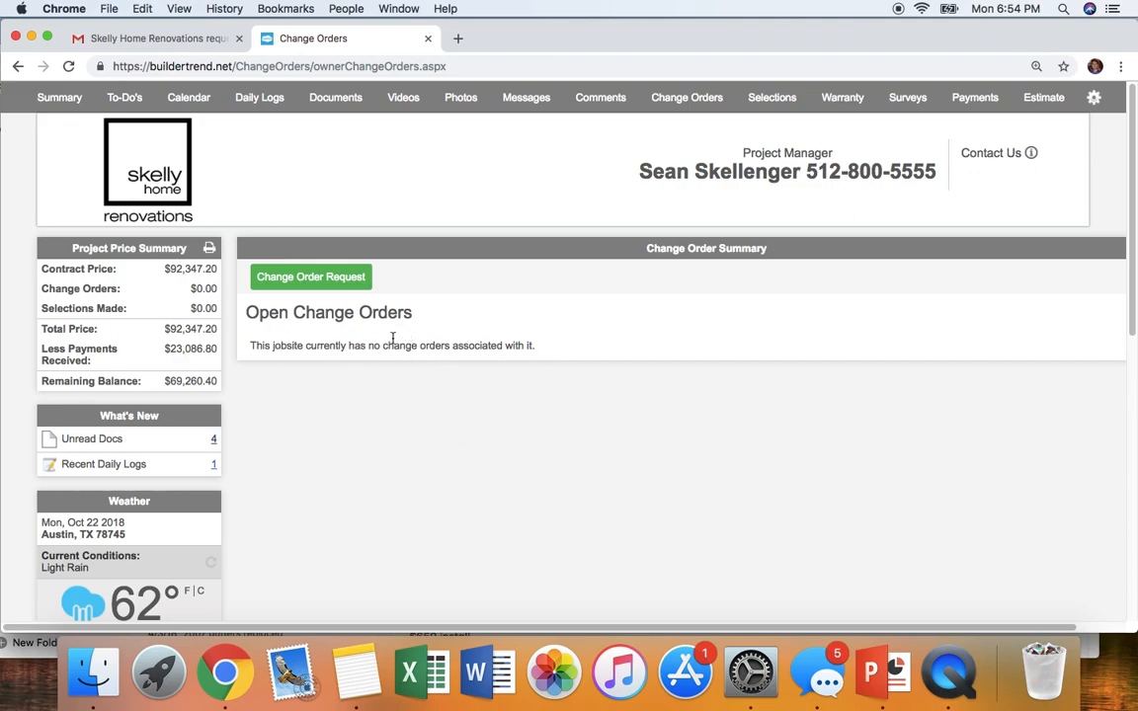
click(59, 97)
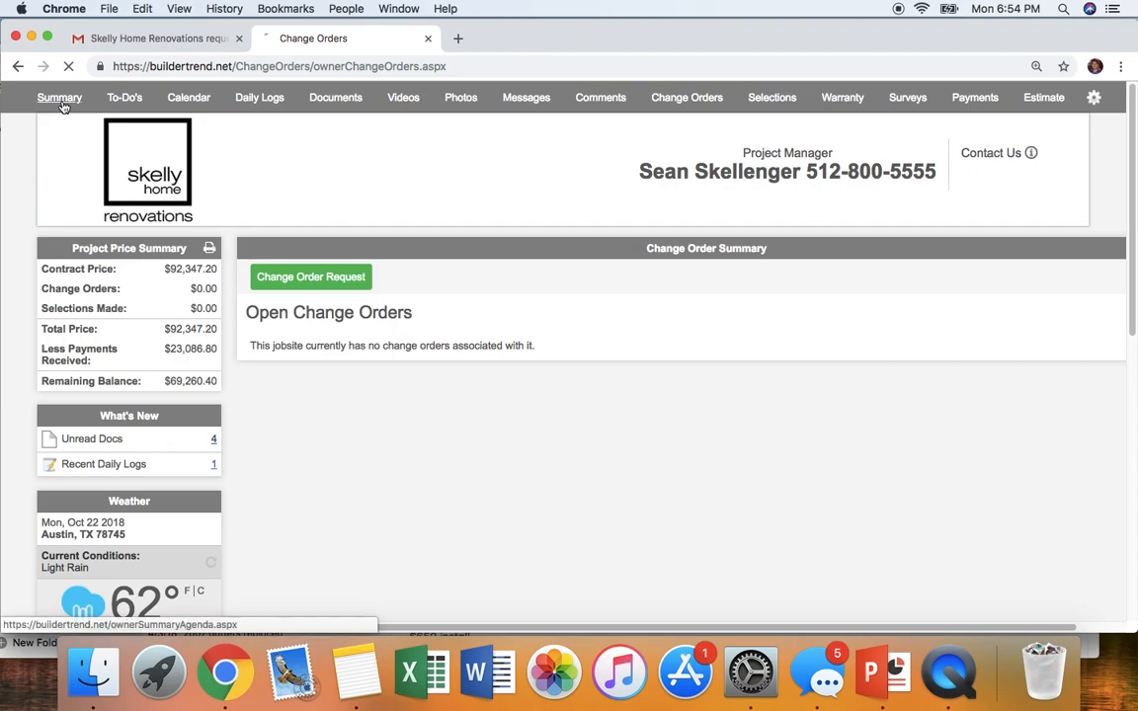
click(59, 96)
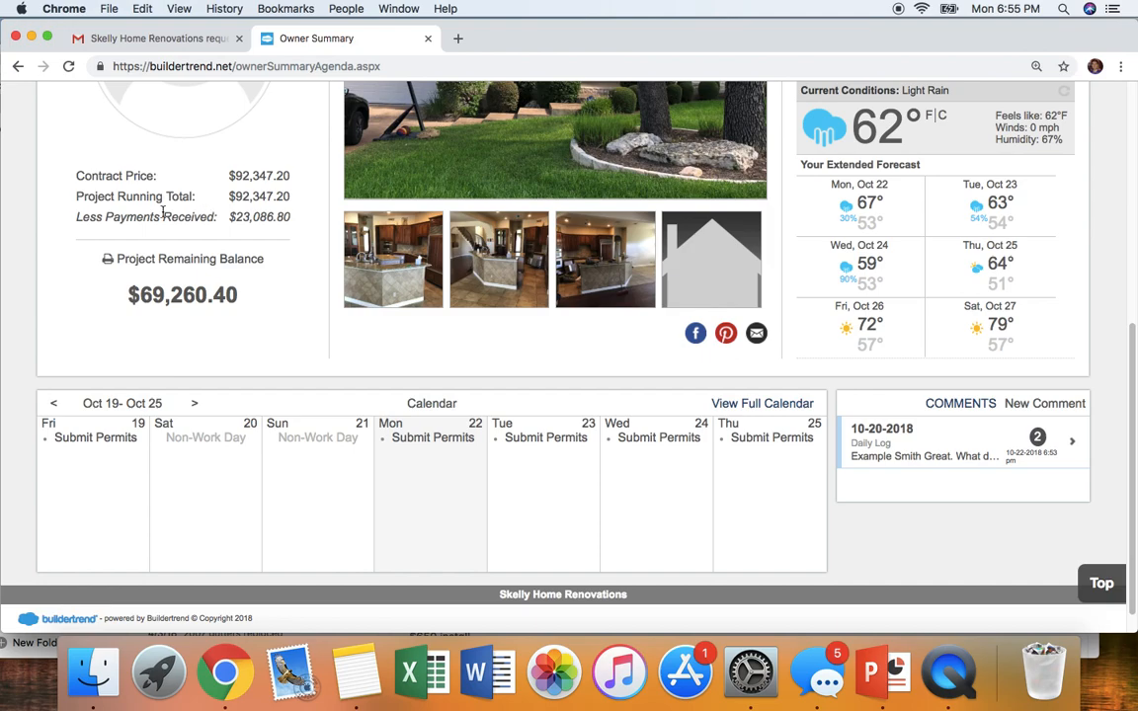
mouse_move(209, 210)
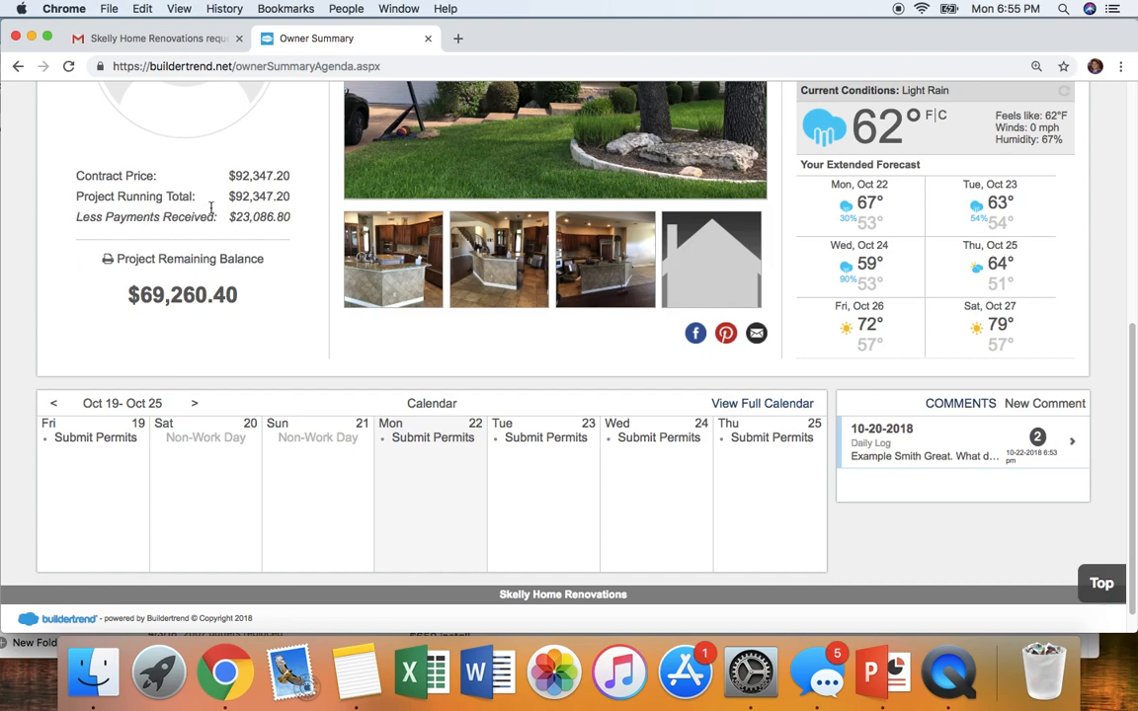
scroll(up, 3)
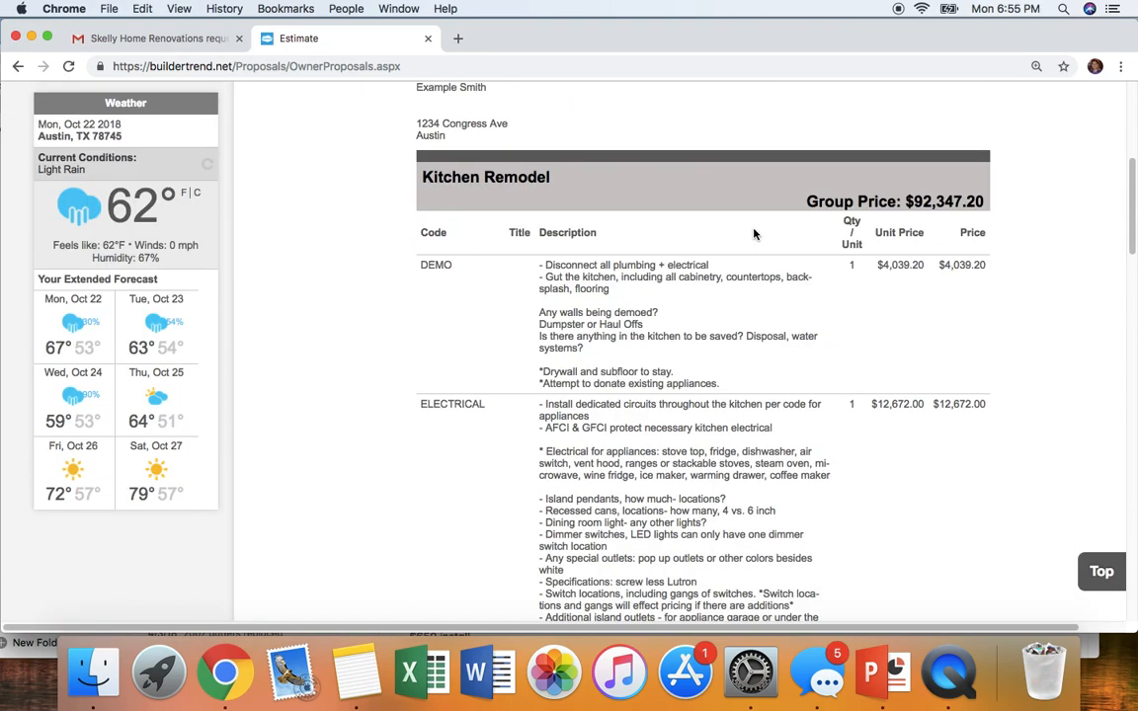
Scroll through the Kitchen Remodel estimate proposal with its $92,347.20 group price.
scroll(down, 3)
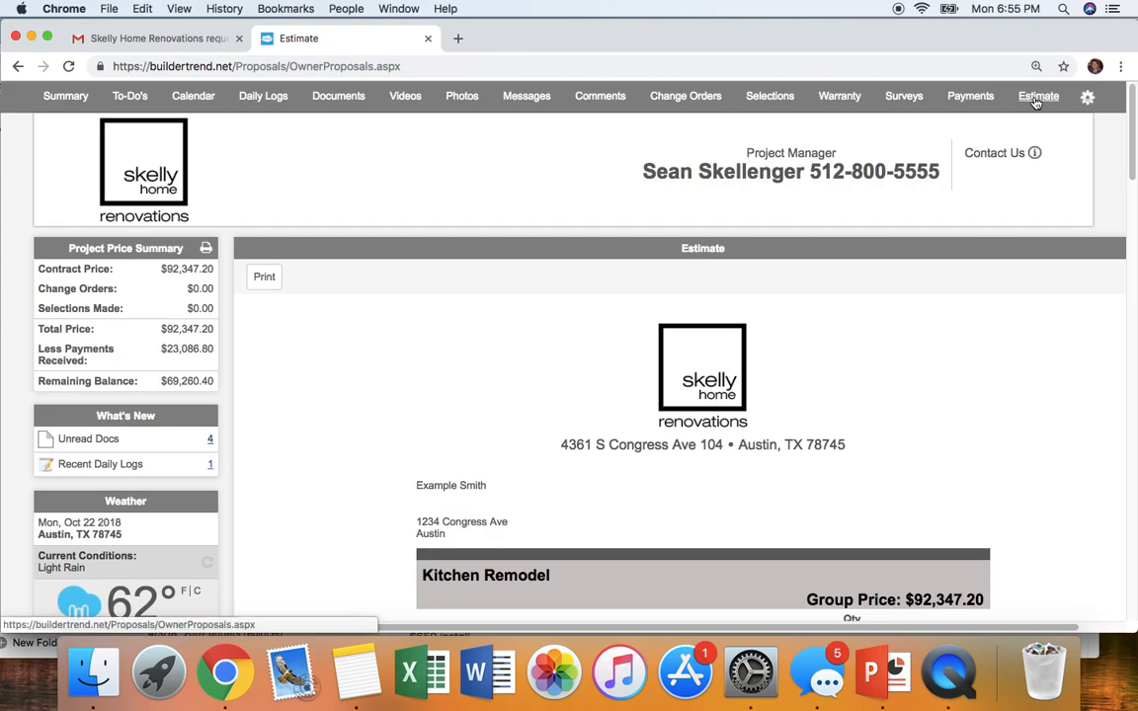
scroll(down, 3)
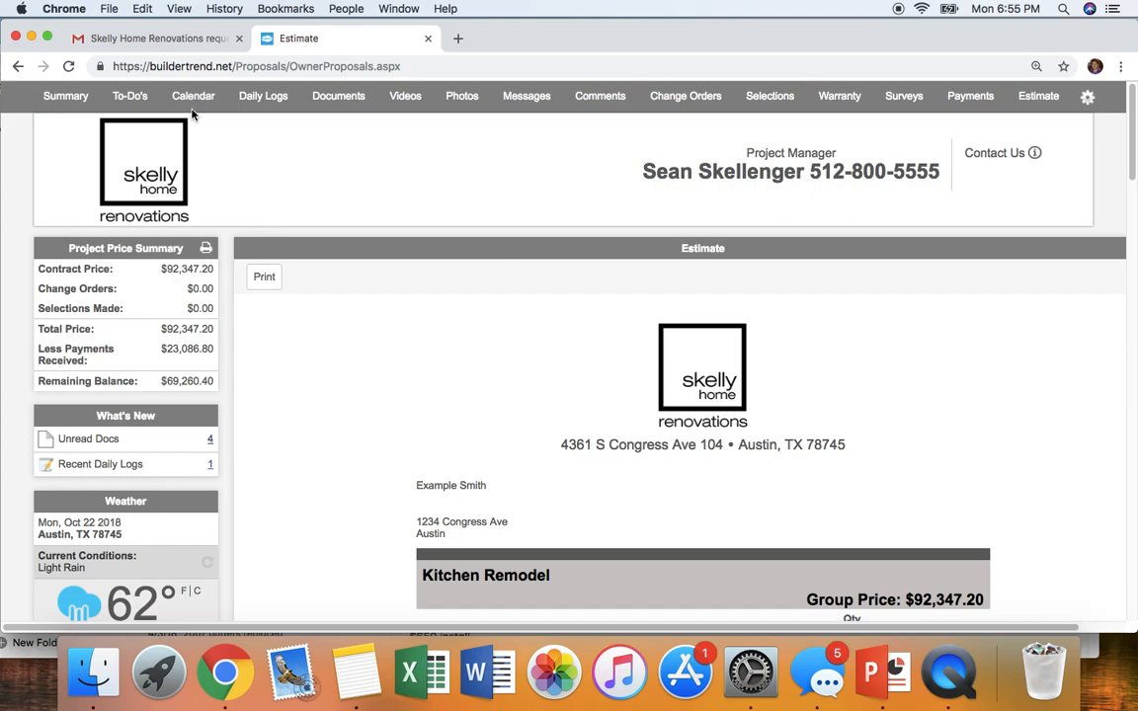
click(65, 95)
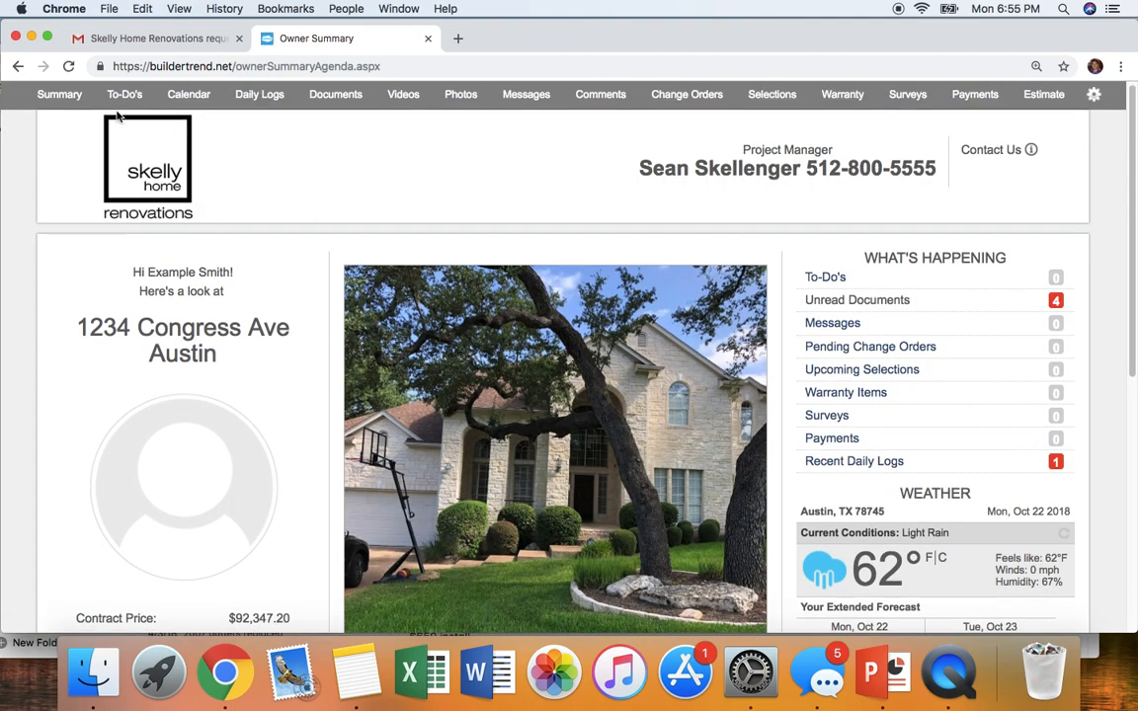
scroll(down, 3)
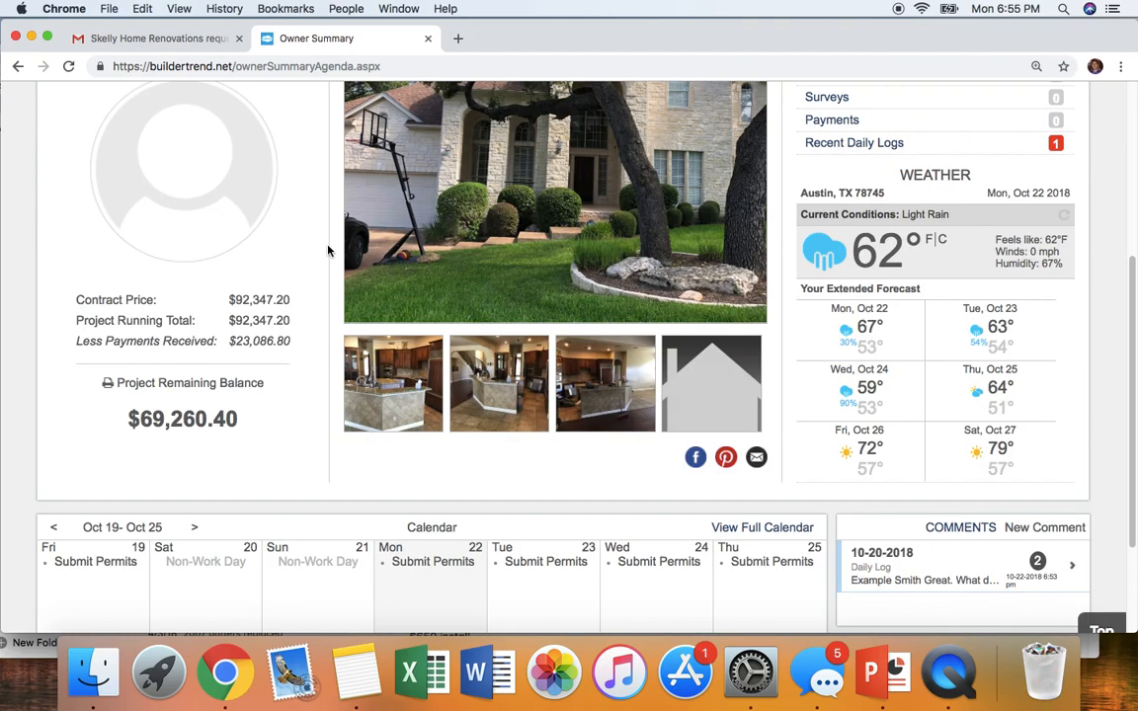
scroll(down, 3)
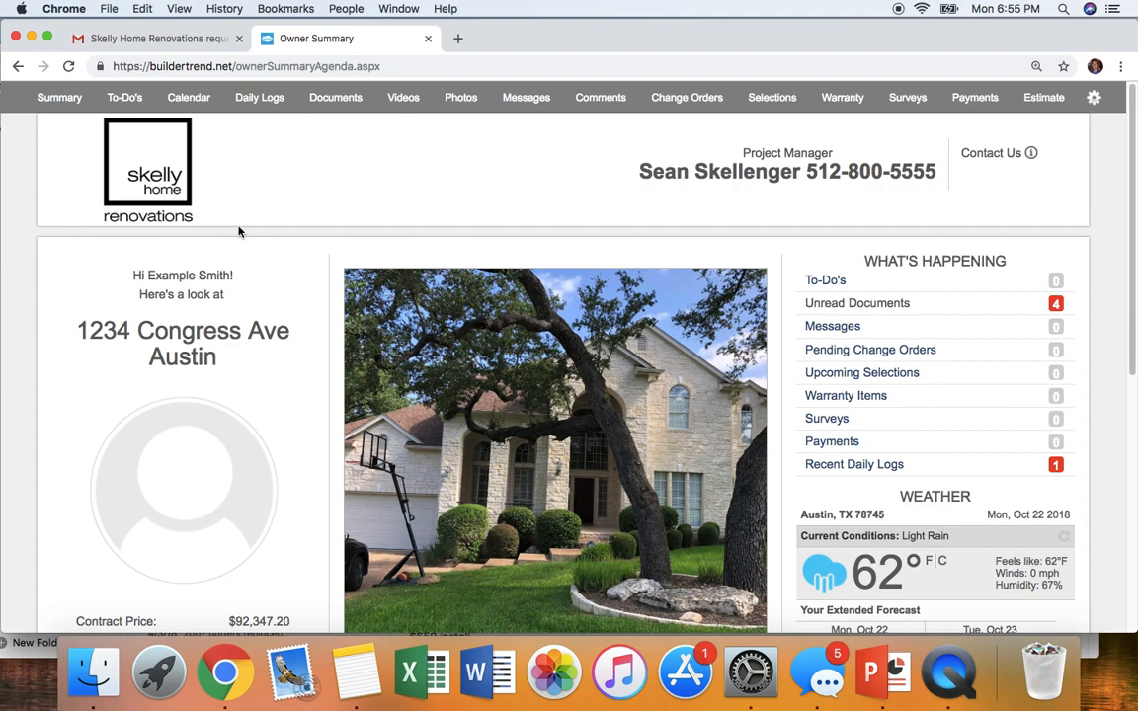
mouse_move(57, 241)
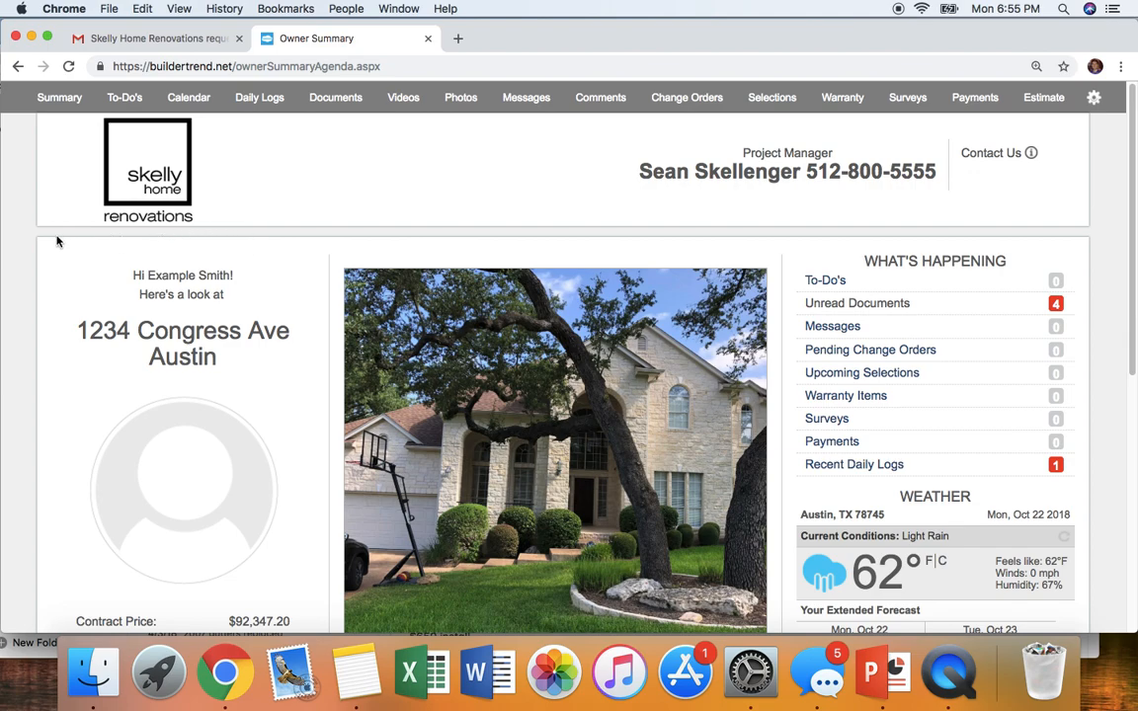
mouse_move(895, 12)
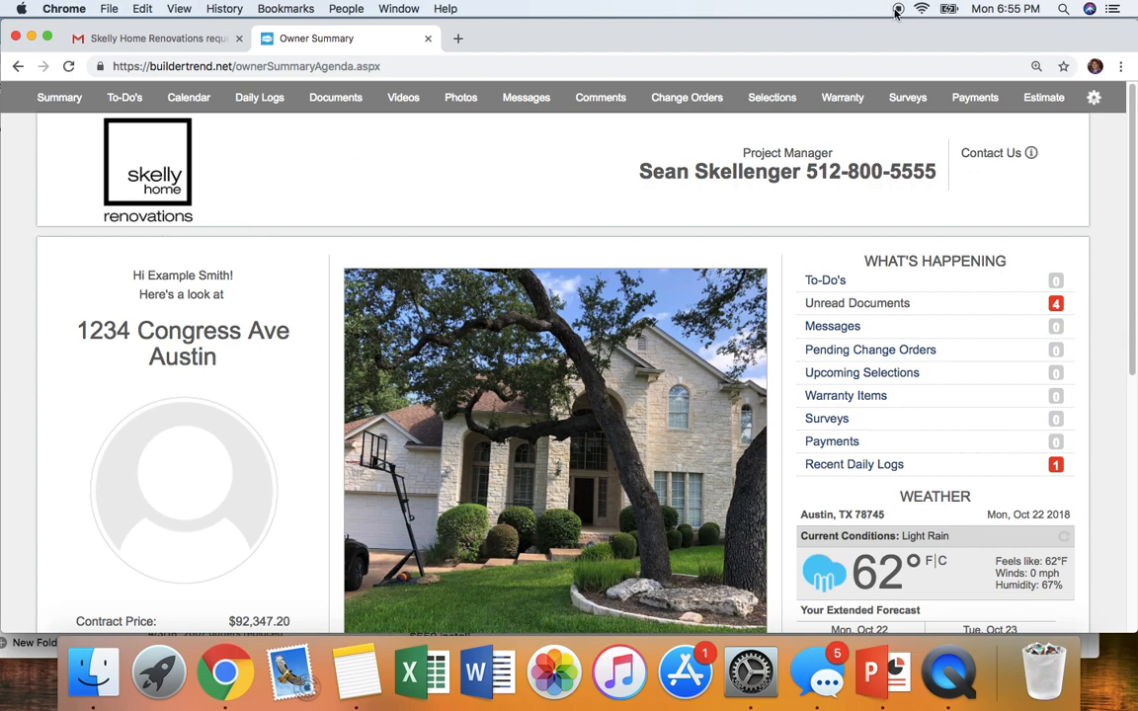